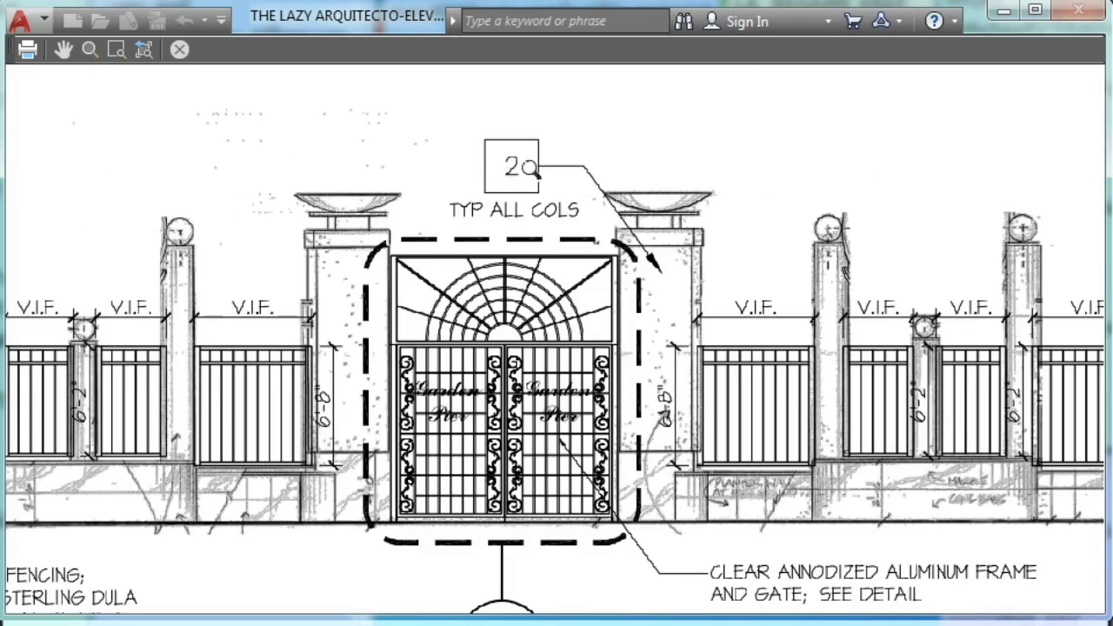
Step: Cancel the running rectangle command on the drawing
scroll("down", 3)
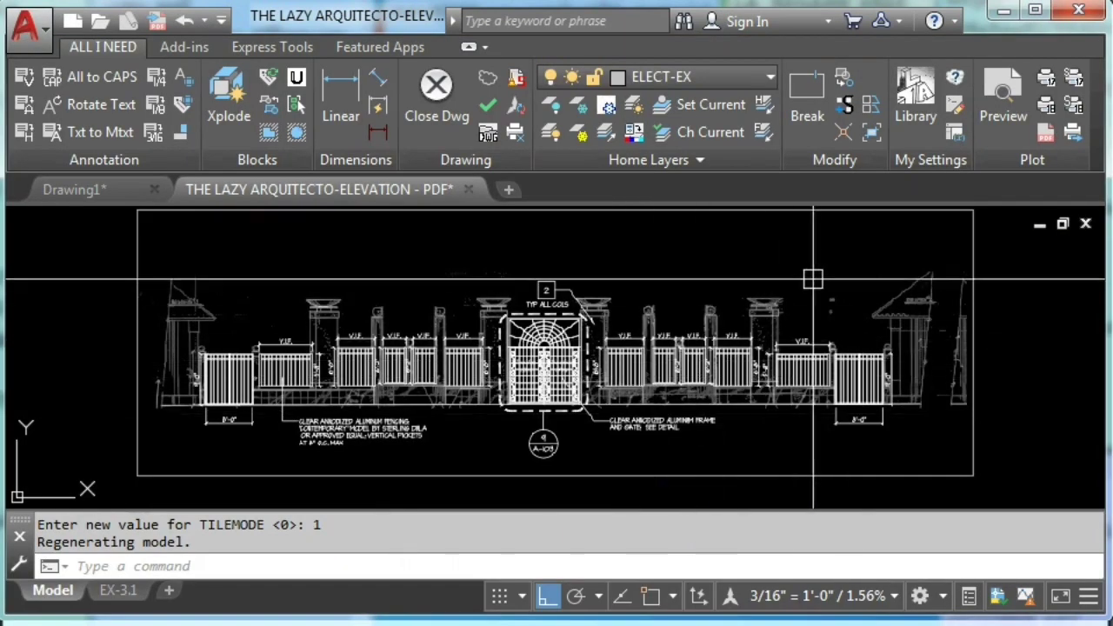
mouse_move(948, 224)
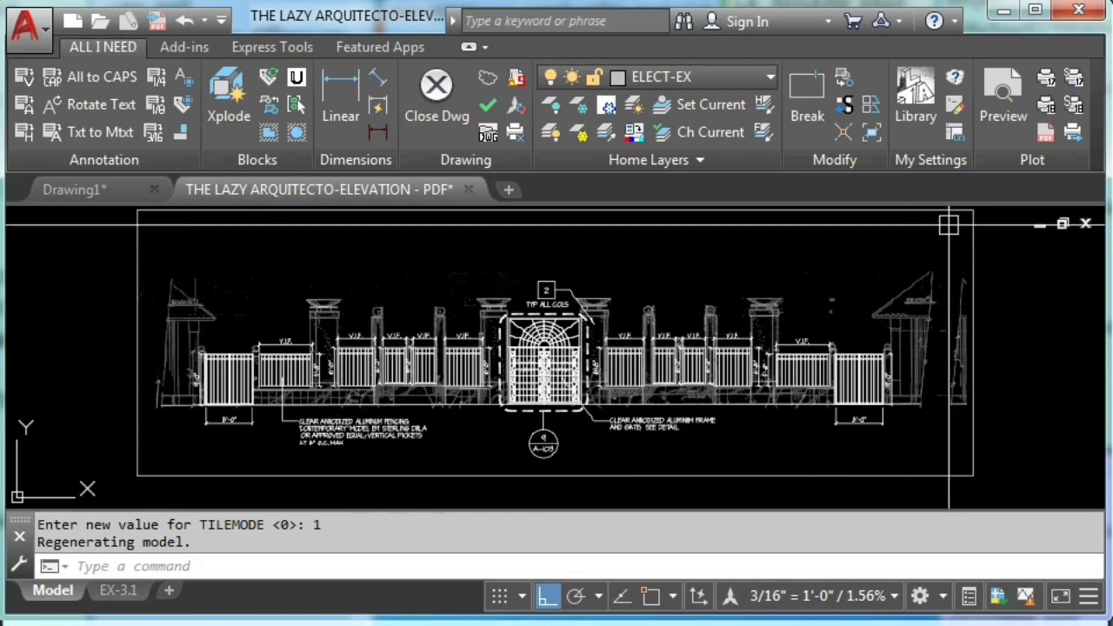
mouse_move(872, 132)
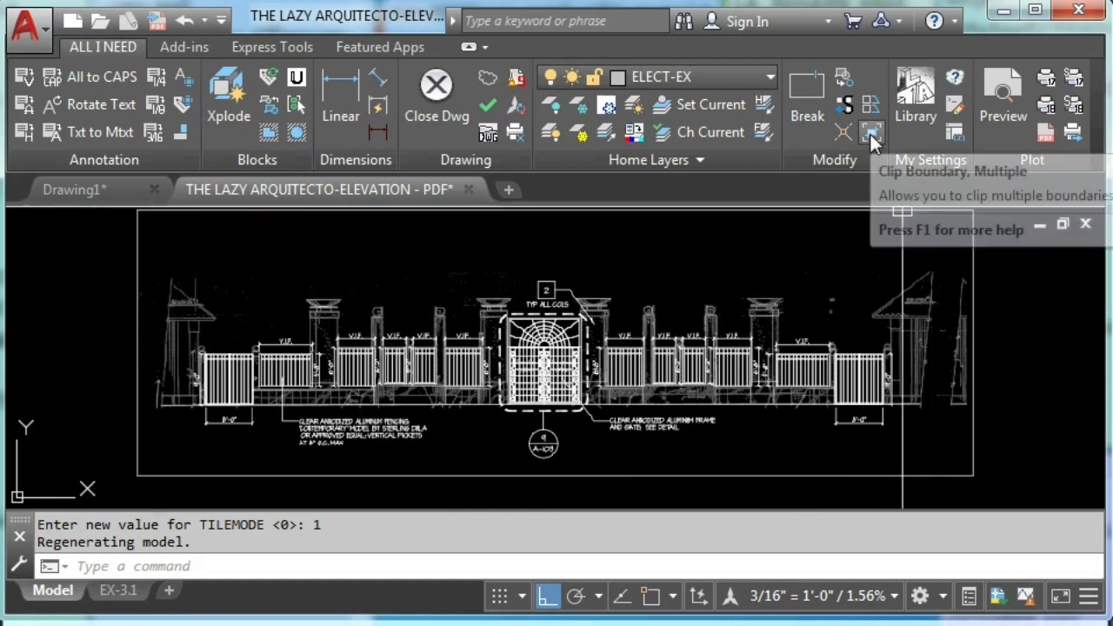
mouse_move(873, 132)
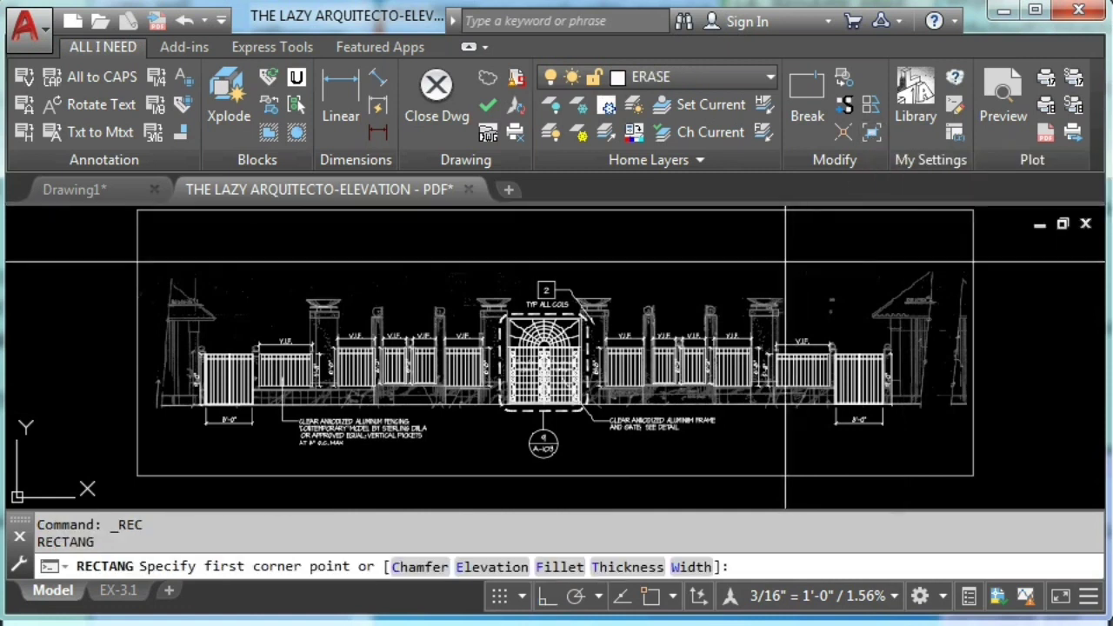
scroll("up", 3)
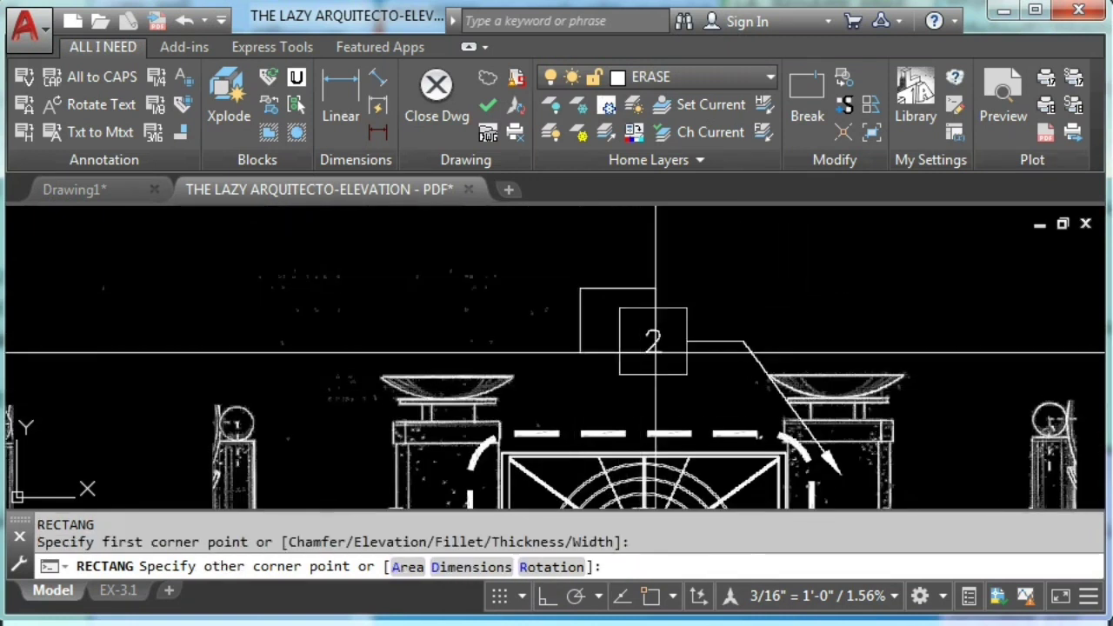
key("Escape")
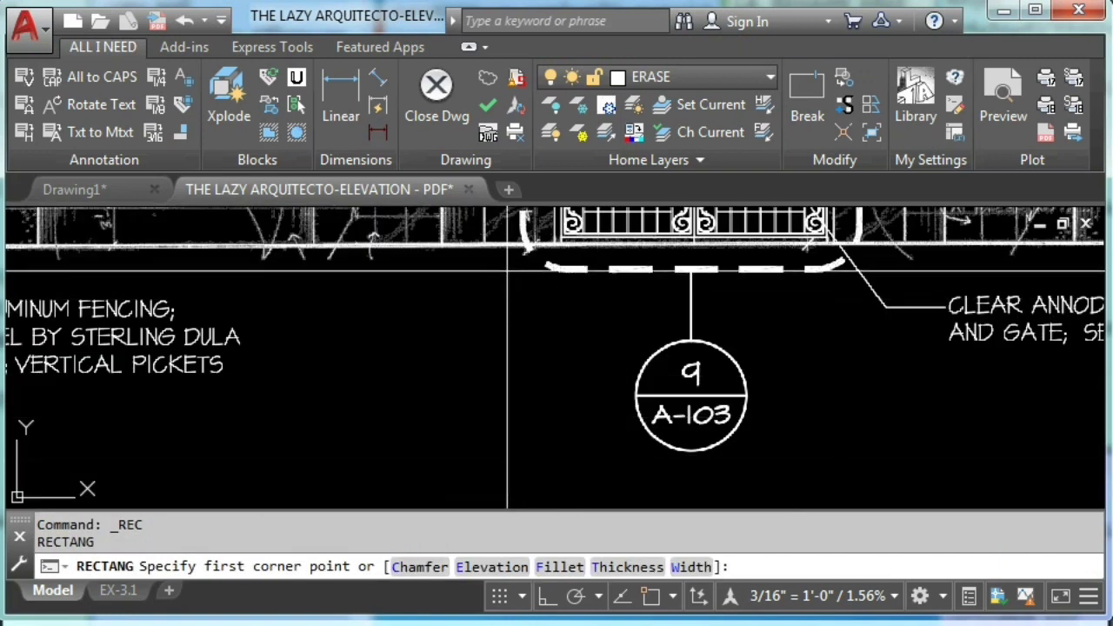
left_click(492, 265)
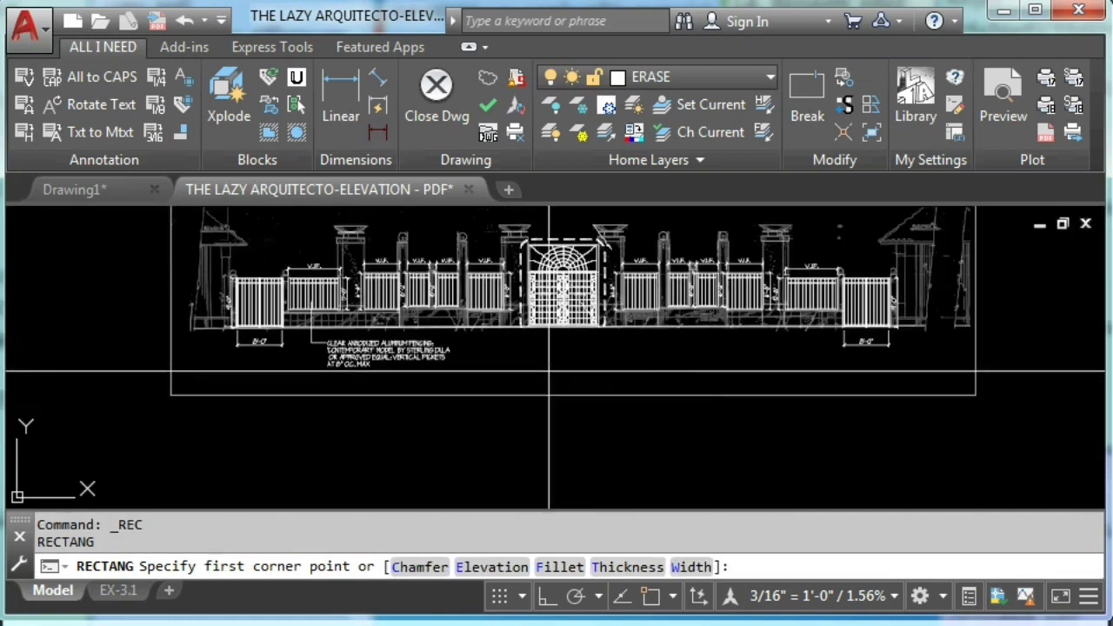
key("Escape")
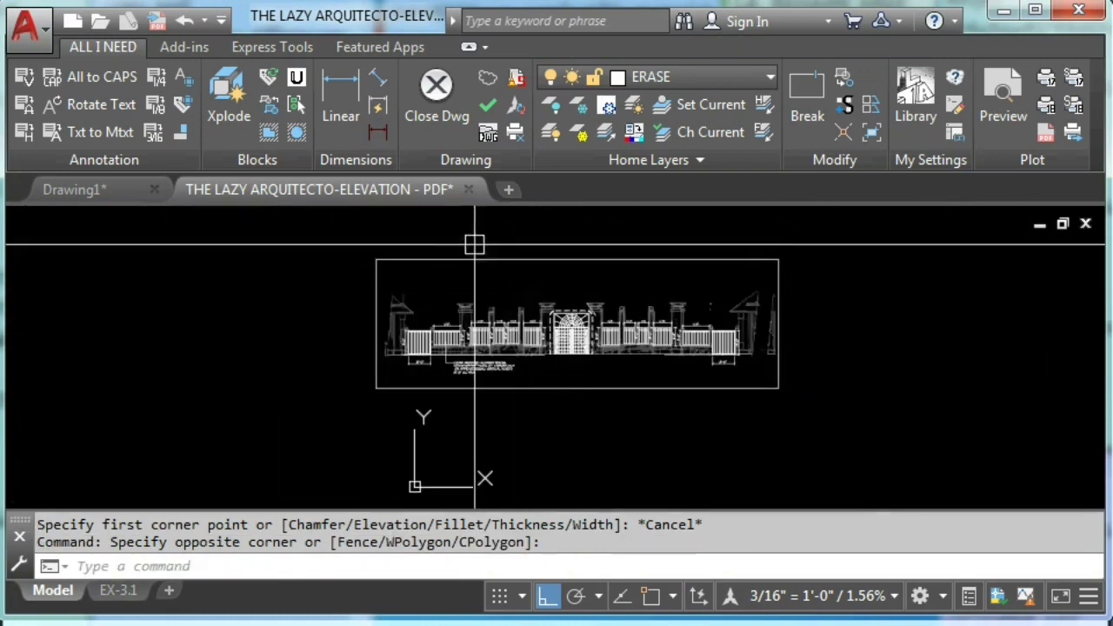
left_click(1003, 96)
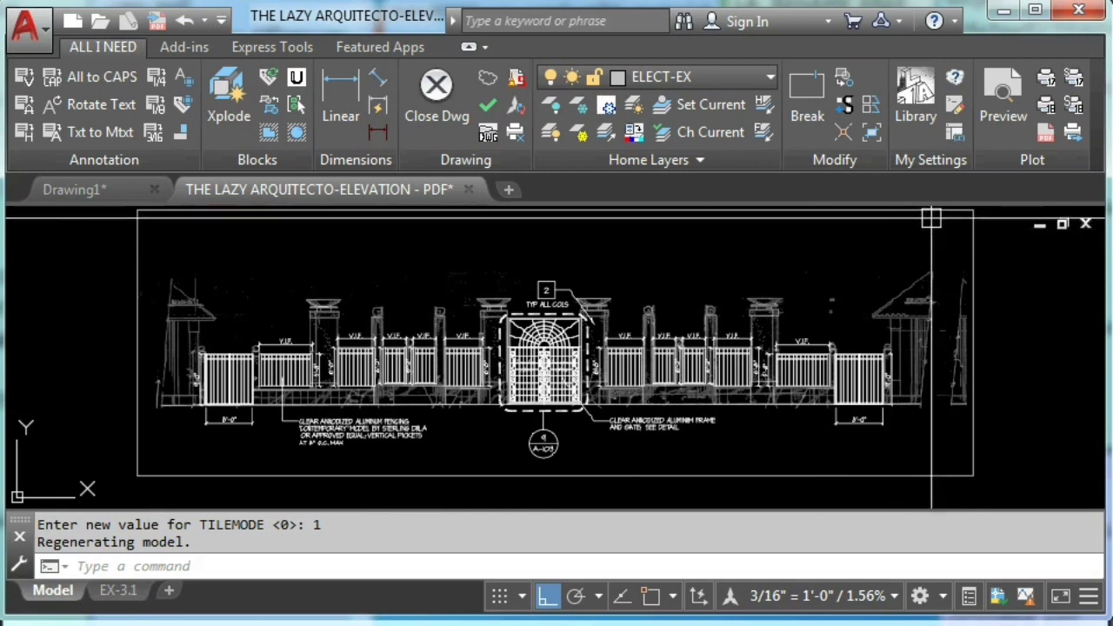
mouse_move(872, 132)
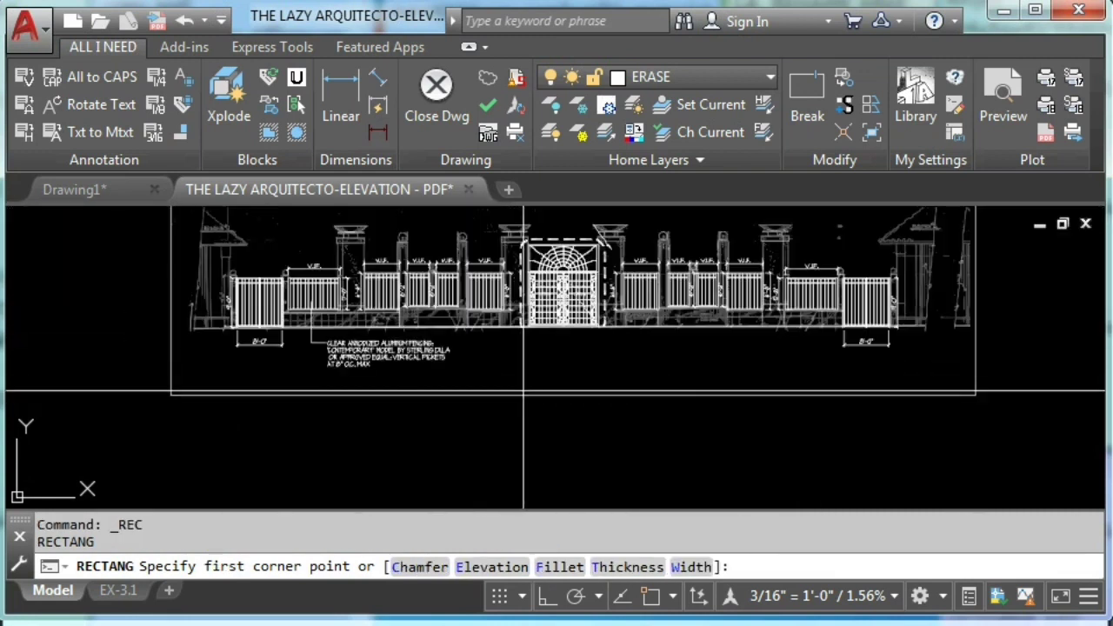
Step: Select the PDF elevation underlay, try a new clip boundary, cancel, and preview printing
key("Escape")
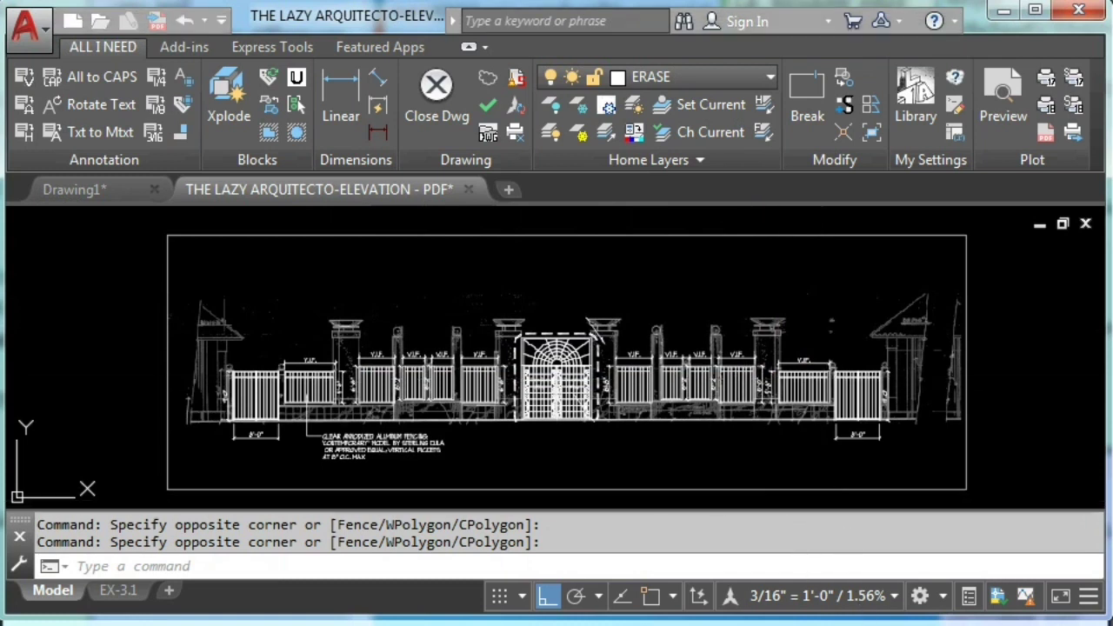
mouse_move(574, 224)
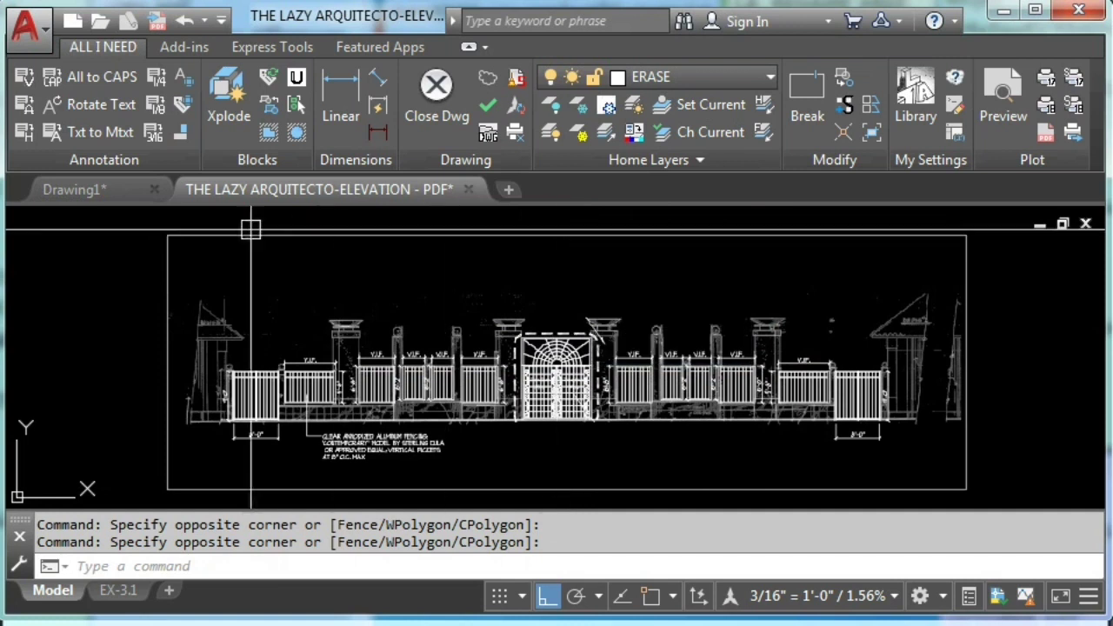
mouse_move(165, 291)
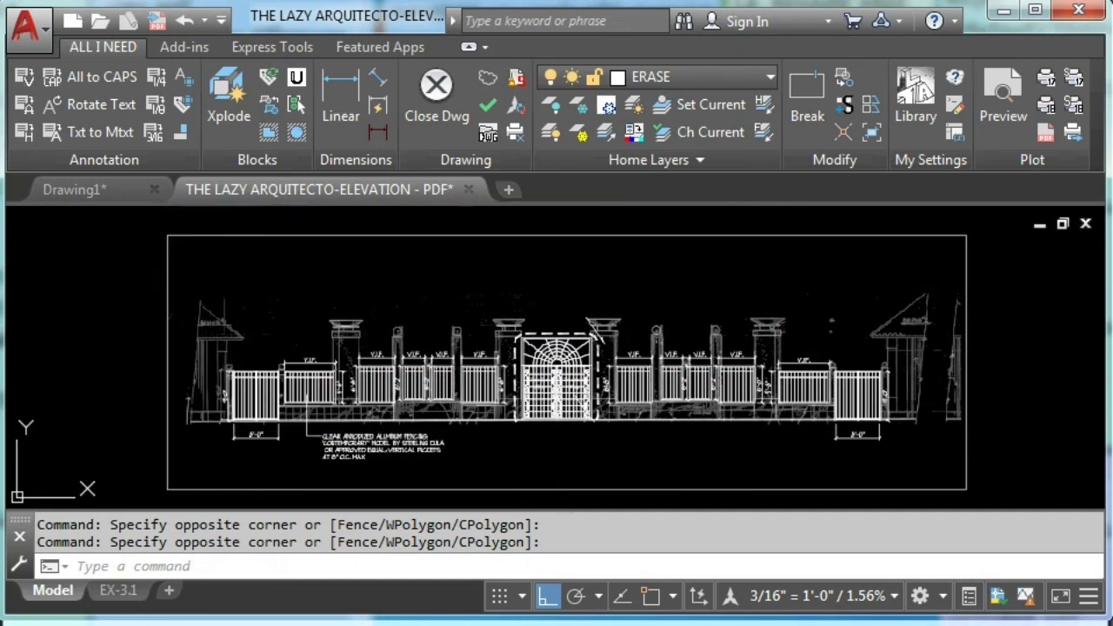
left_click(566, 365)
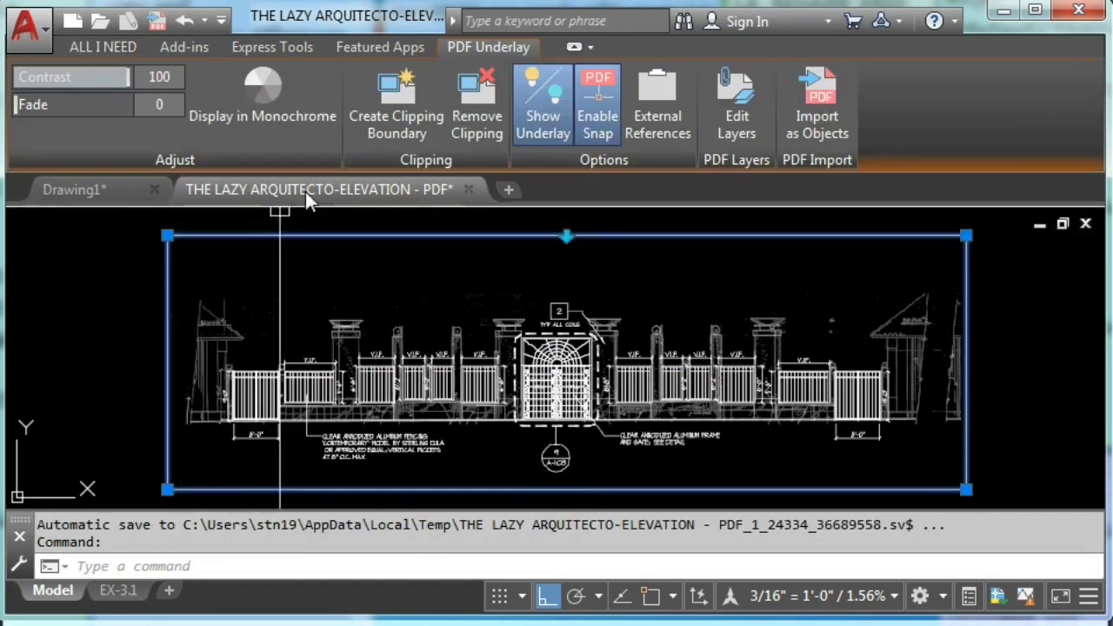
mouse_move(476, 105)
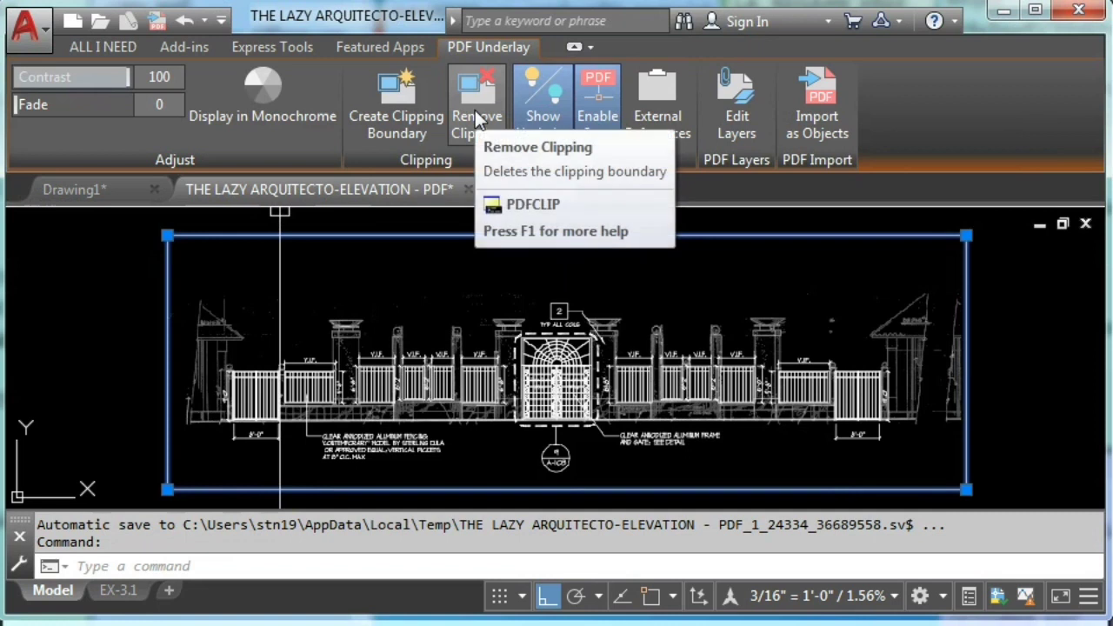
mouse_move(395, 104)
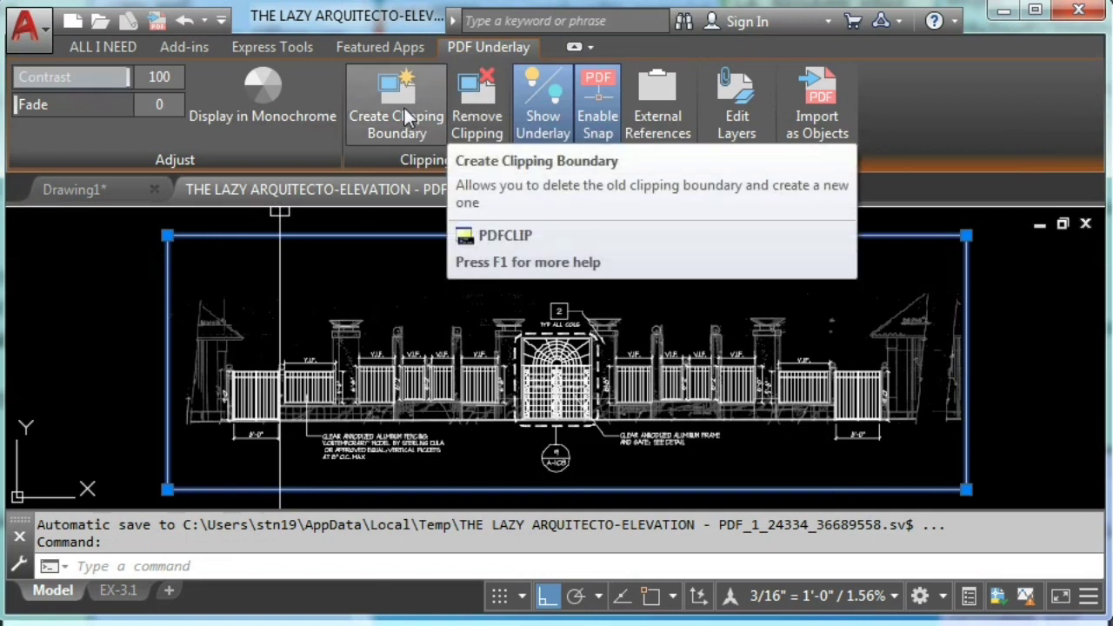
left_click(395, 96)
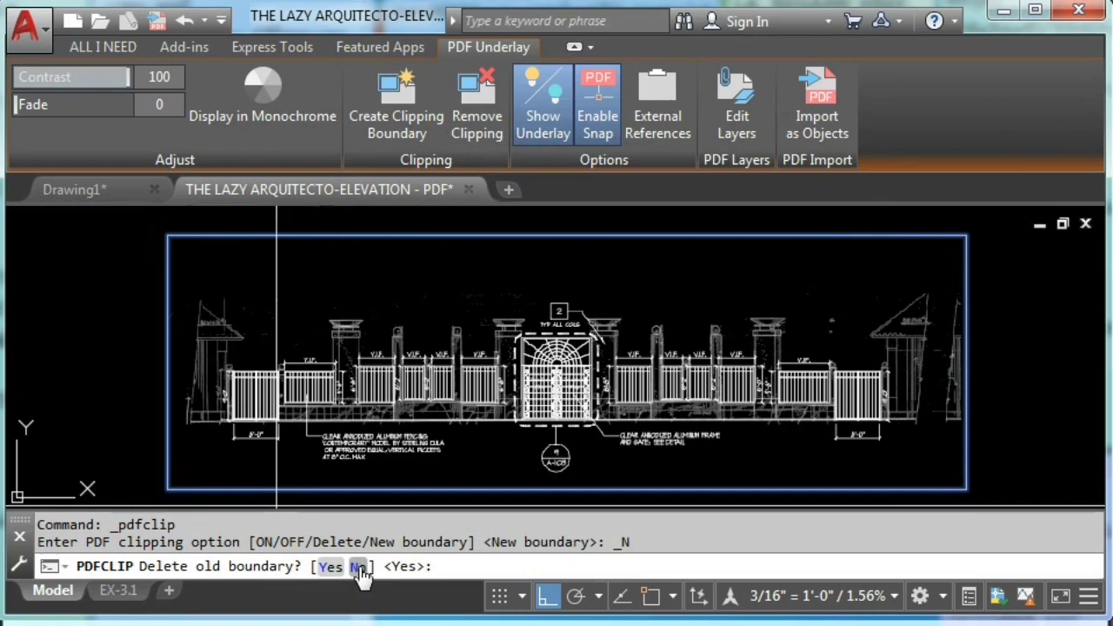
mouse_move(496, 365)
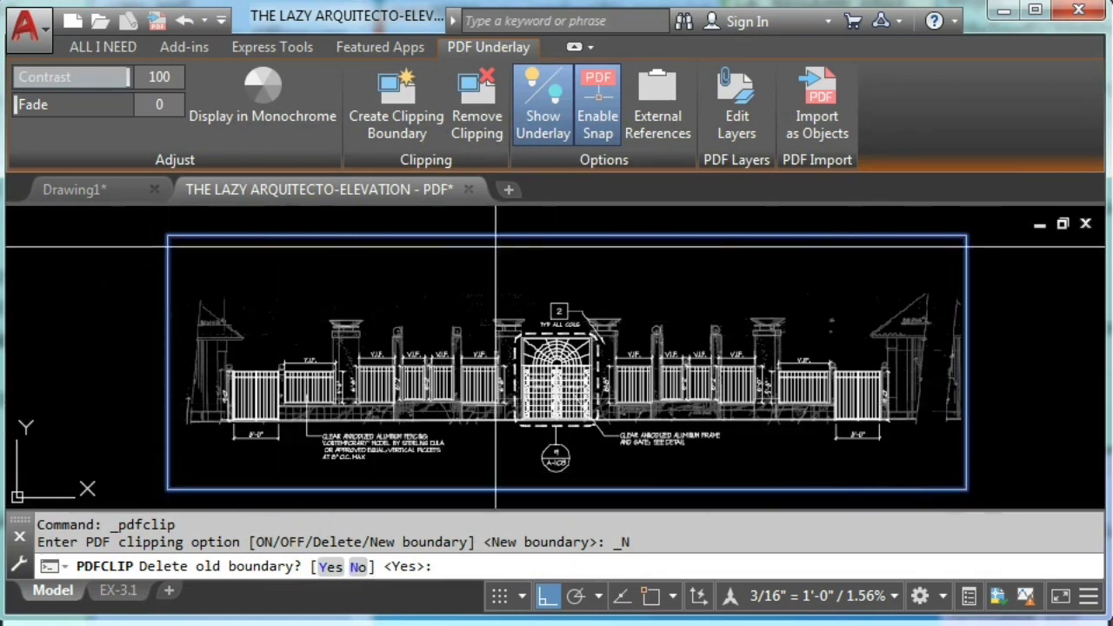
mouse_move(338, 356)
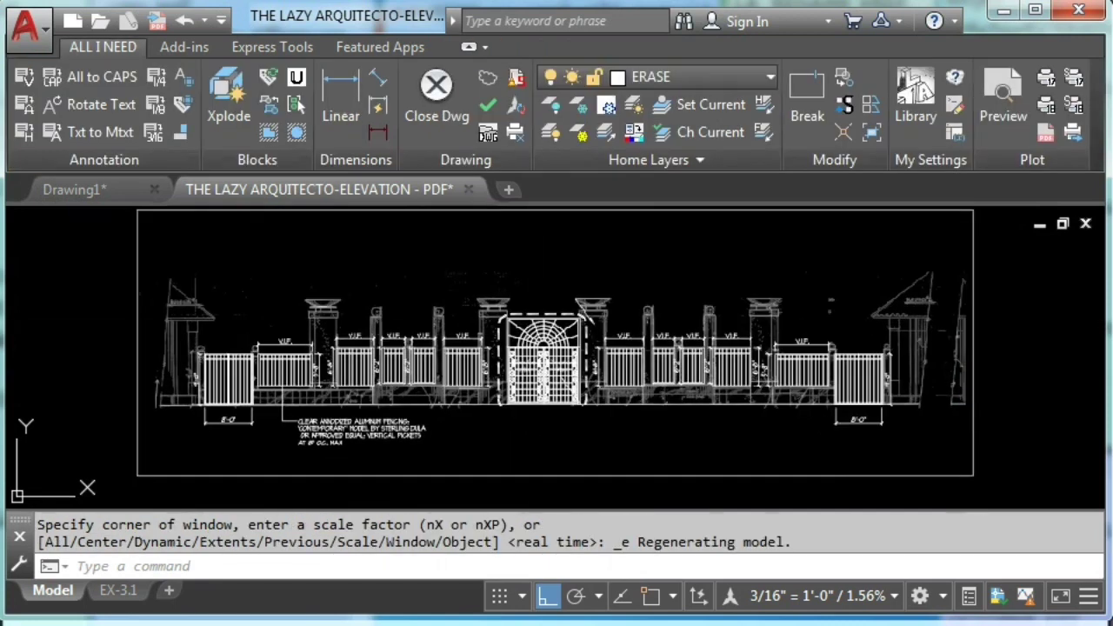
mouse_move(935, 235)
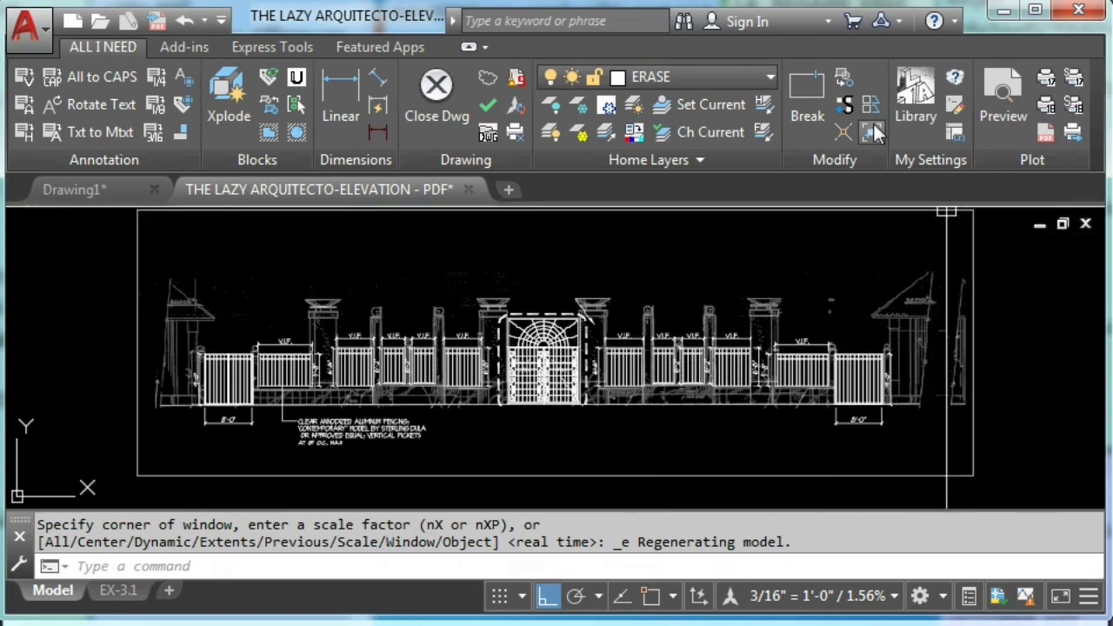
mouse_move(874, 132)
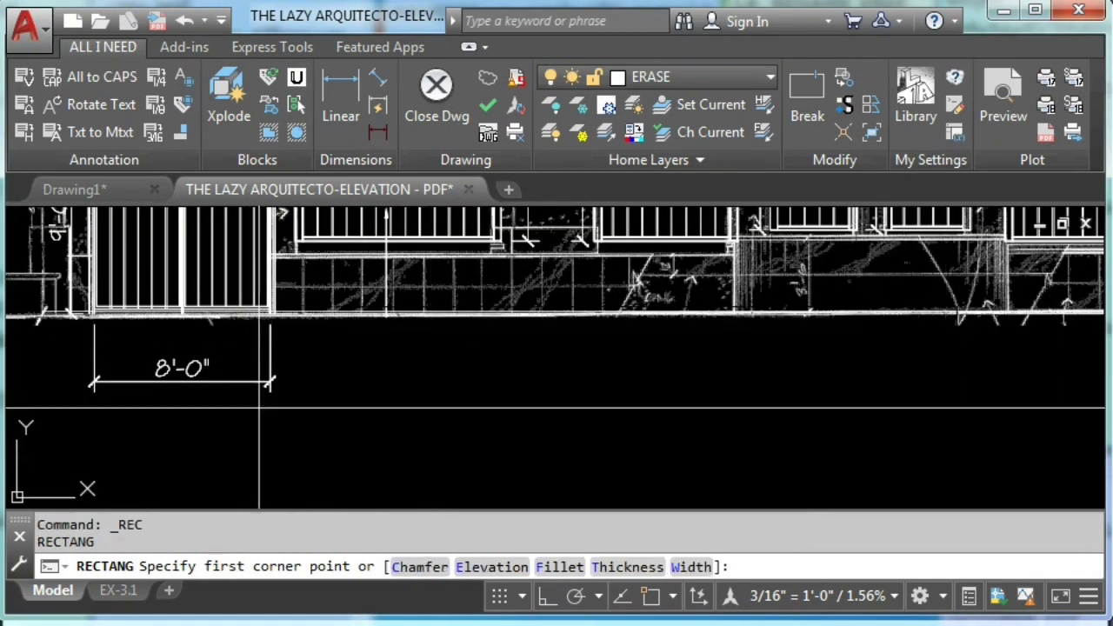
key("Escape")
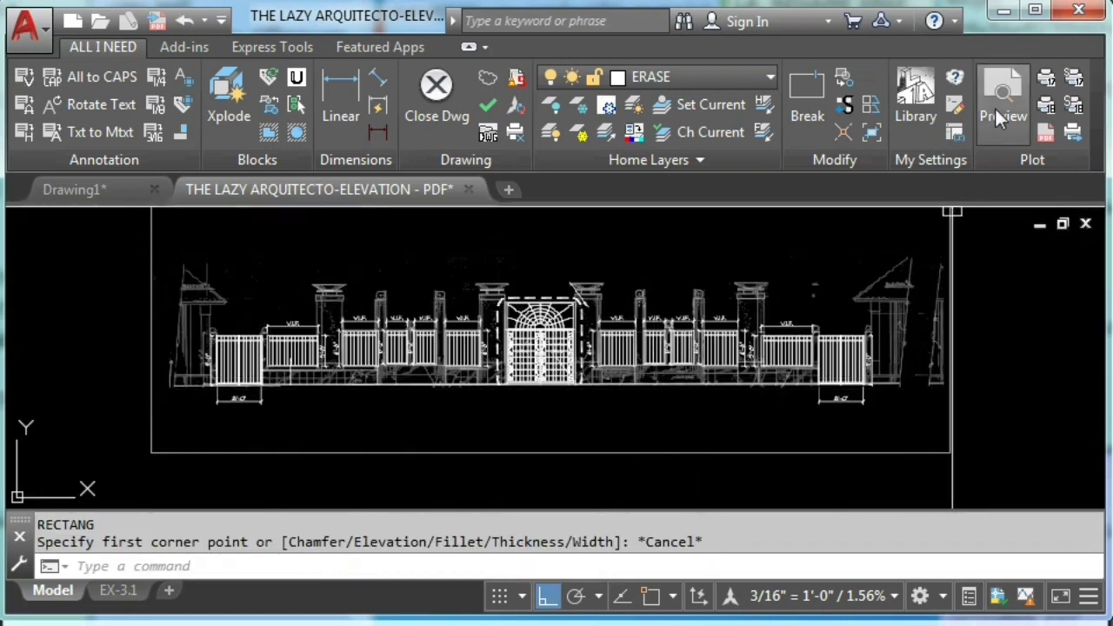
left_click(1003, 100)
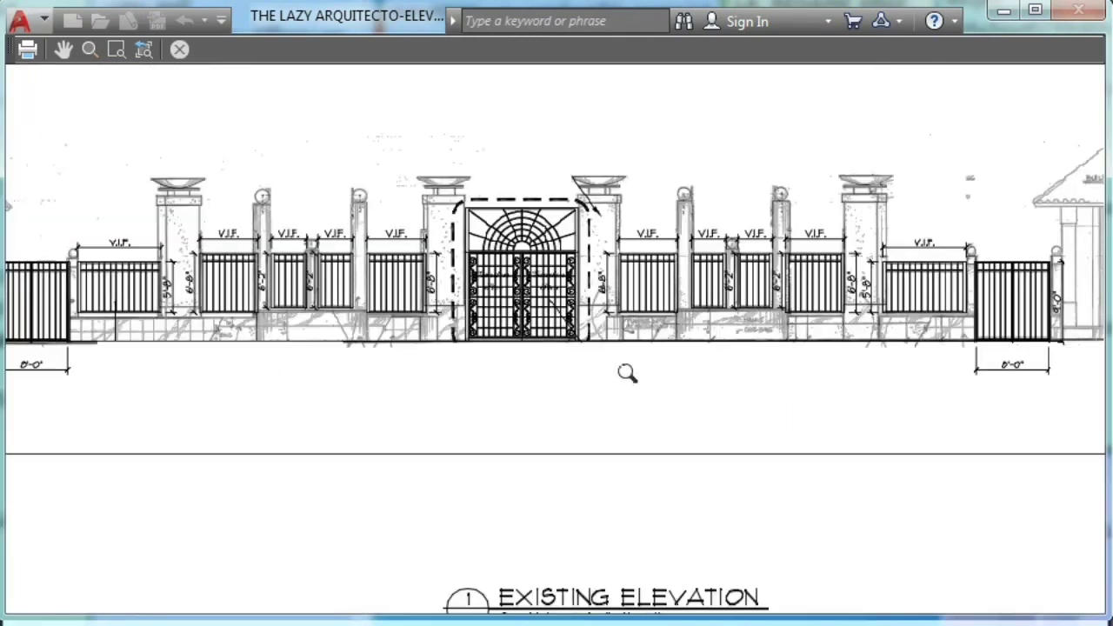
mouse_move(139, 195)
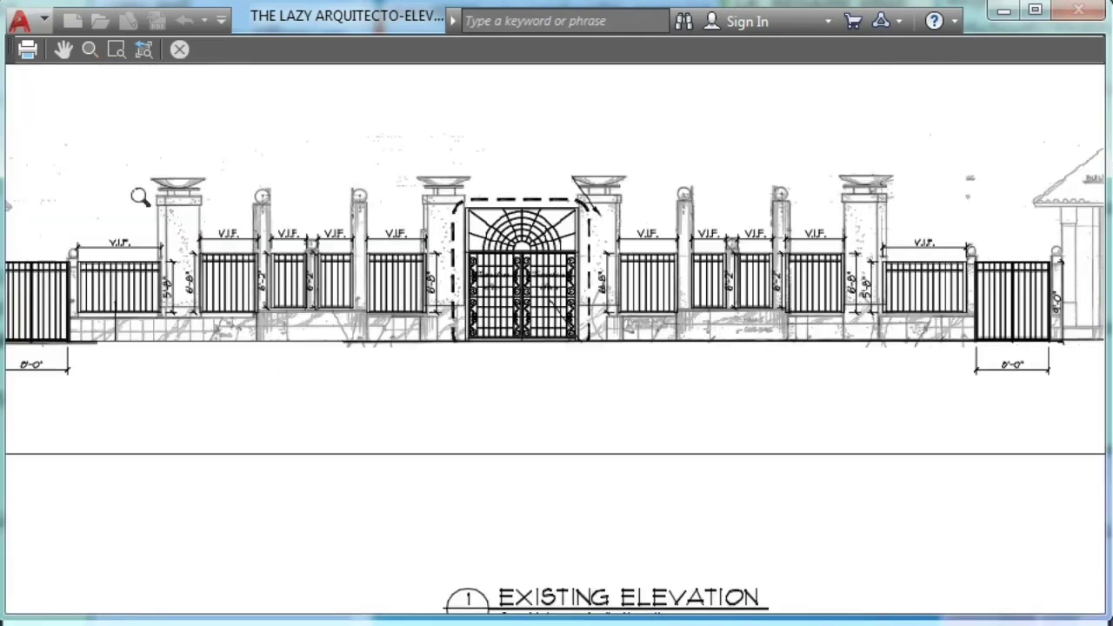
mouse_move(763, 408)
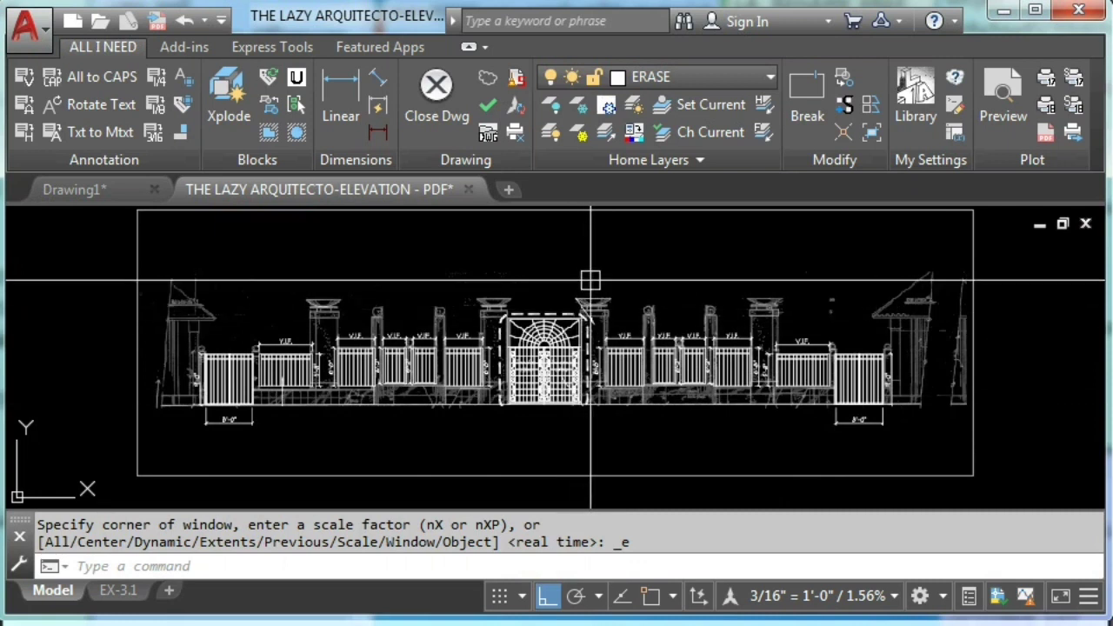
mouse_move(583, 269)
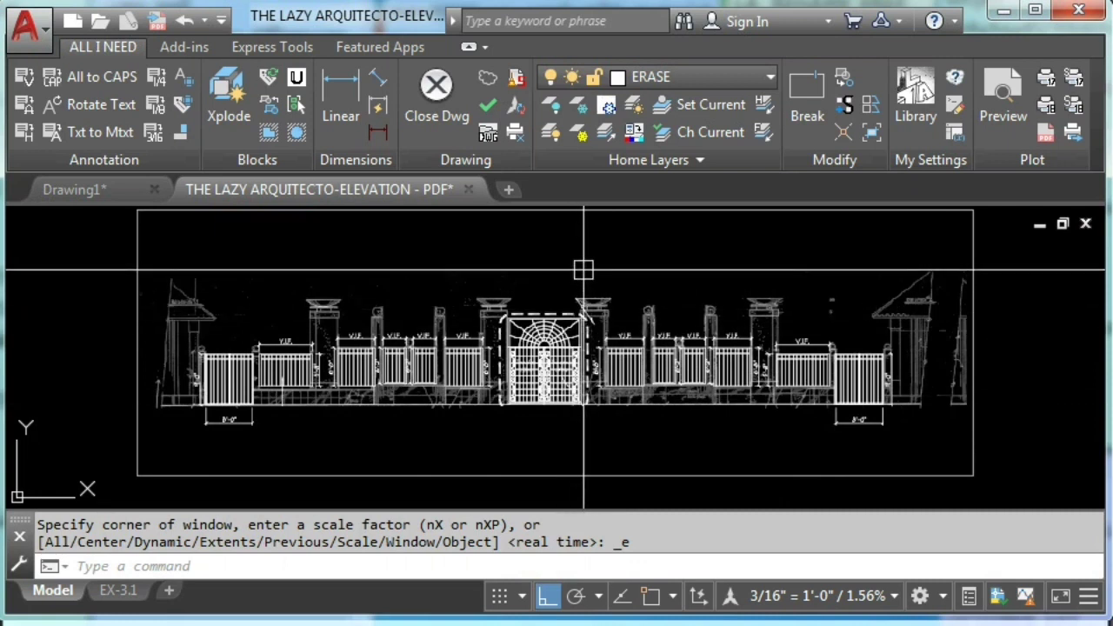
Step: Open Customize User Interface with CUI and filter the command list by CLIP
type("CUI")
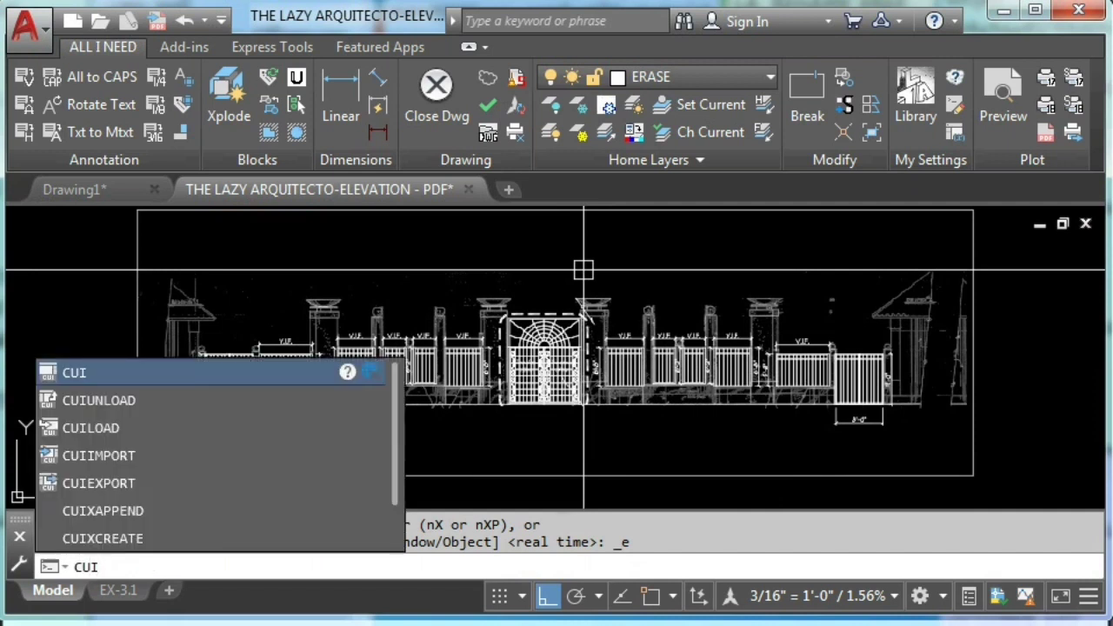
left_click(74, 372)
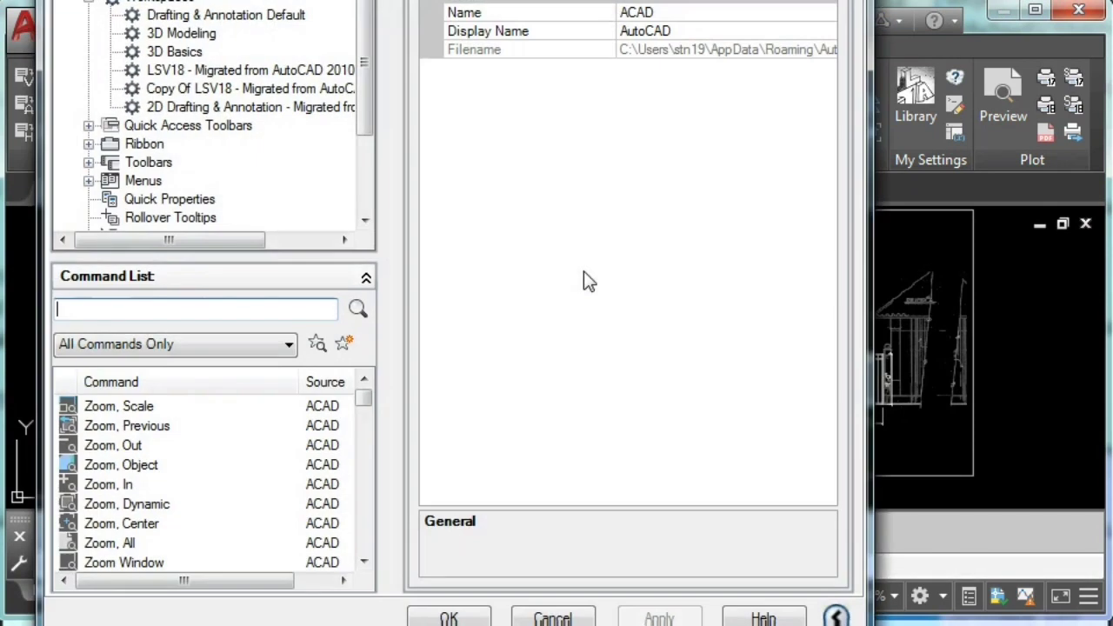
mouse_move(606, 290)
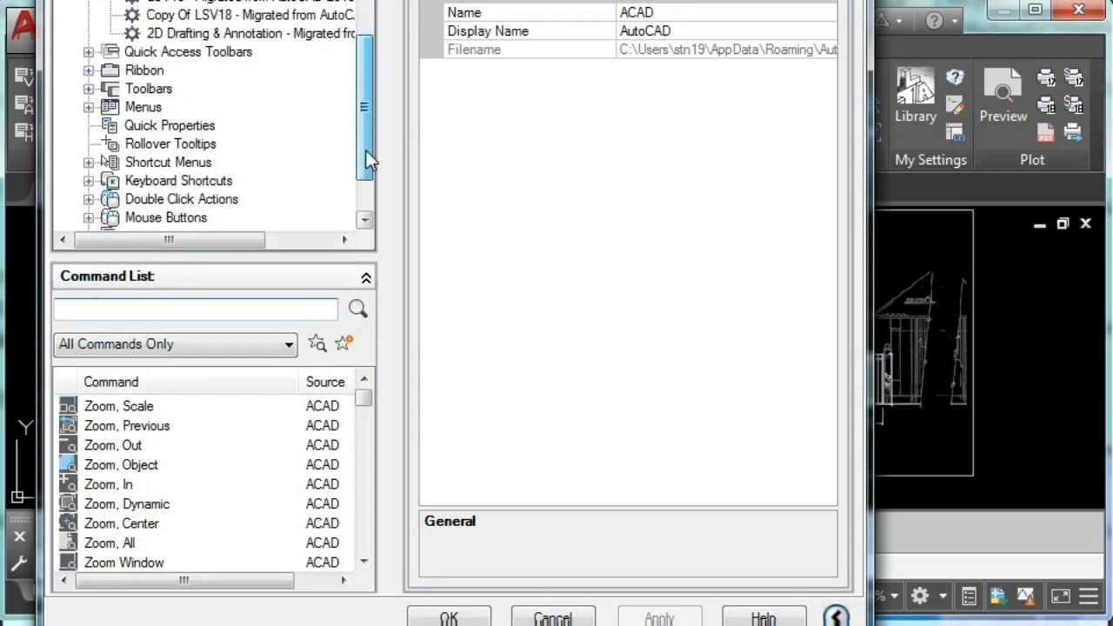
type("Cl")
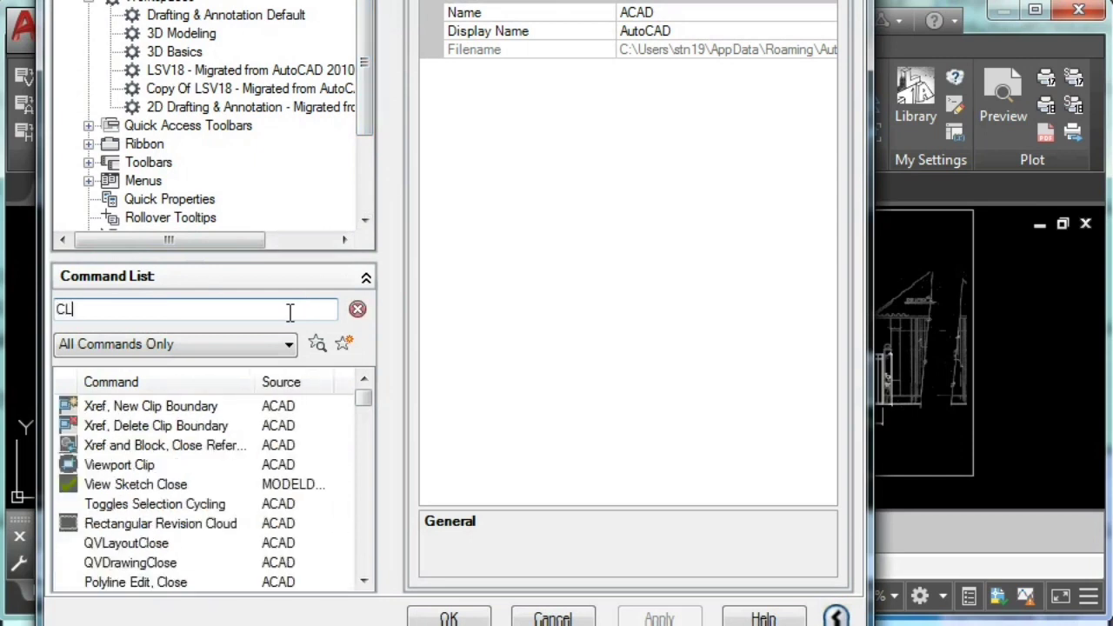
type("IP")
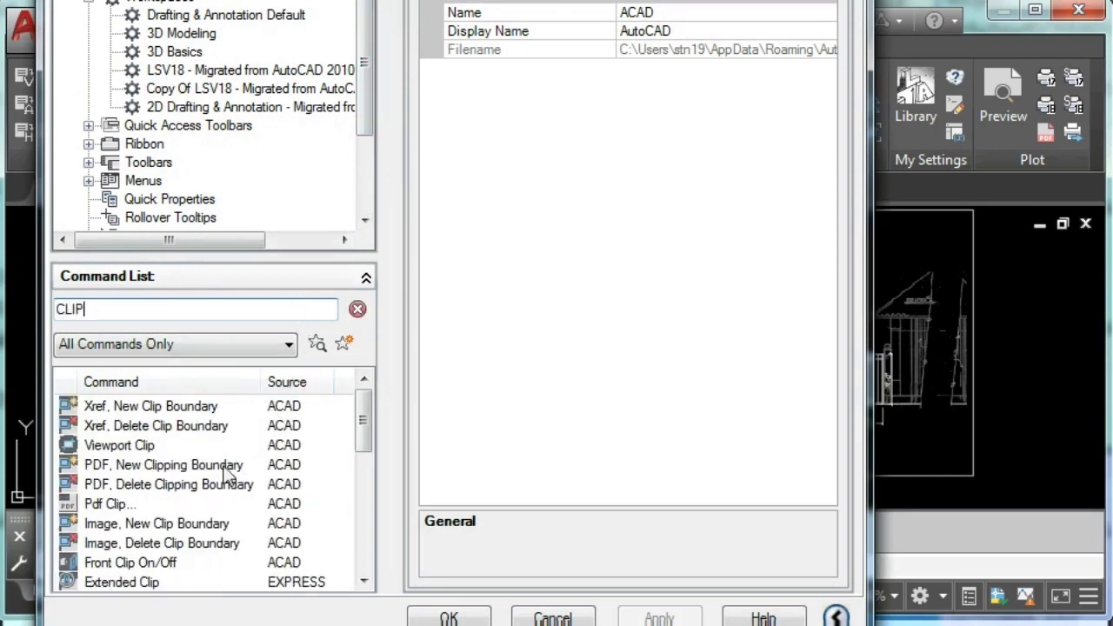
mouse_move(170, 558)
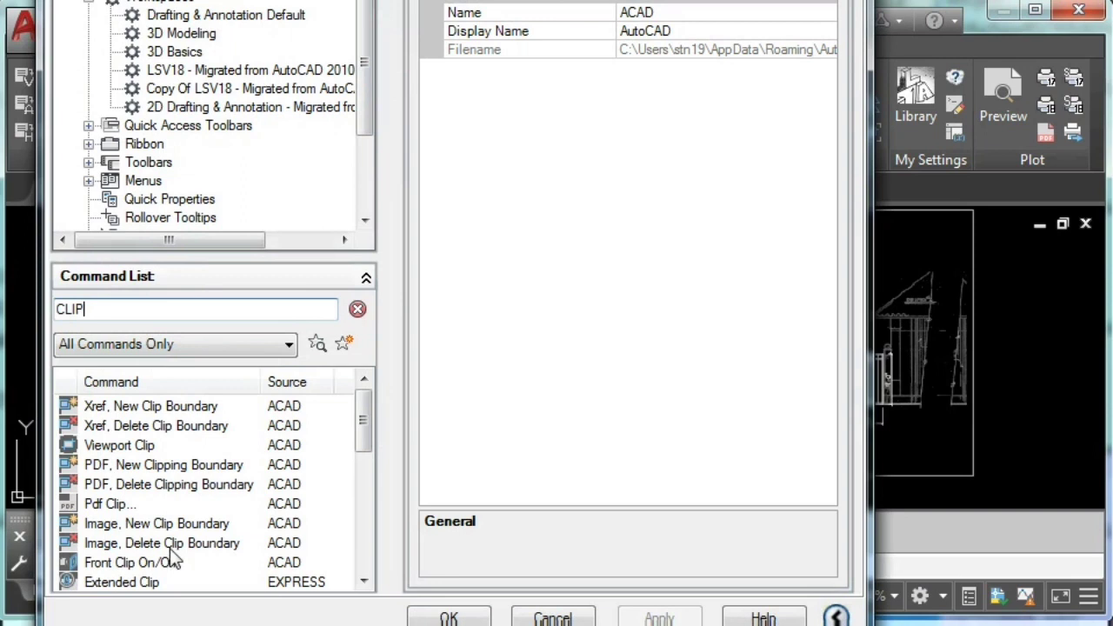
Step: Browse Image New Clip Boundary and Viewport Clip, then select Xref Delete Clip Boundary
scroll("down", 3)
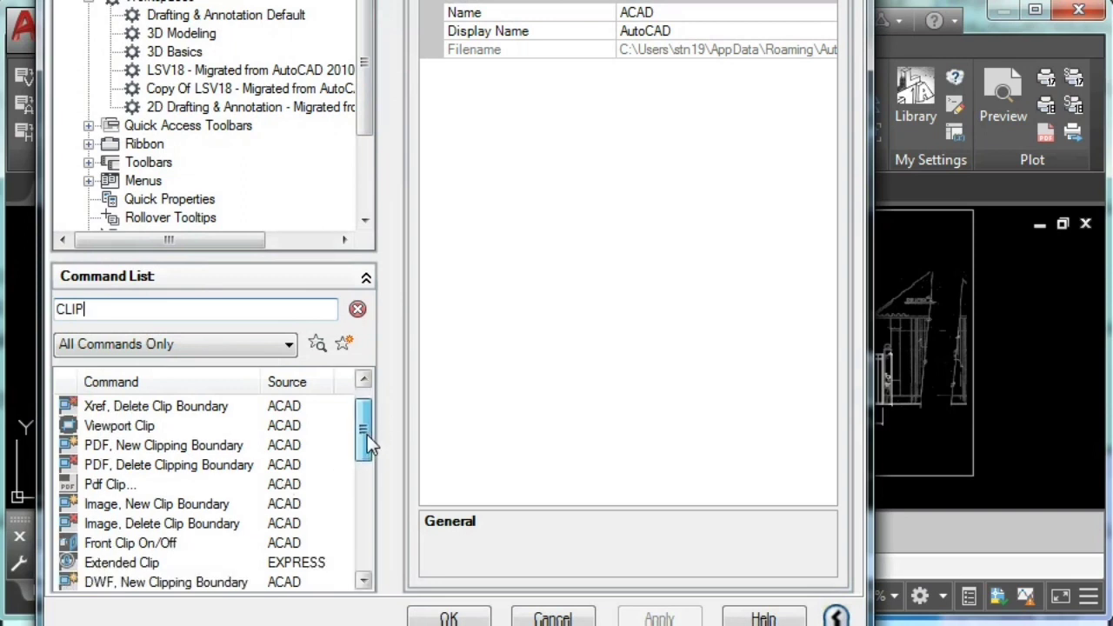
scroll("up", 3)
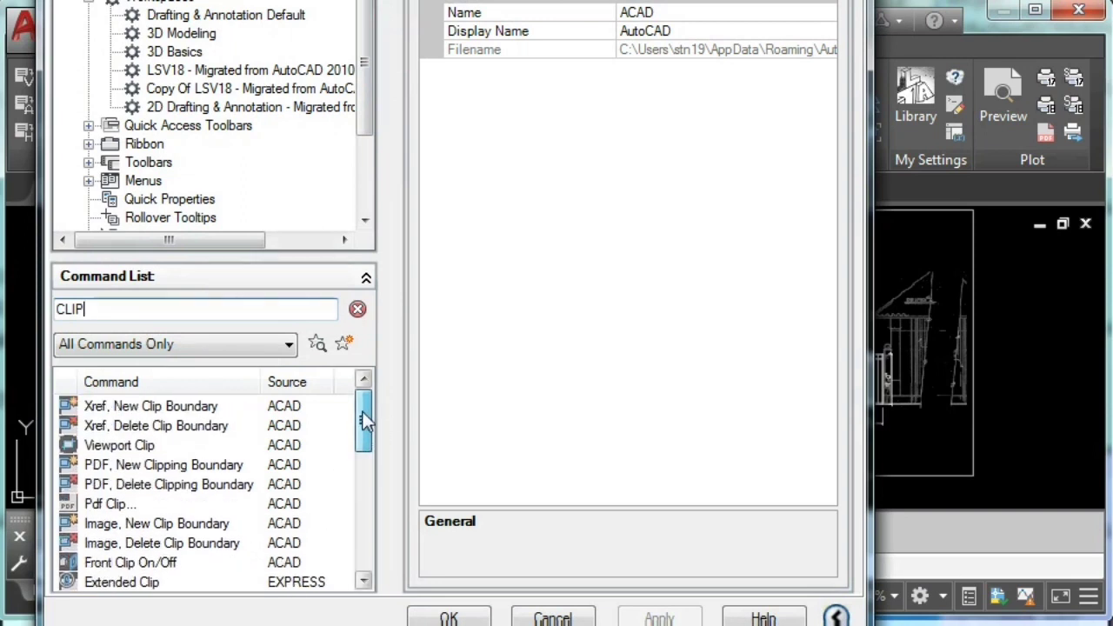
scroll("down", 3)
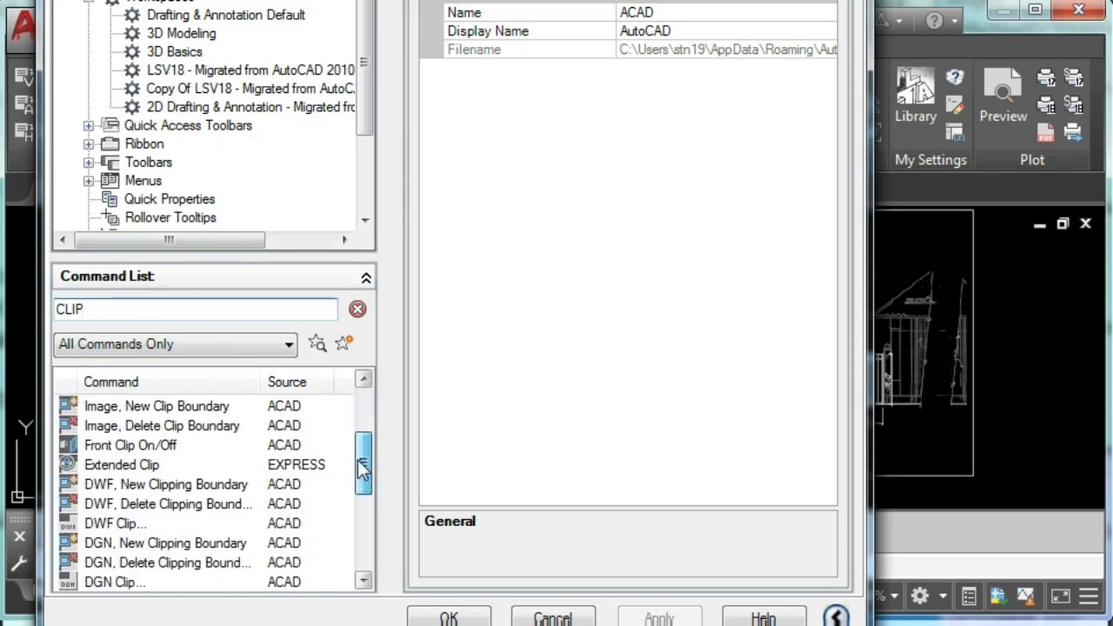
scroll("up", 3)
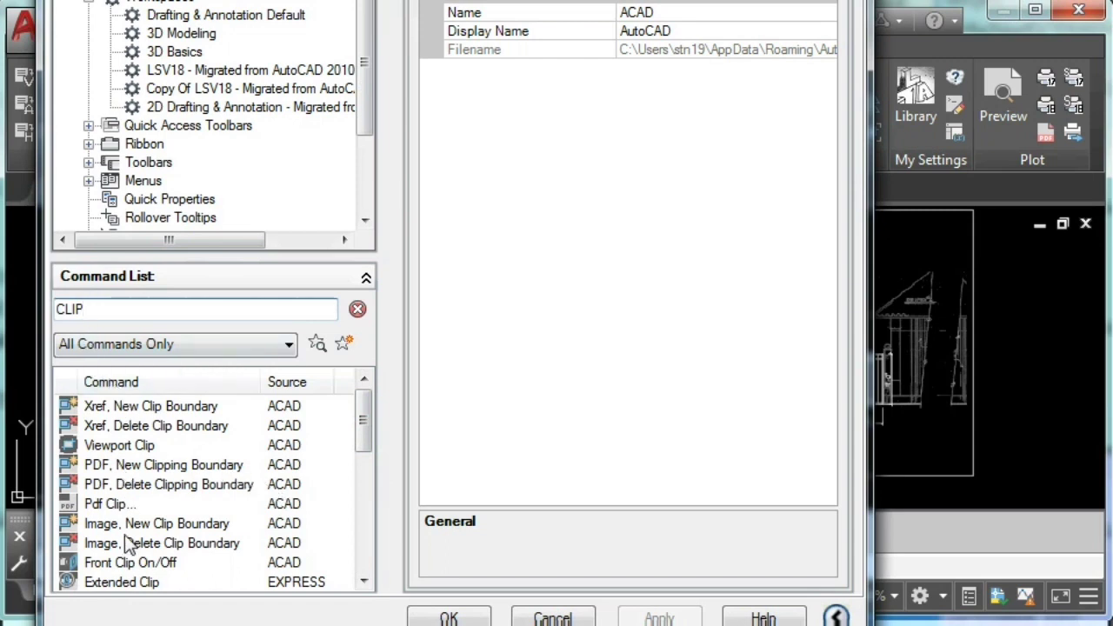
left_click(156, 523)
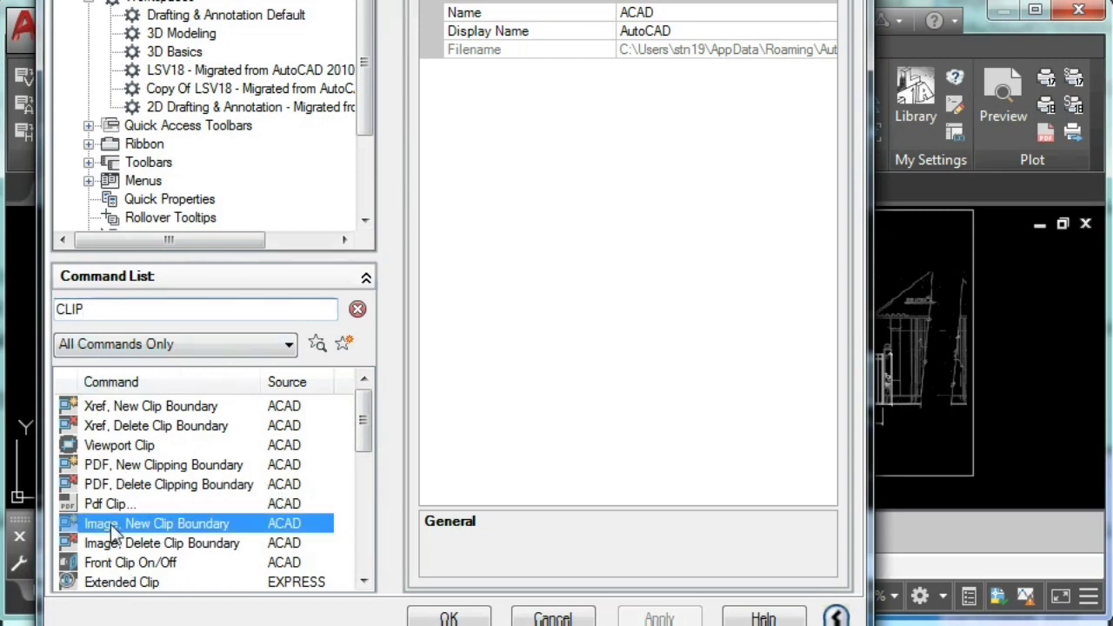
left_click(156, 523)
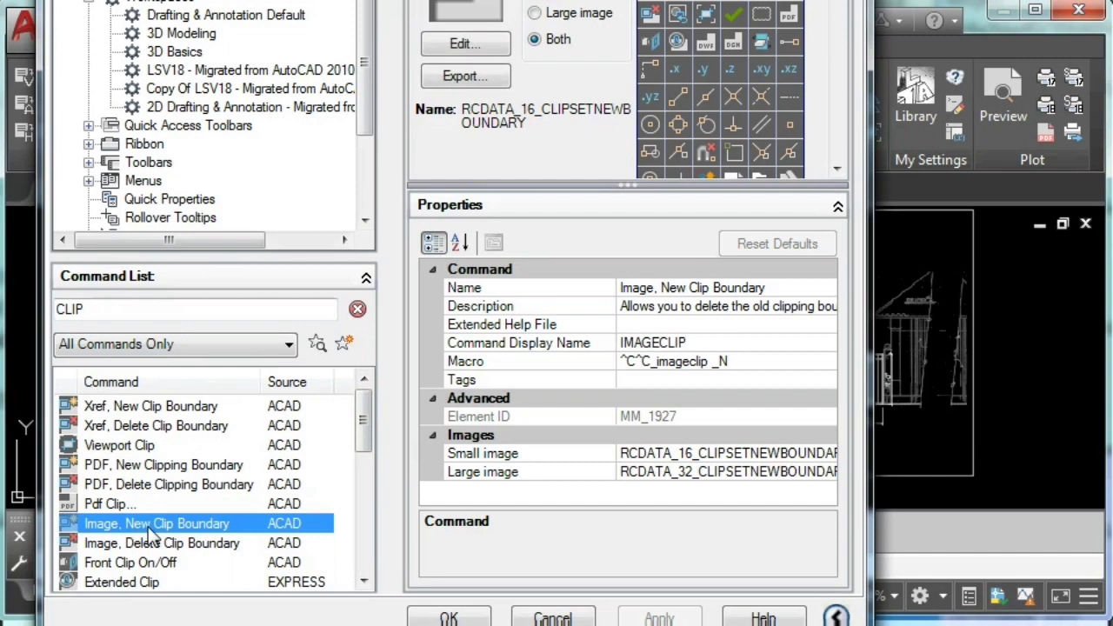
right_click(157, 523)
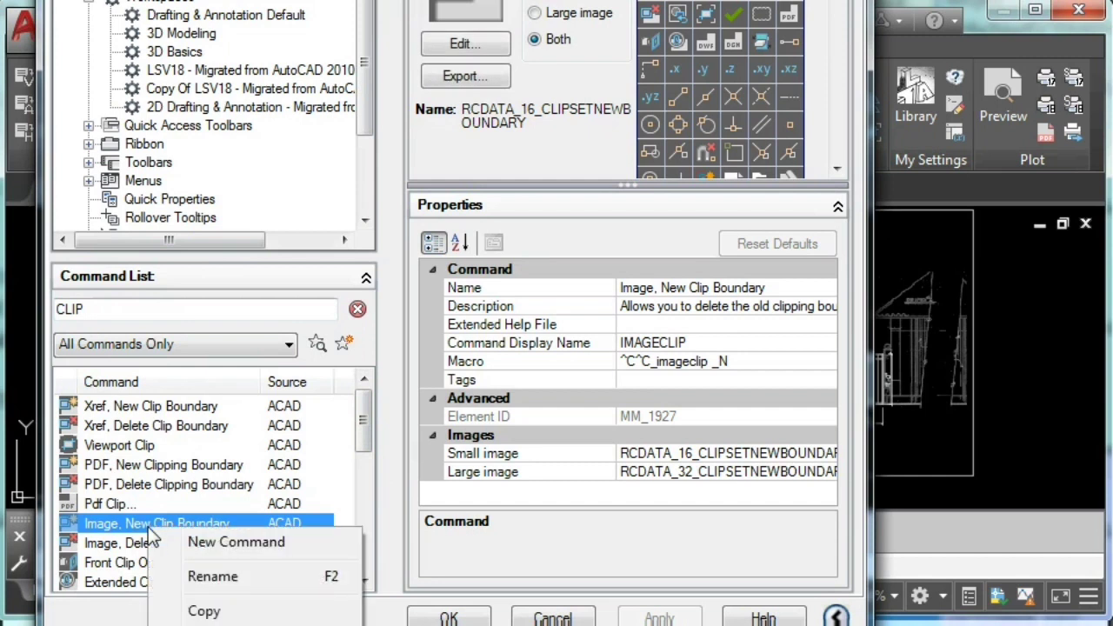
mouse_move(180, 560)
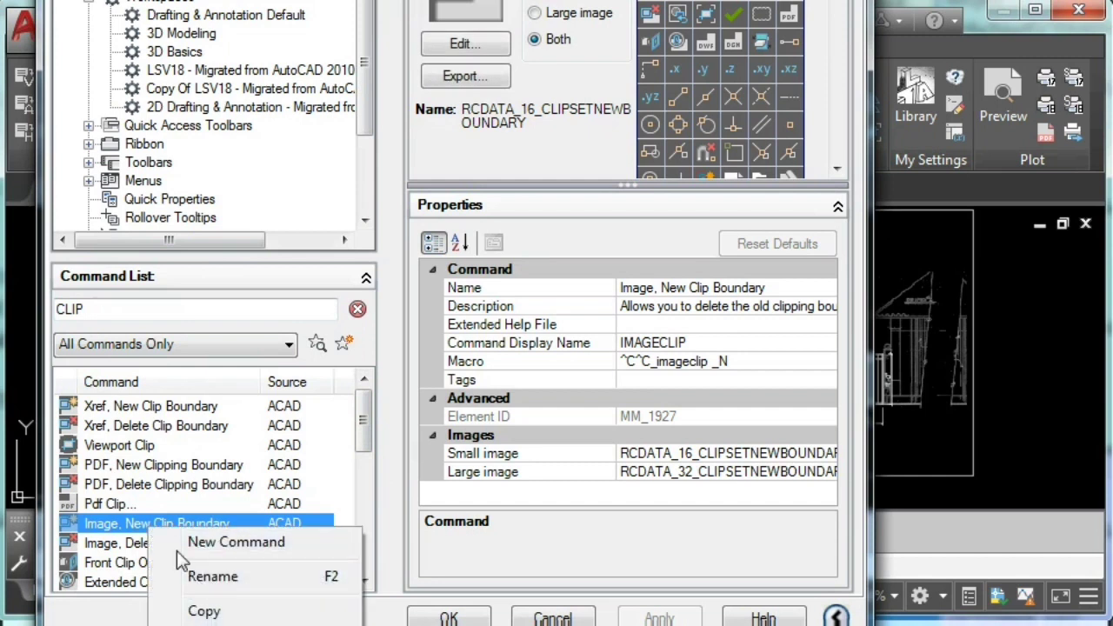
left_click(119, 444)
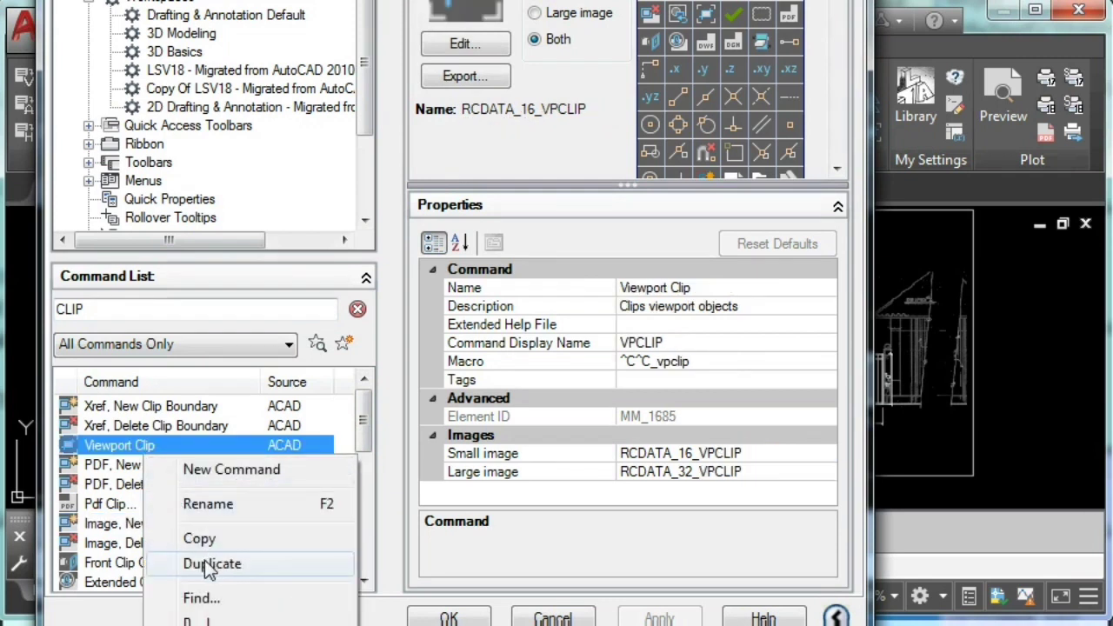
mouse_move(140, 445)
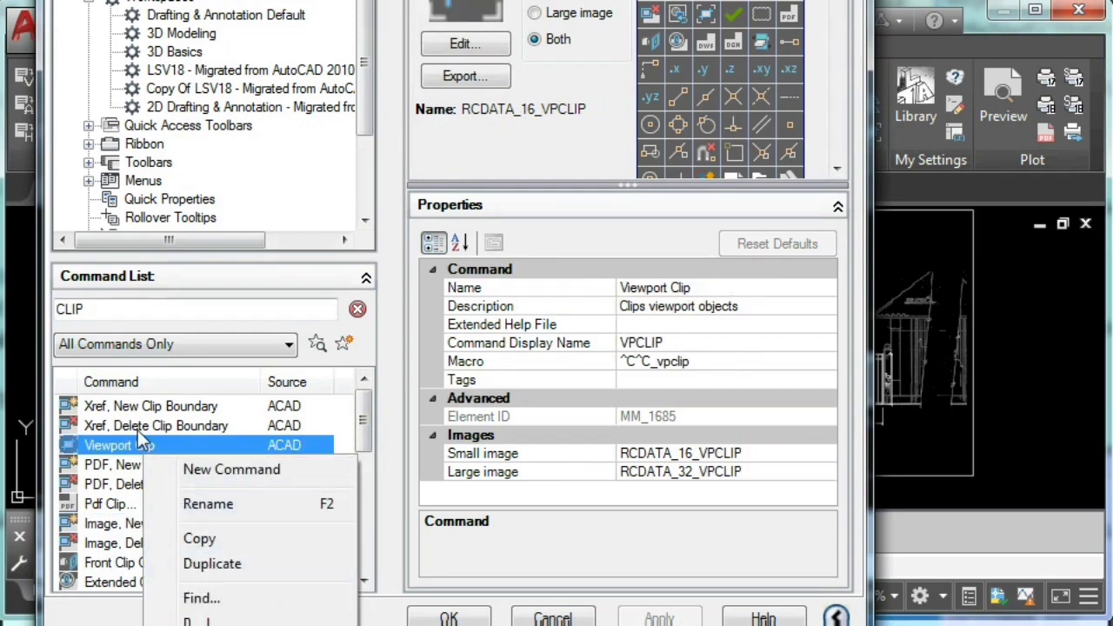
left_click(156, 425)
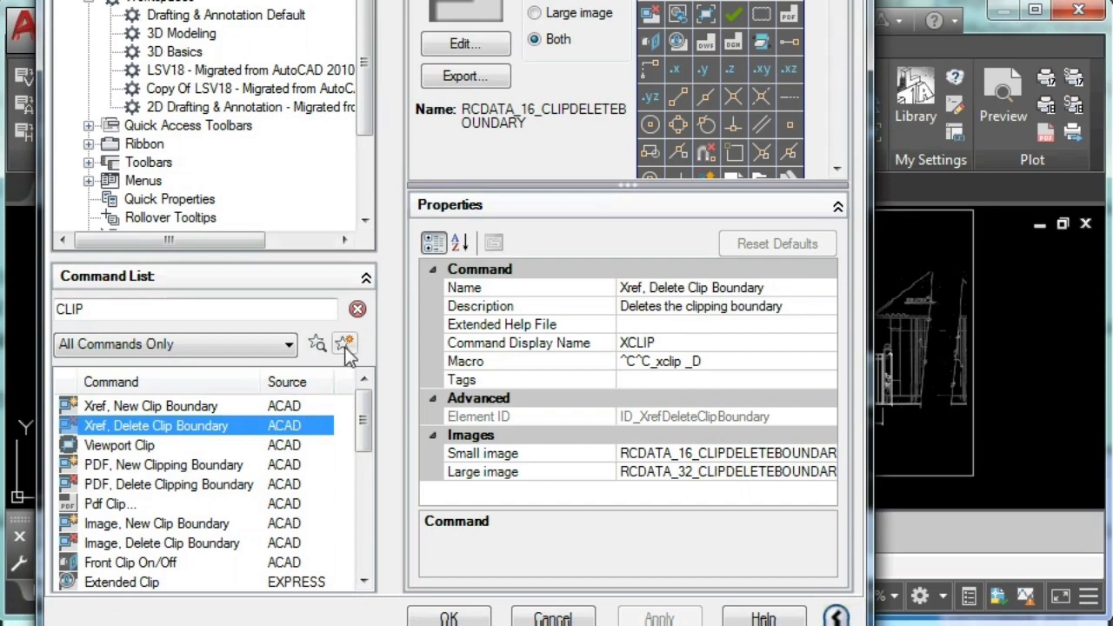
mouse_move(345, 341)
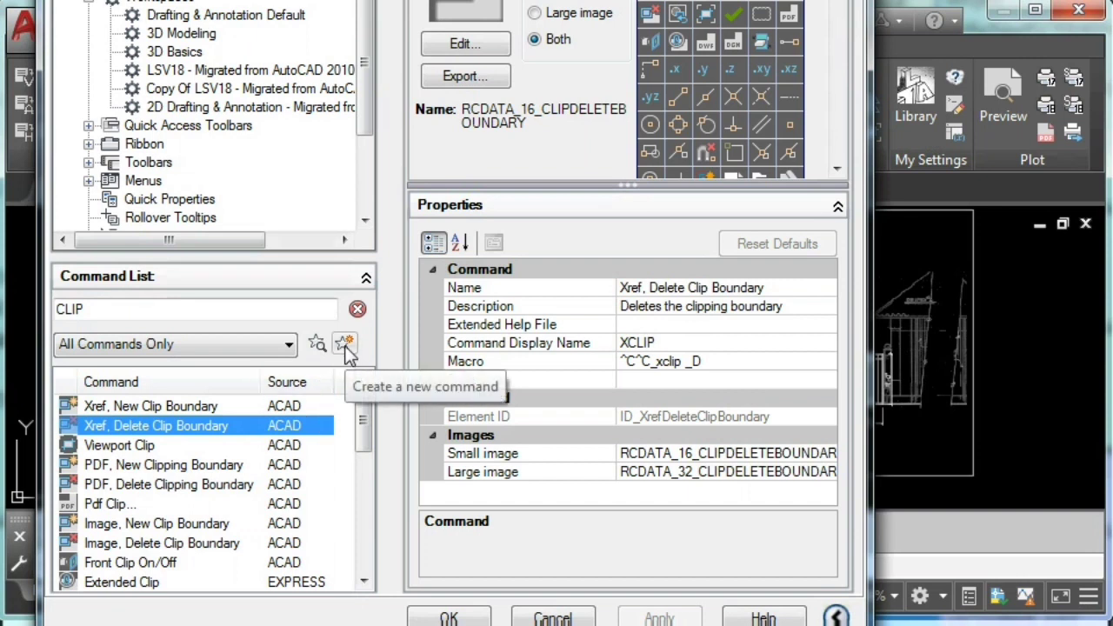
Step: Create blank custom command Command3 and search the command list for CLIP again
left_click(344, 343)
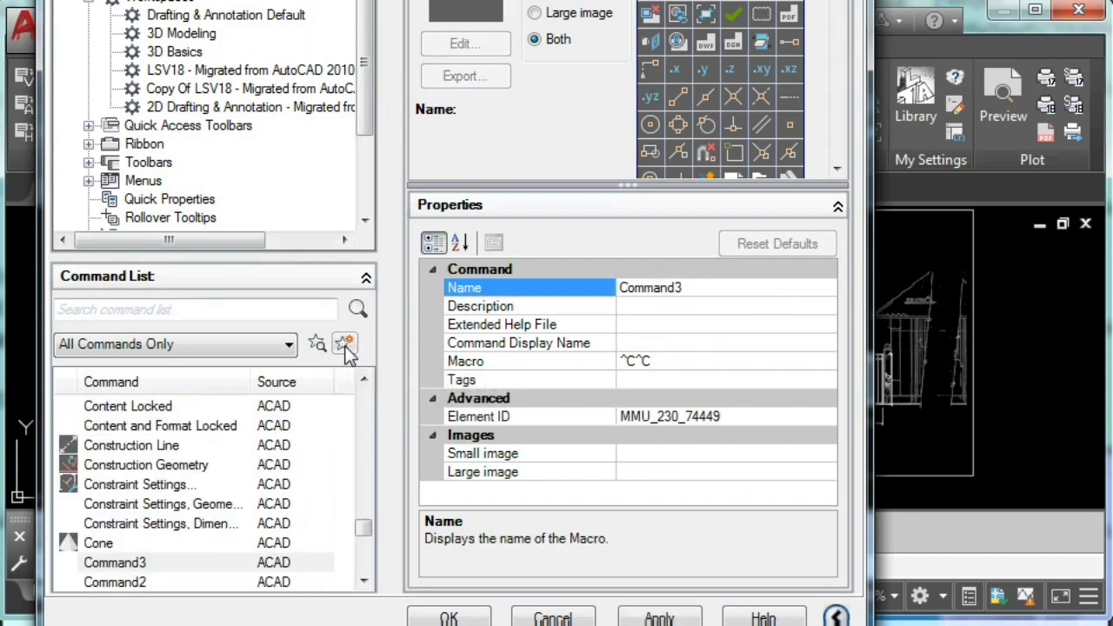
mouse_move(239, 476)
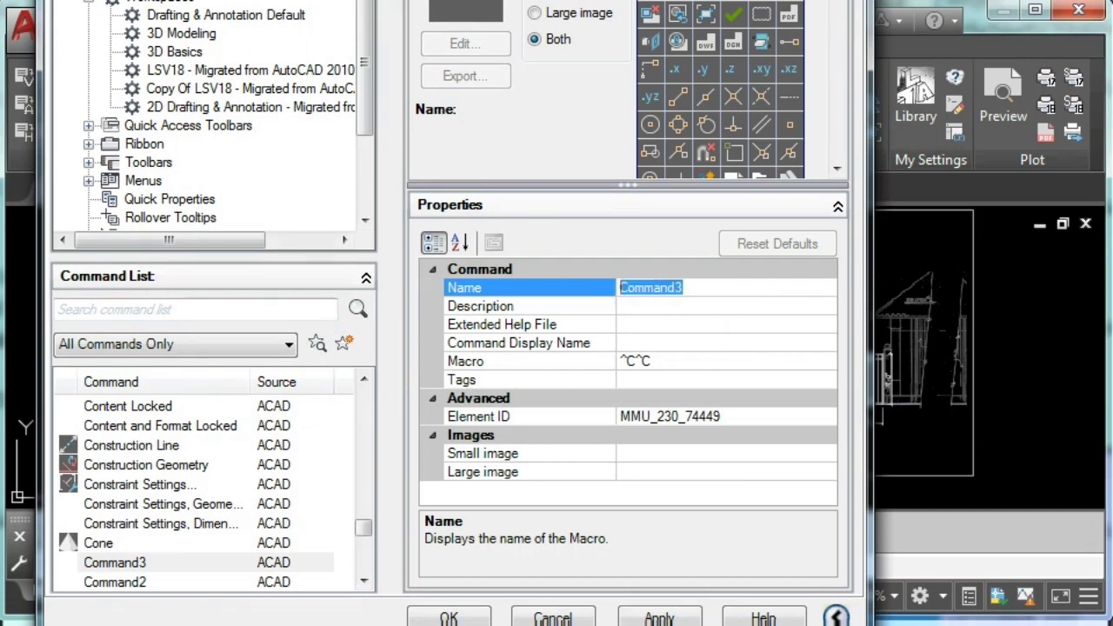
mouse_move(301, 483)
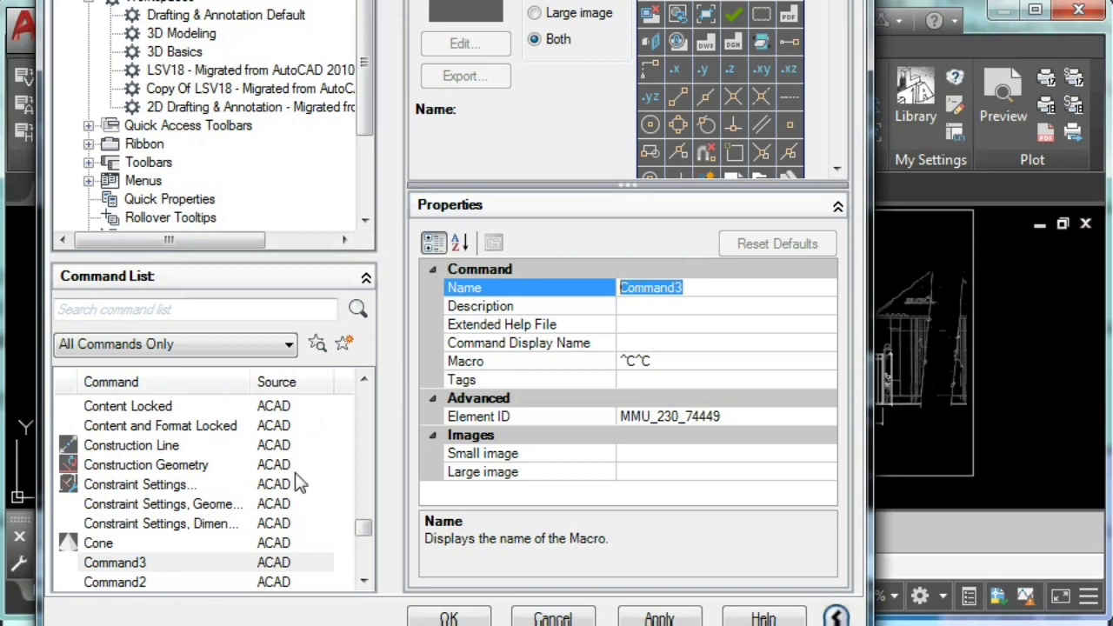
left_click(160, 426)
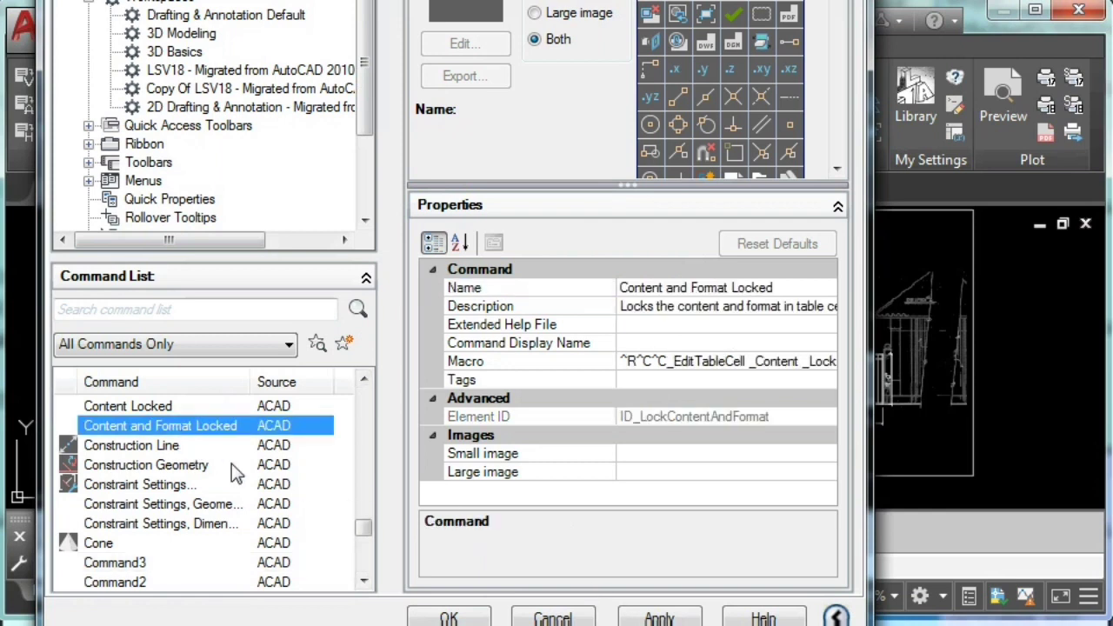
type("CLI")
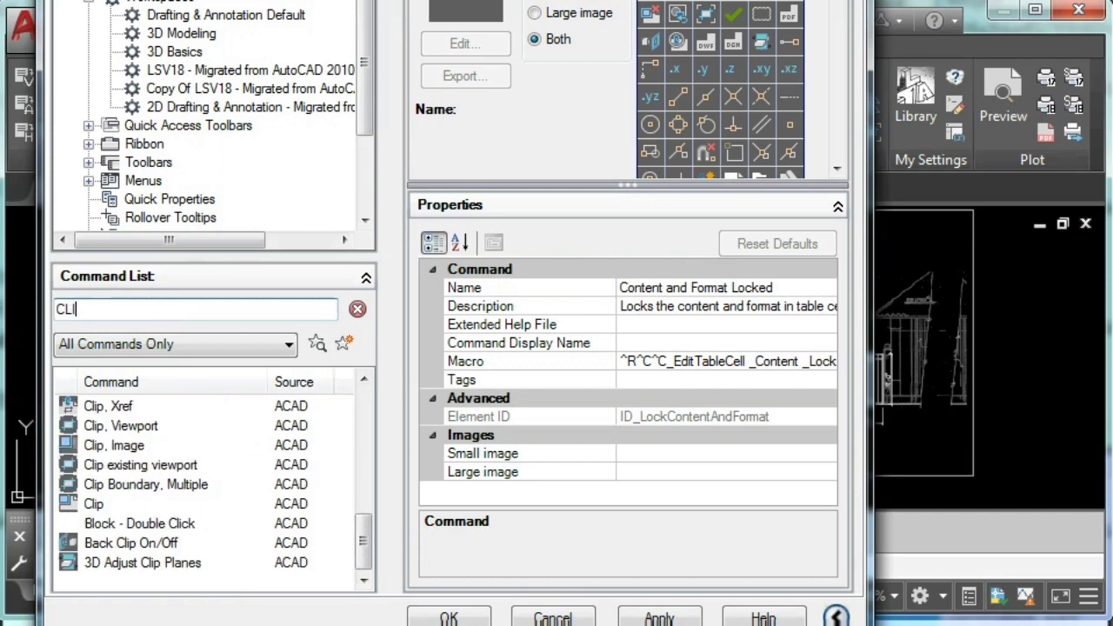
type("P")
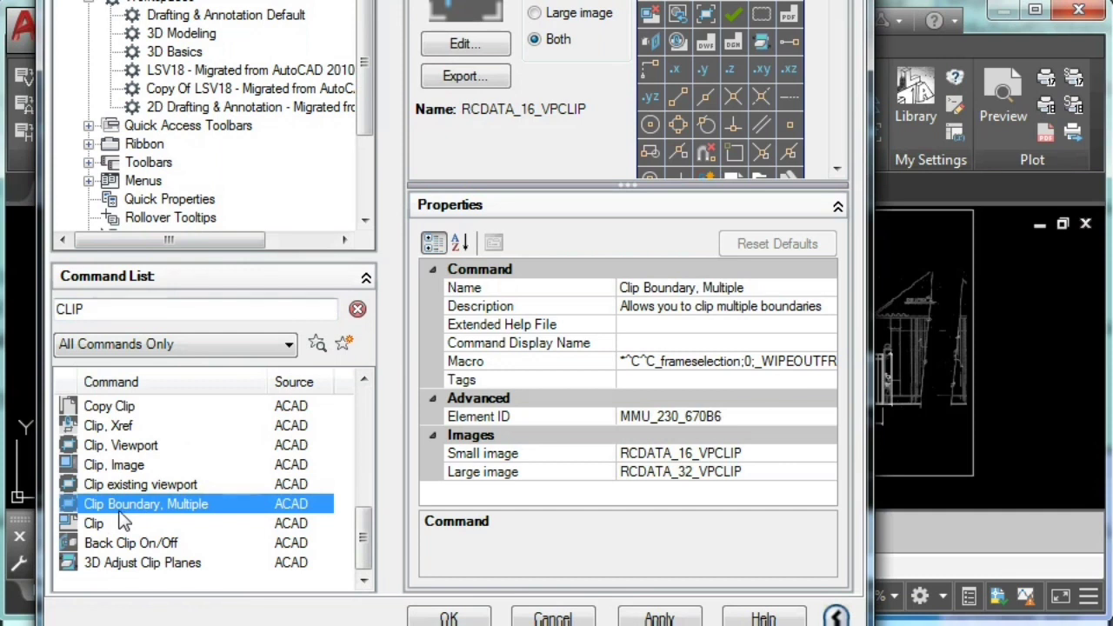
mouse_move(139, 484)
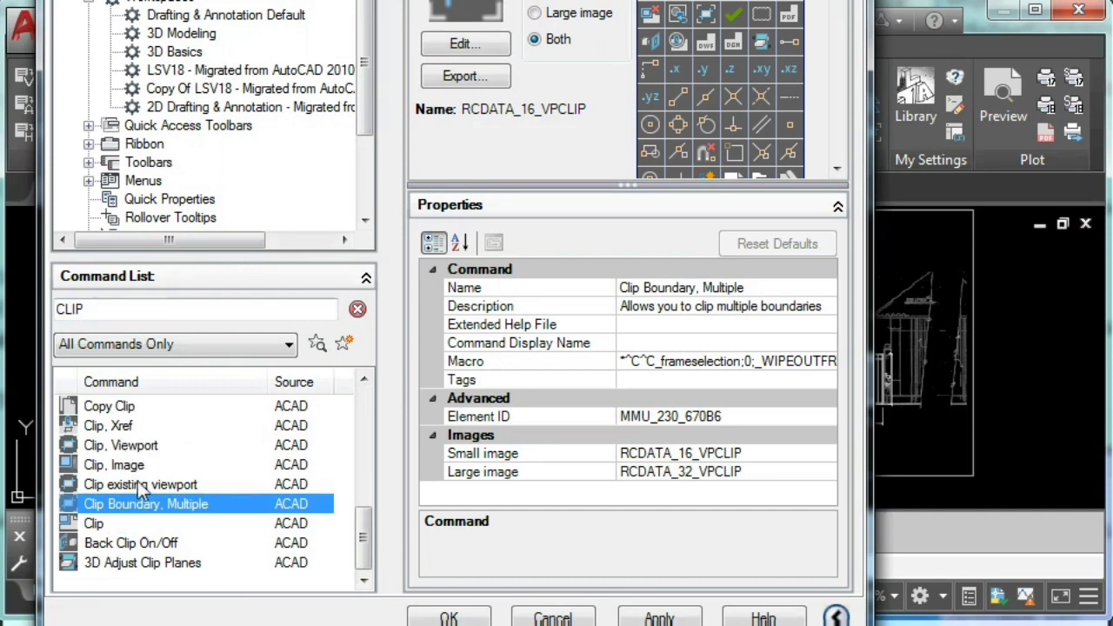
mouse_move(178, 548)
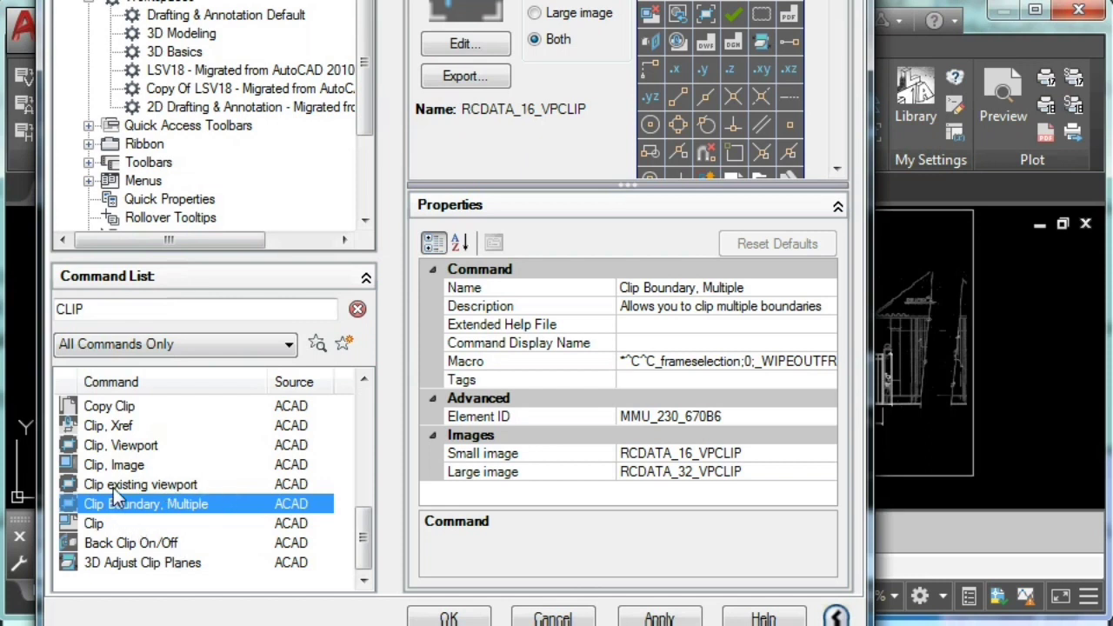
Step: Change the copied command's Name field to 'Clip Boundary Multiple 2'
right_click(141, 485)
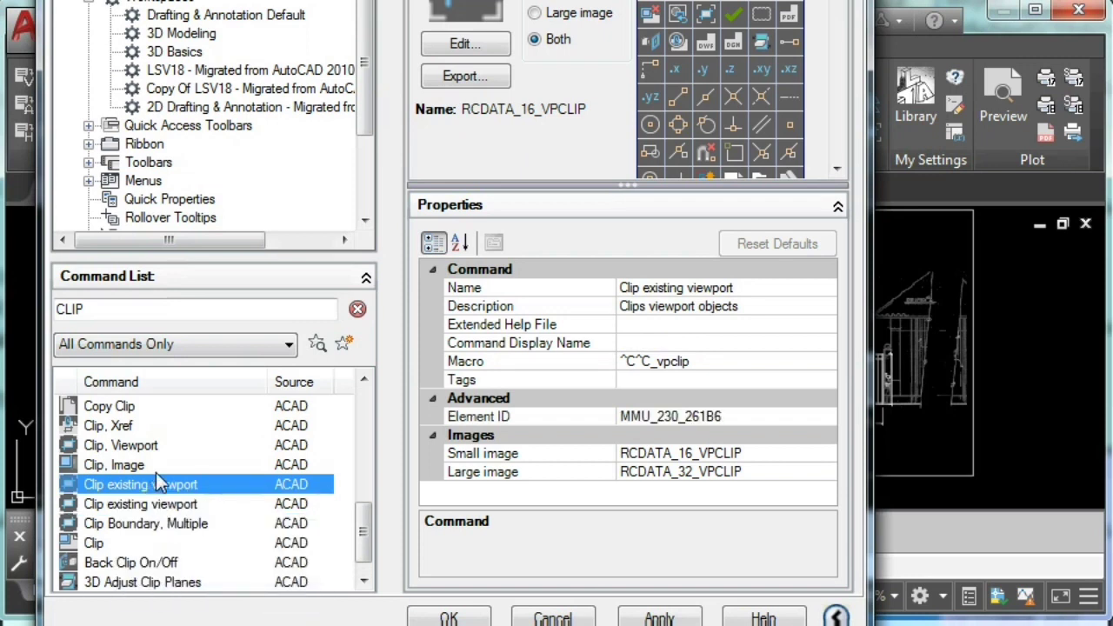
left_click(678, 287)
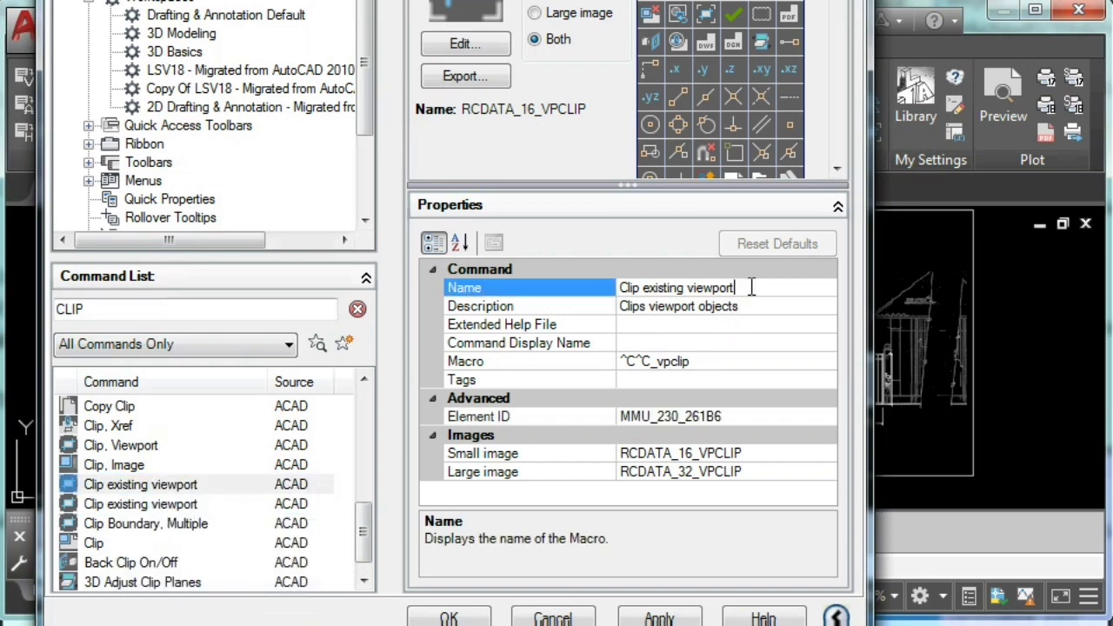
mouse_move(726, 287)
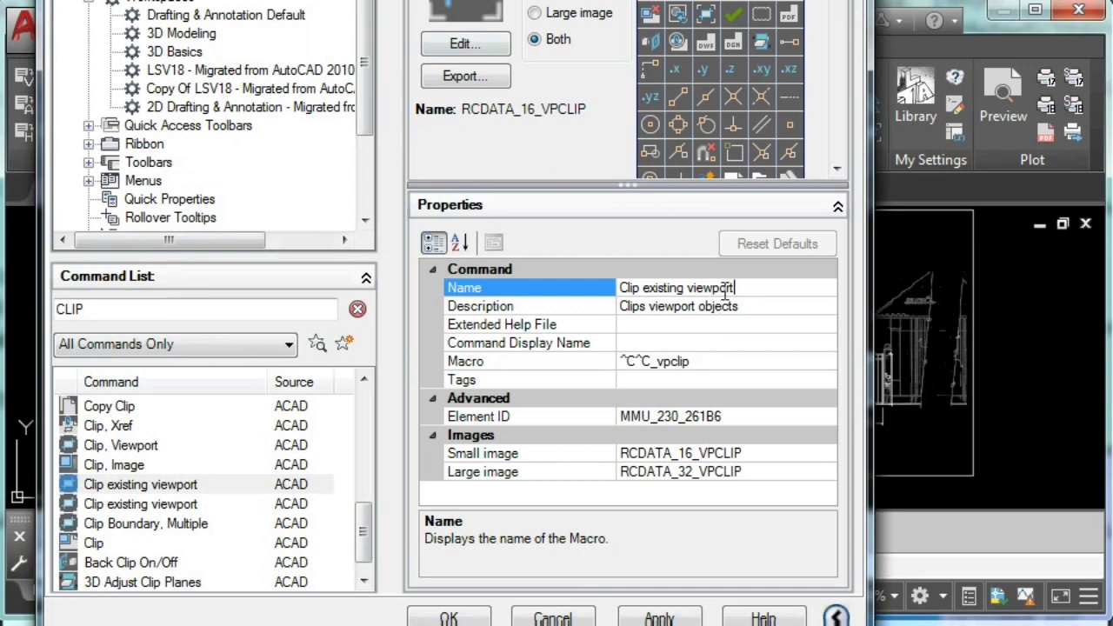
double_click(678, 288)
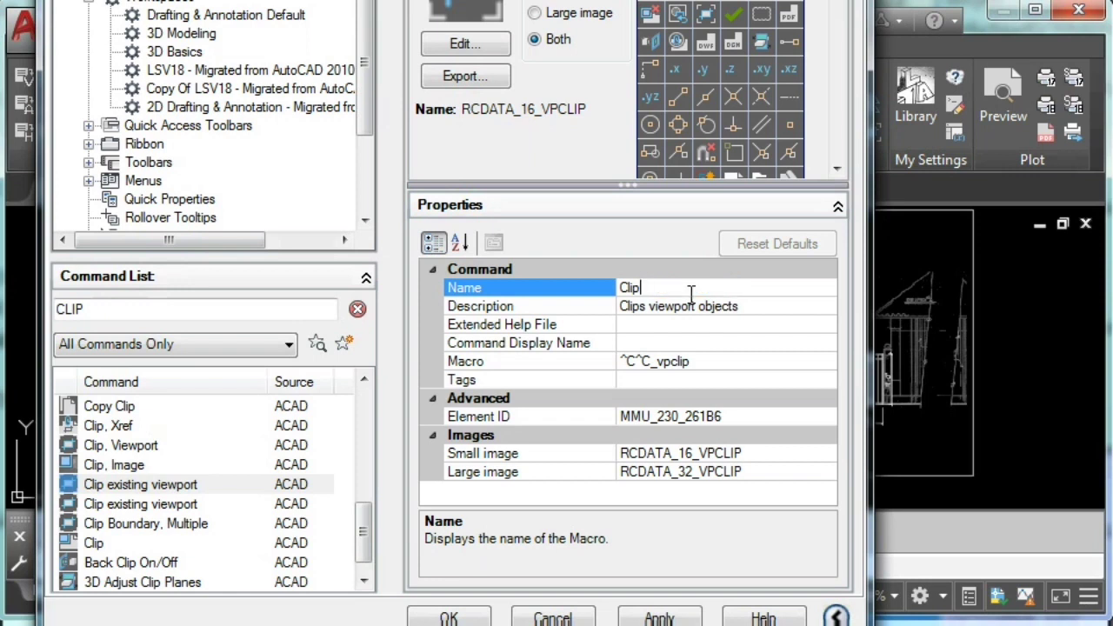
type("b")
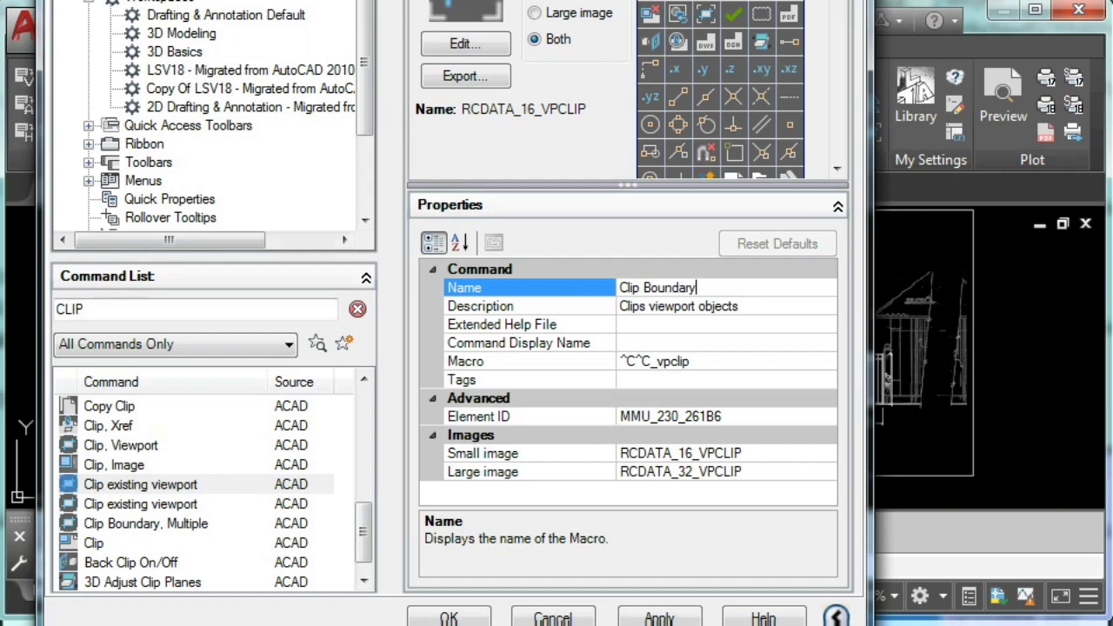
type("Mul")
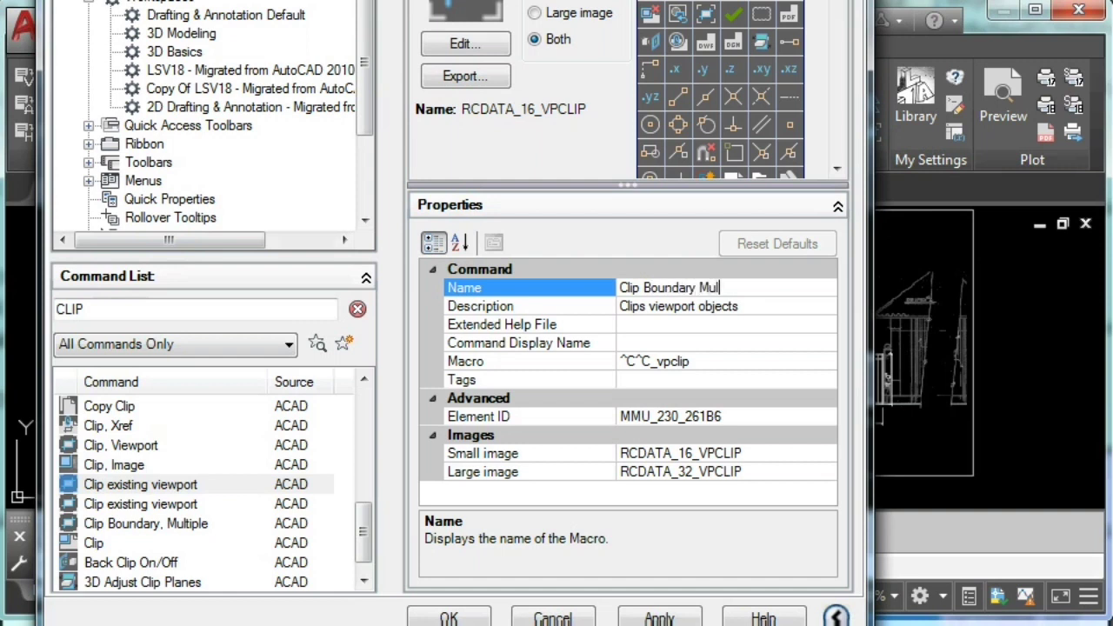
type("tiple")
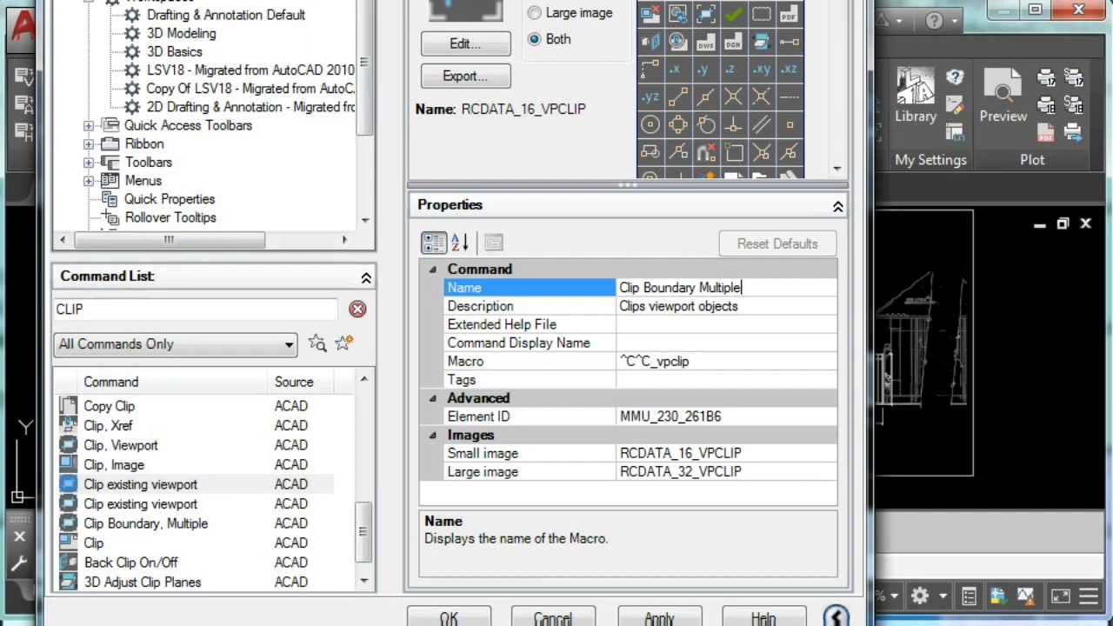
type("2")
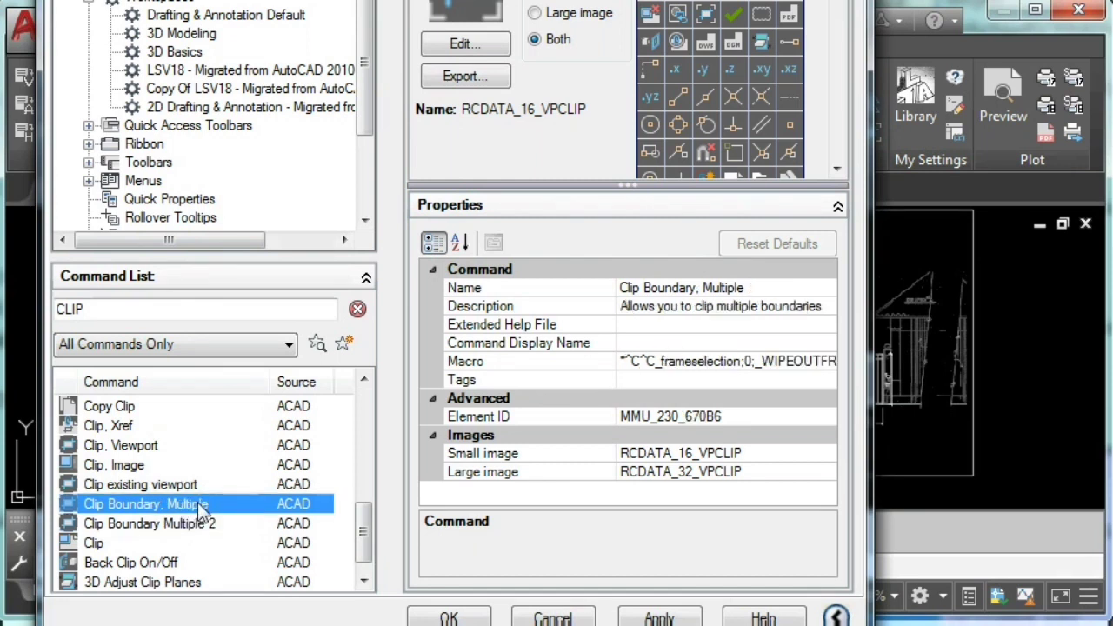
Step: Check the original Clip Boundary, Multiple command's full macro text
left_click(726, 361)
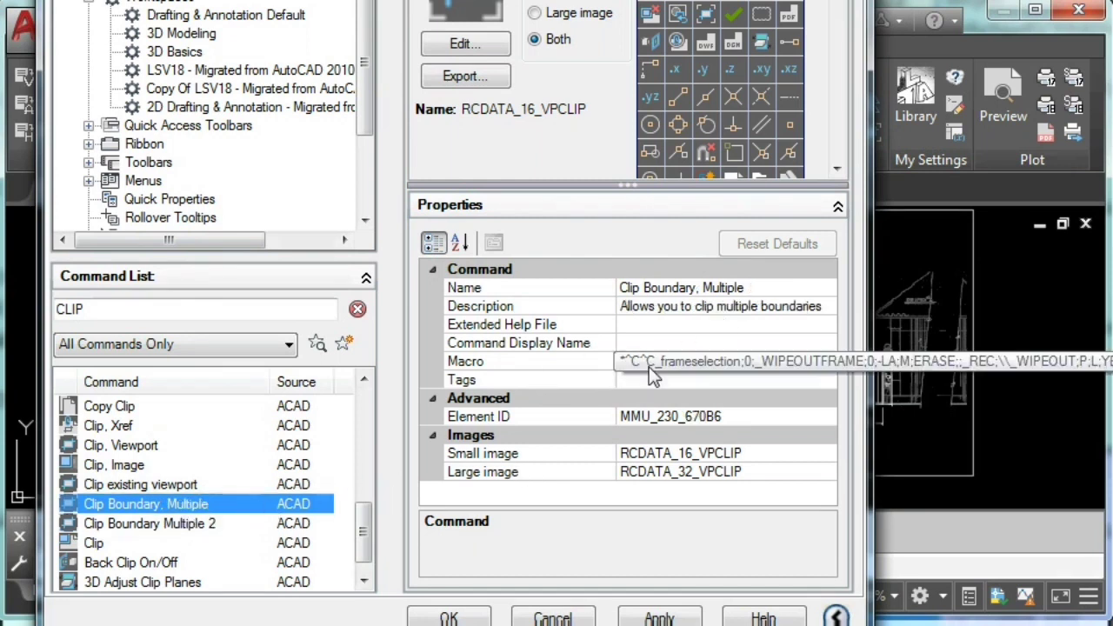
left_click(722, 361)
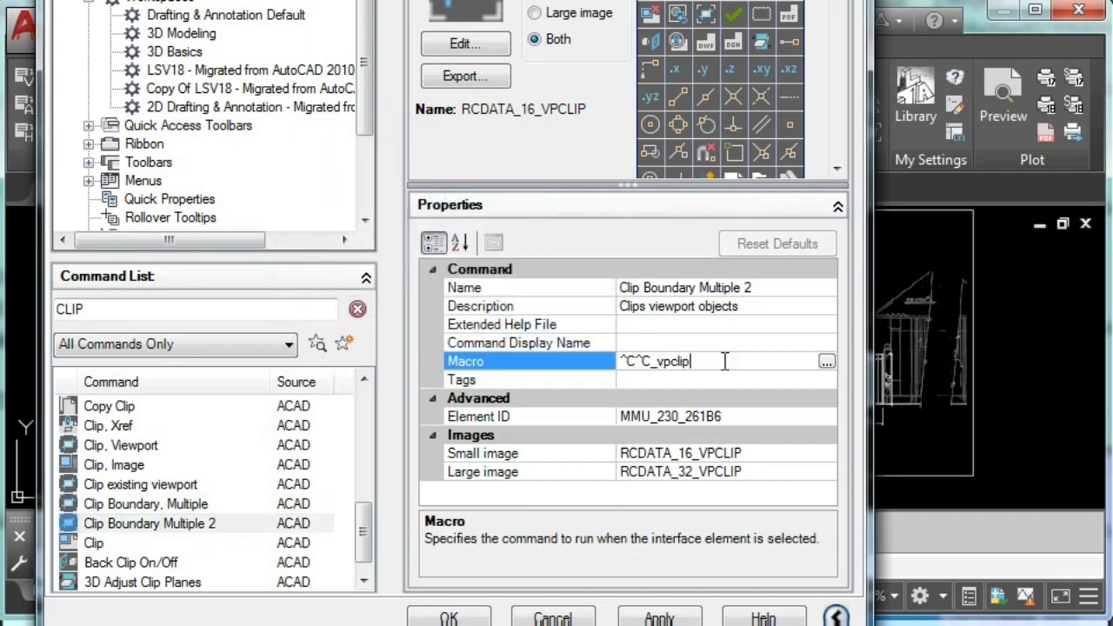
Step: In the Long String Editor, review frameselection, WIPEOUTFRAME, ERASE, rectangle, WIPEOUT and closing options
left_click(825, 361)
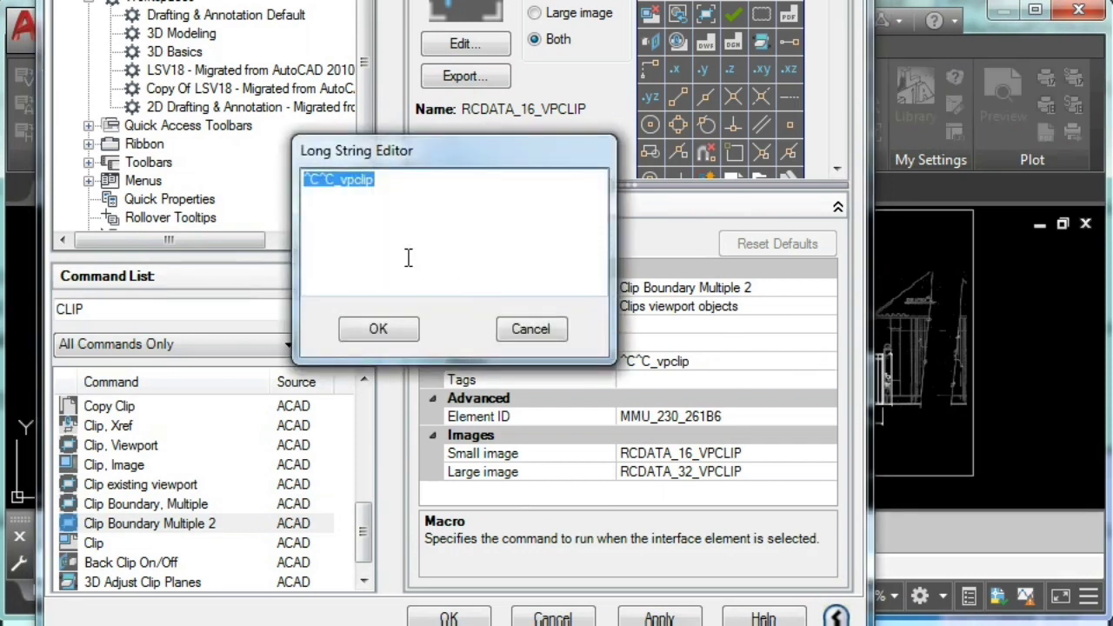
mouse_move(390, 213)
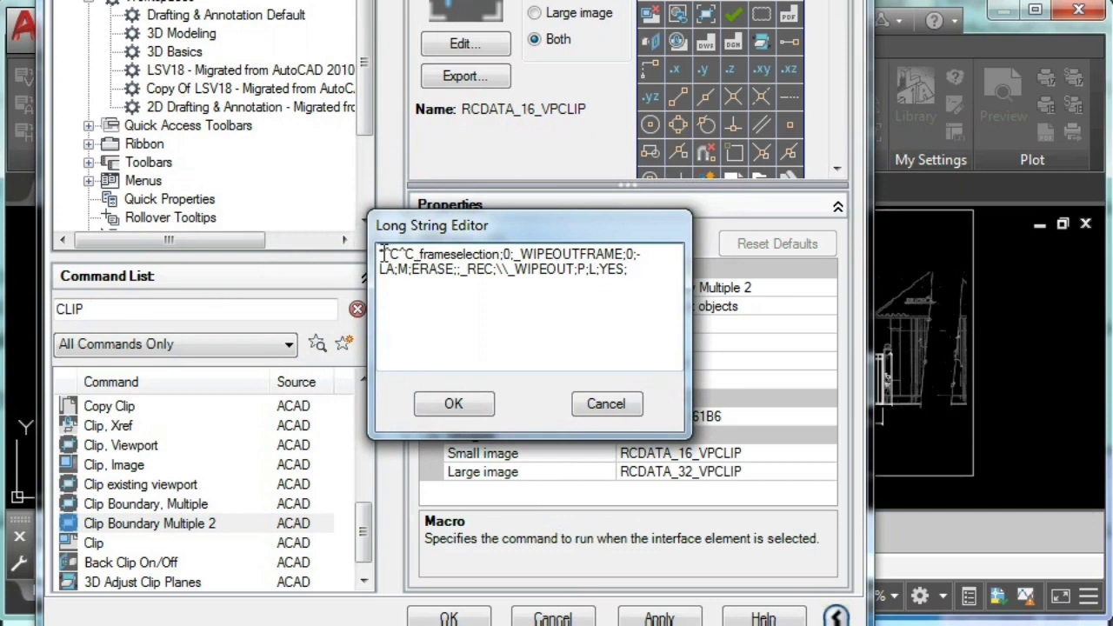
double_click(398, 253)
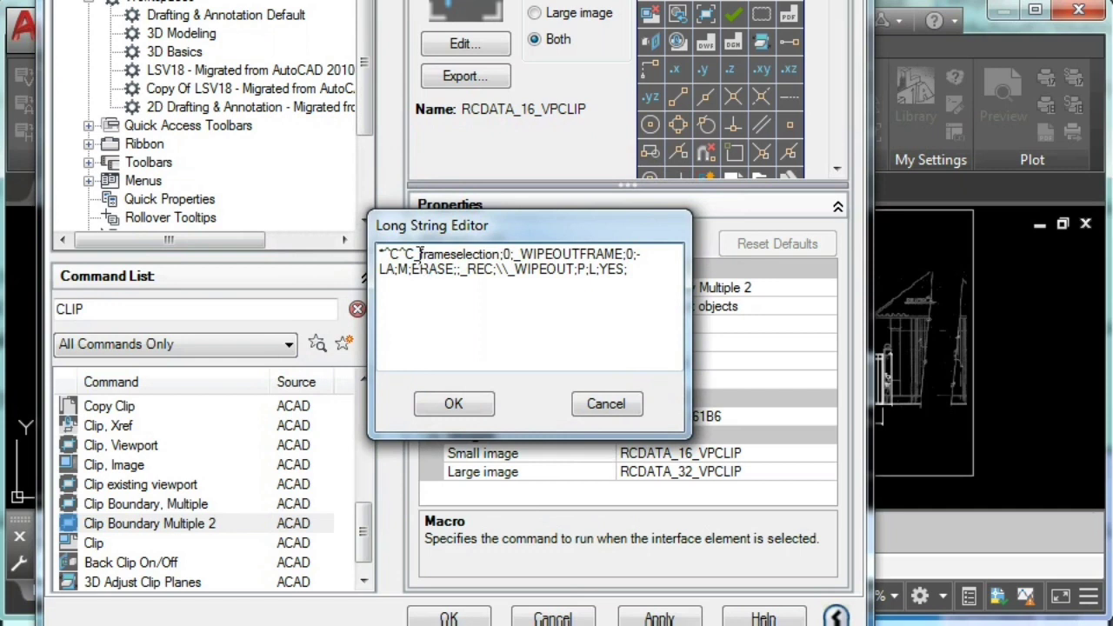
double_click(458, 253)
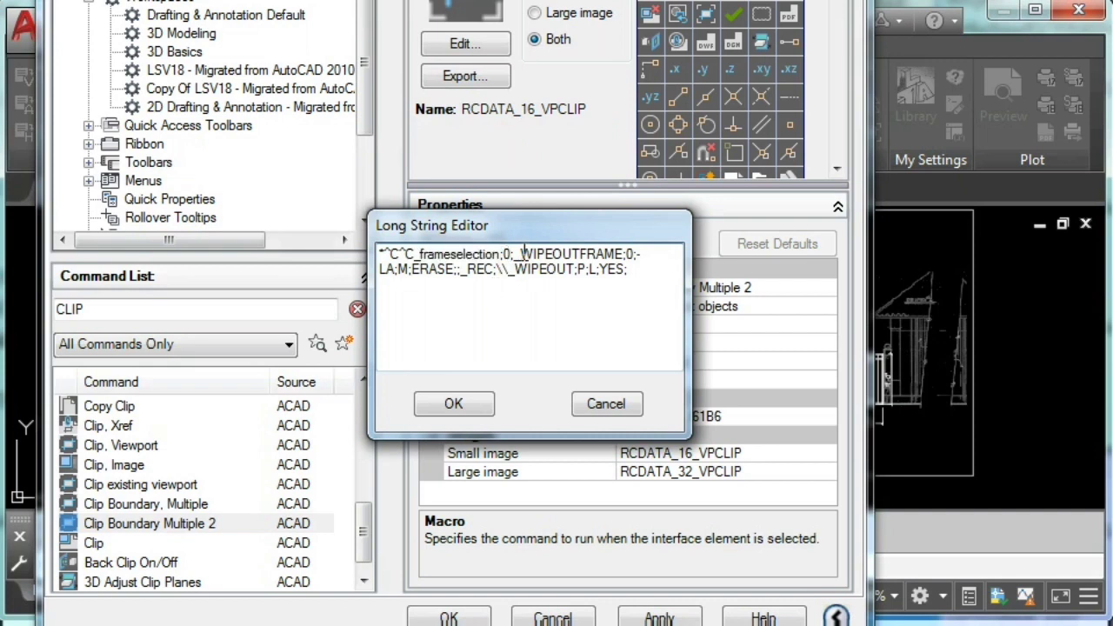
double_click(572, 253)
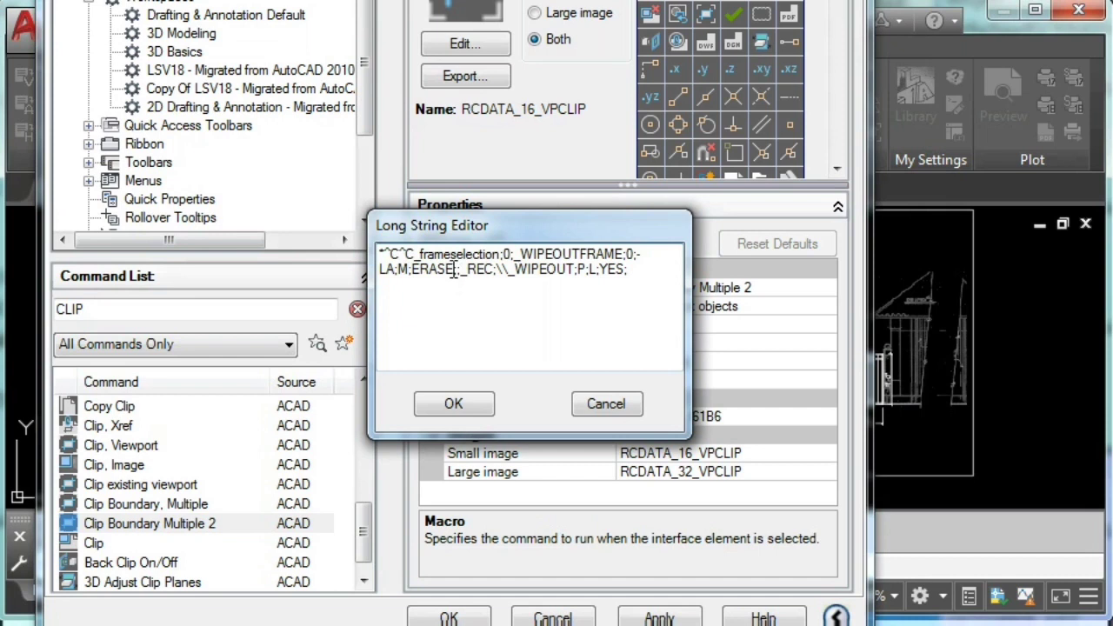
double_click(433, 269)
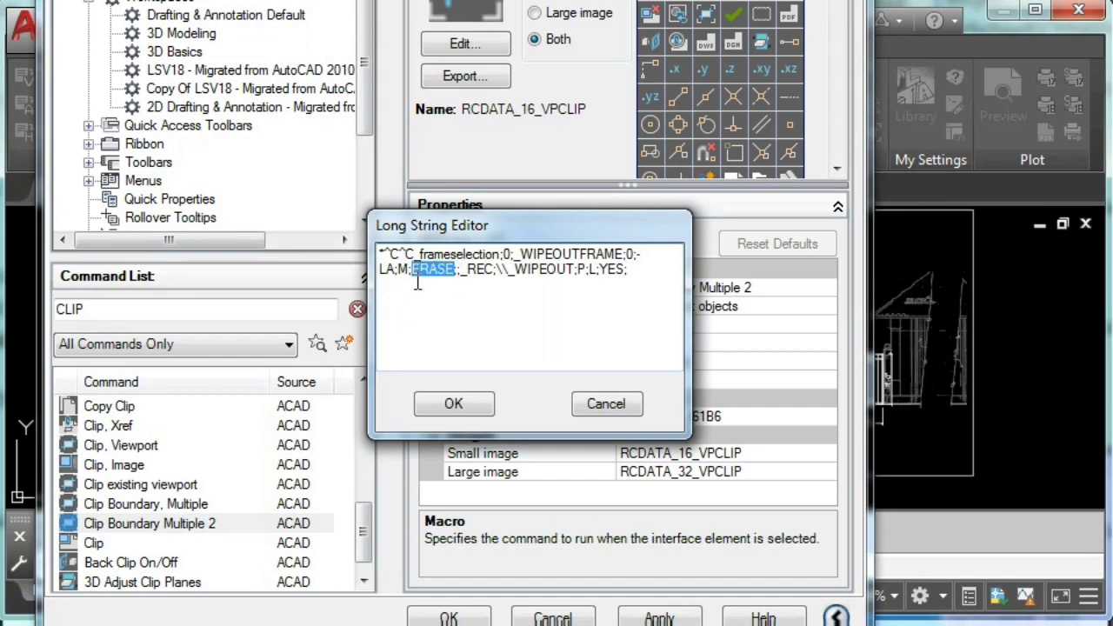
mouse_move(483, 292)
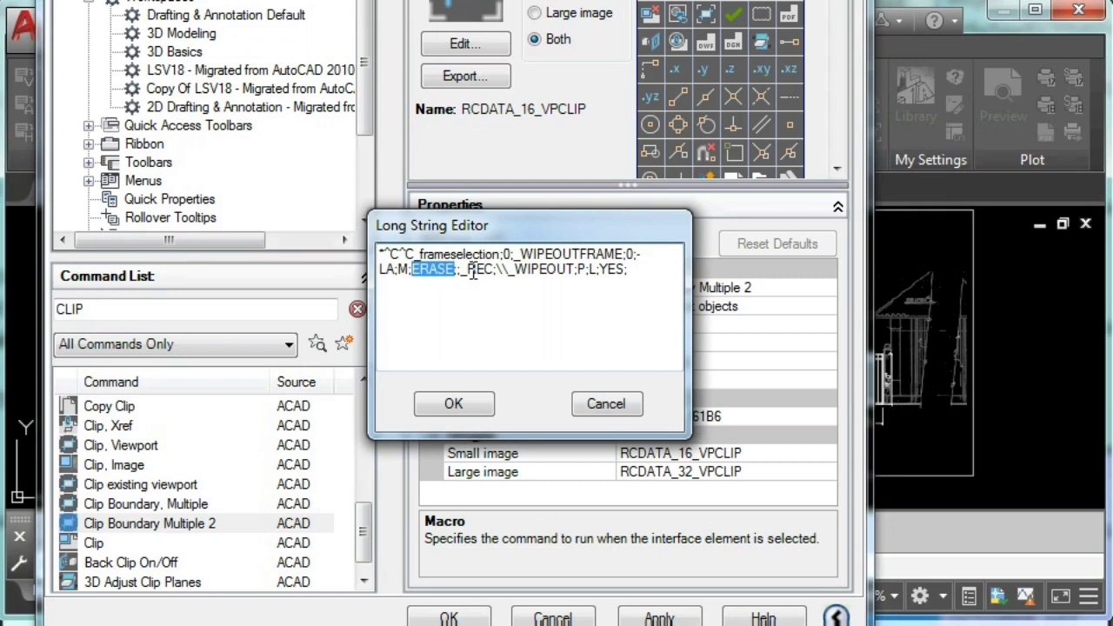
left_click(474, 269)
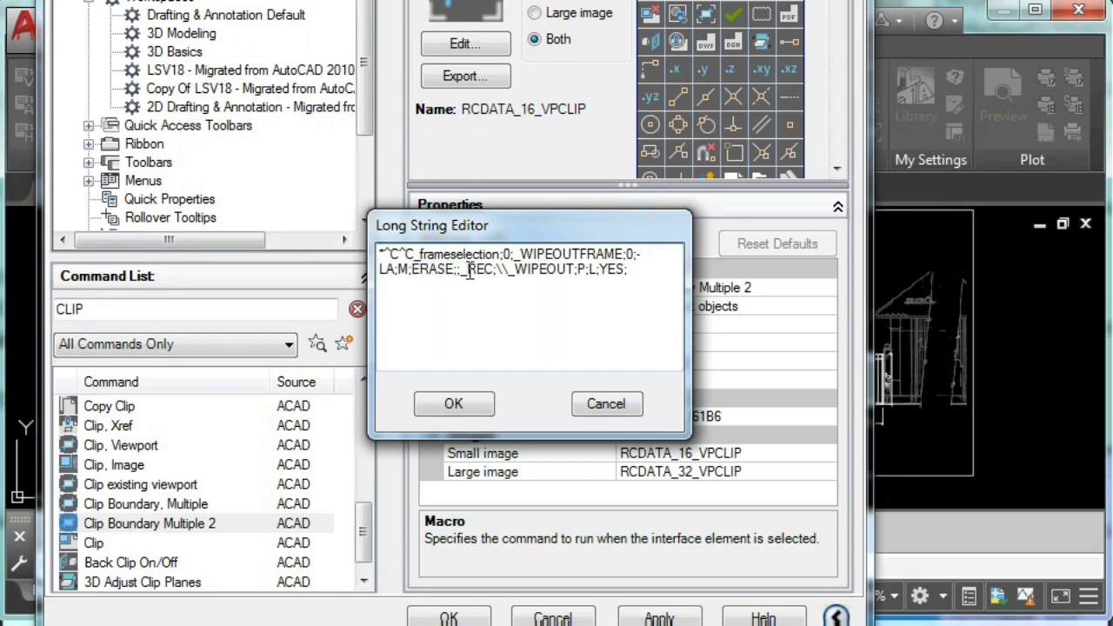
double_click(480, 269)
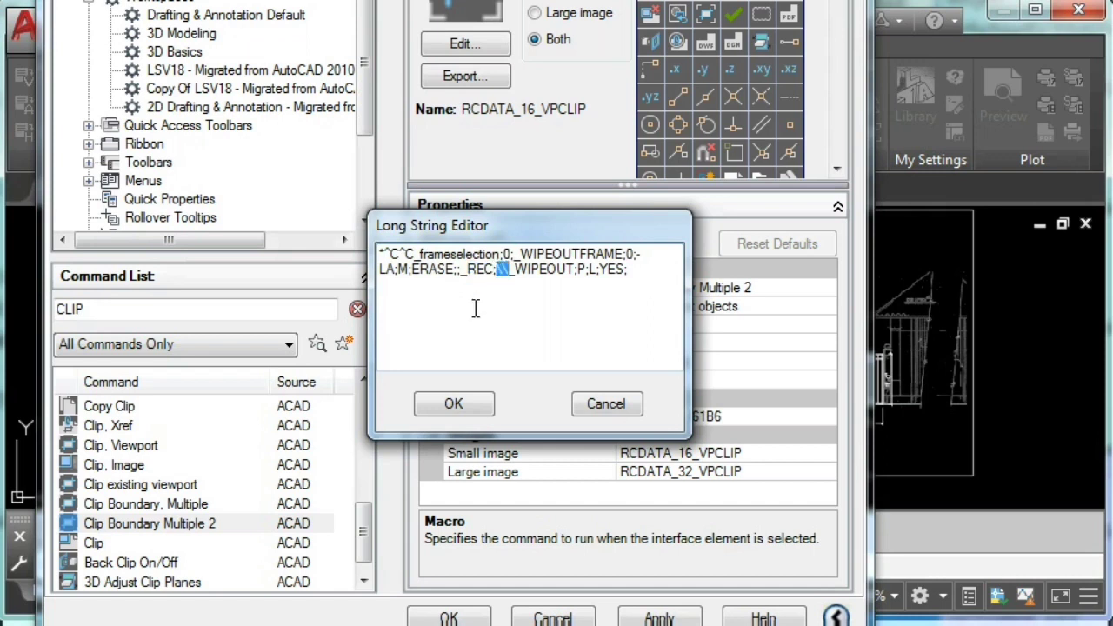
mouse_move(539, 304)
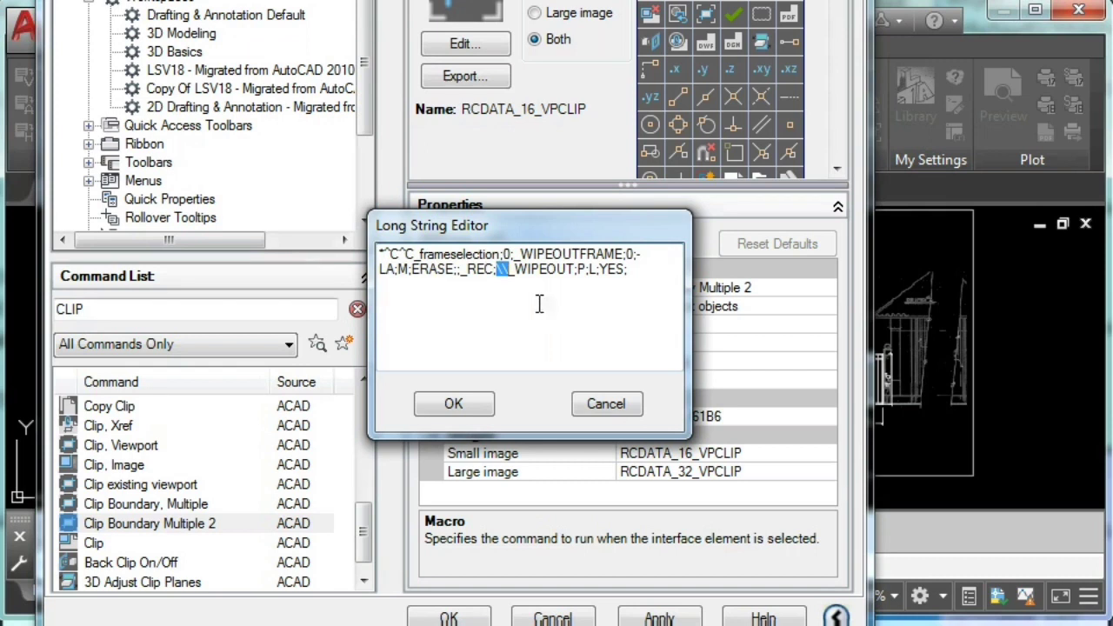
double_click(537, 269)
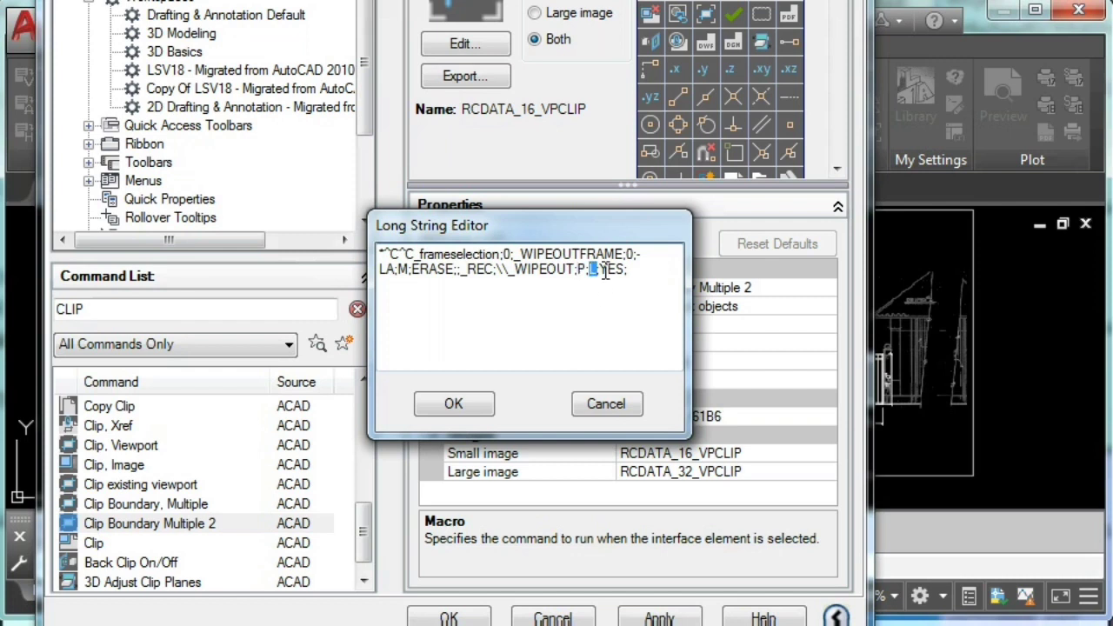
double_click(609, 269)
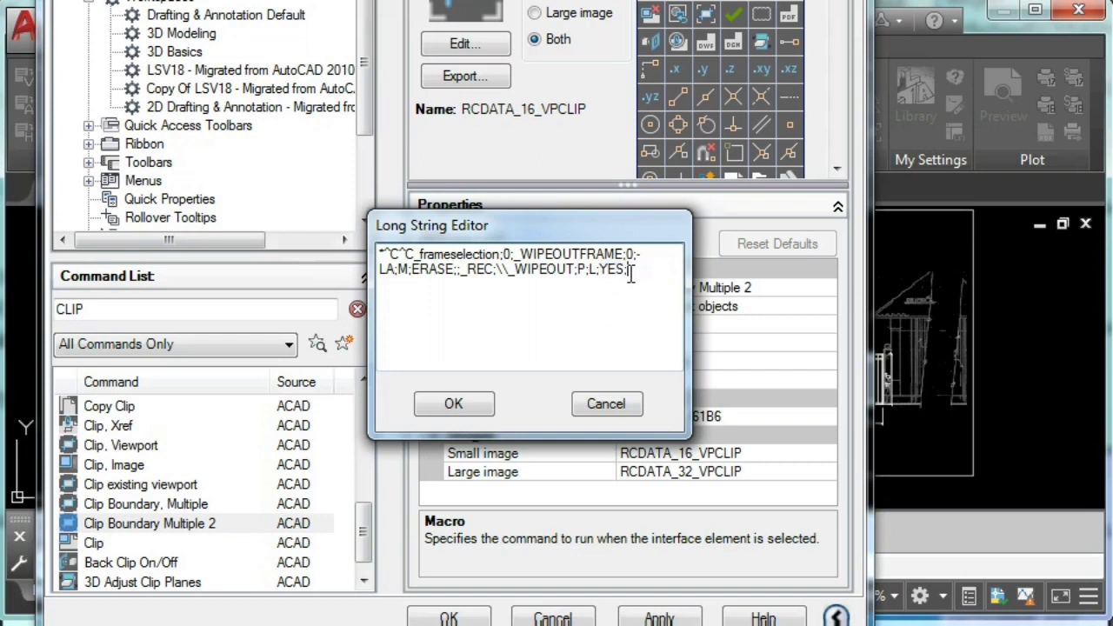
mouse_move(572, 335)
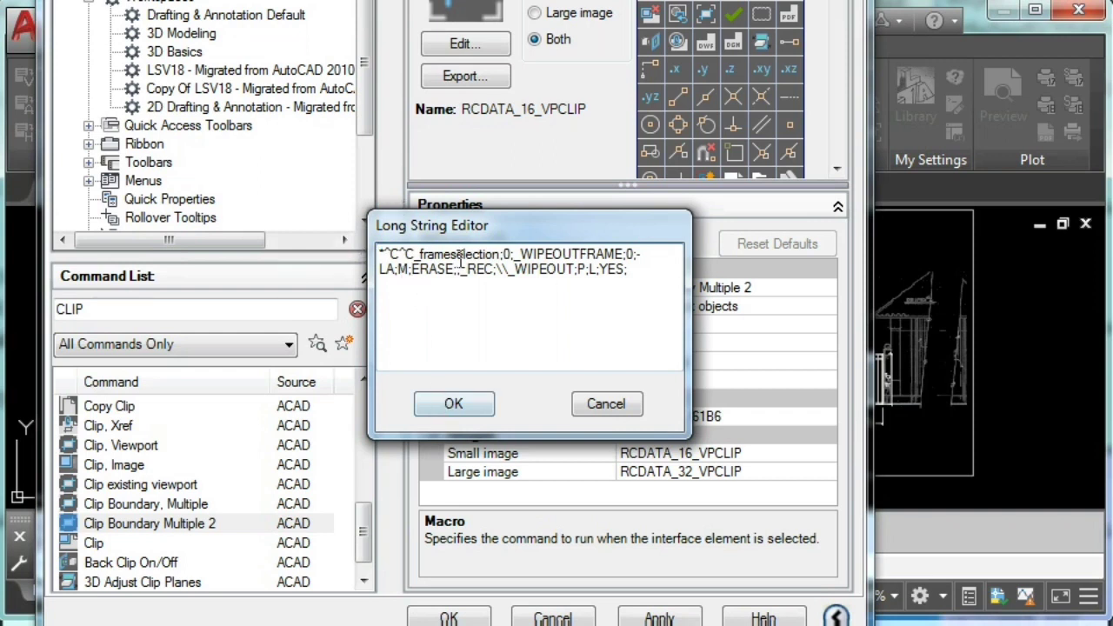
Step: Confirm the new wipeout macro and apply the customization changes
left_click(454, 404)
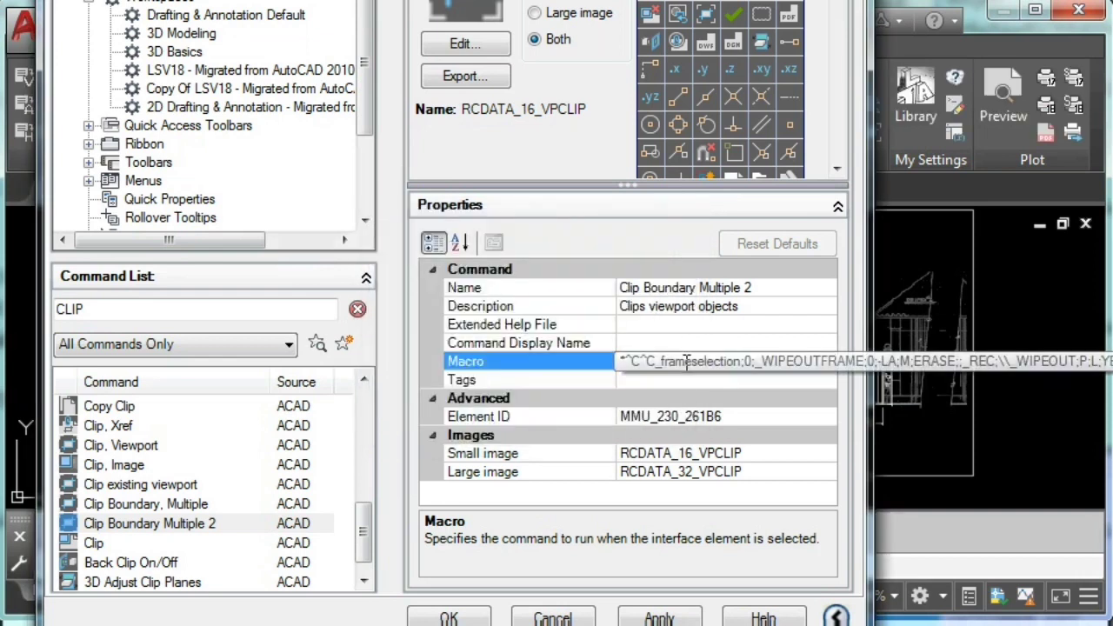
left_click(660, 618)
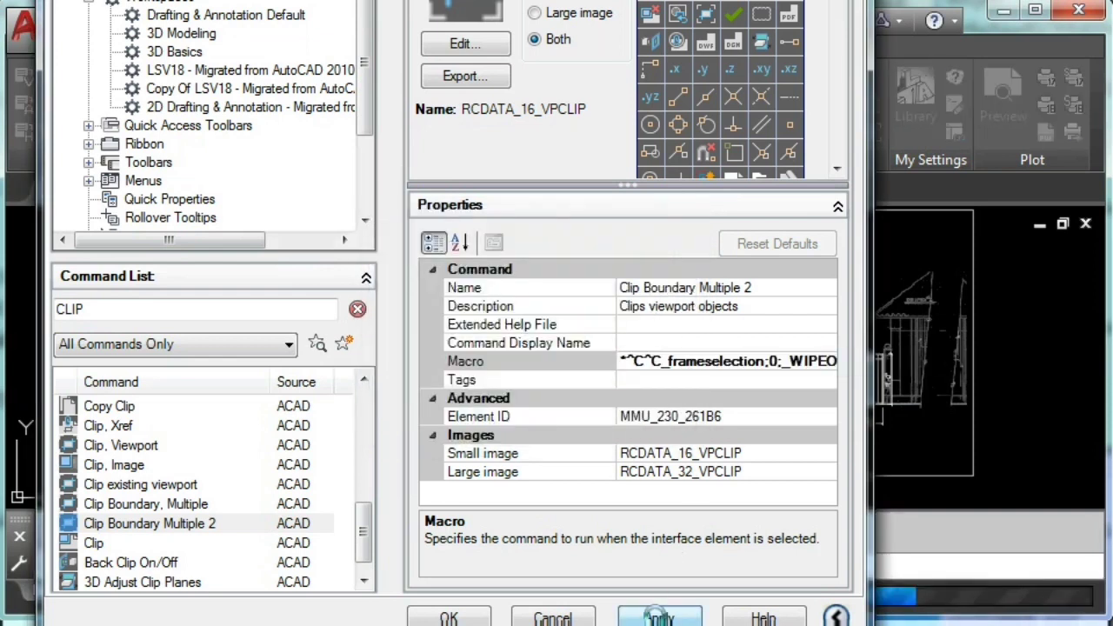
left_click(659, 617)
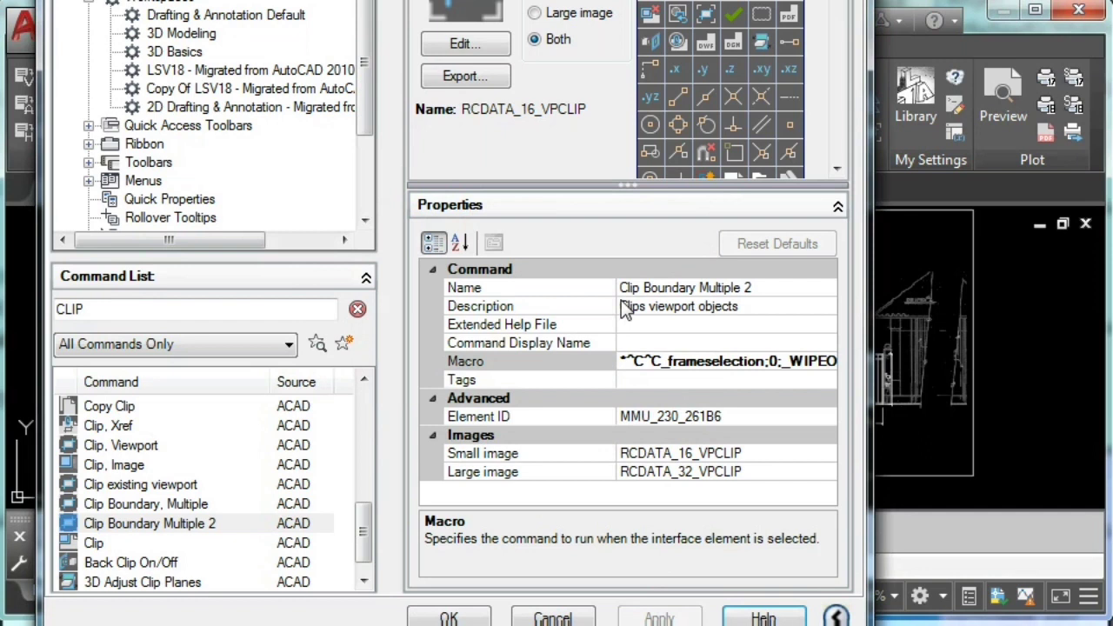
mouse_move(627, 311)
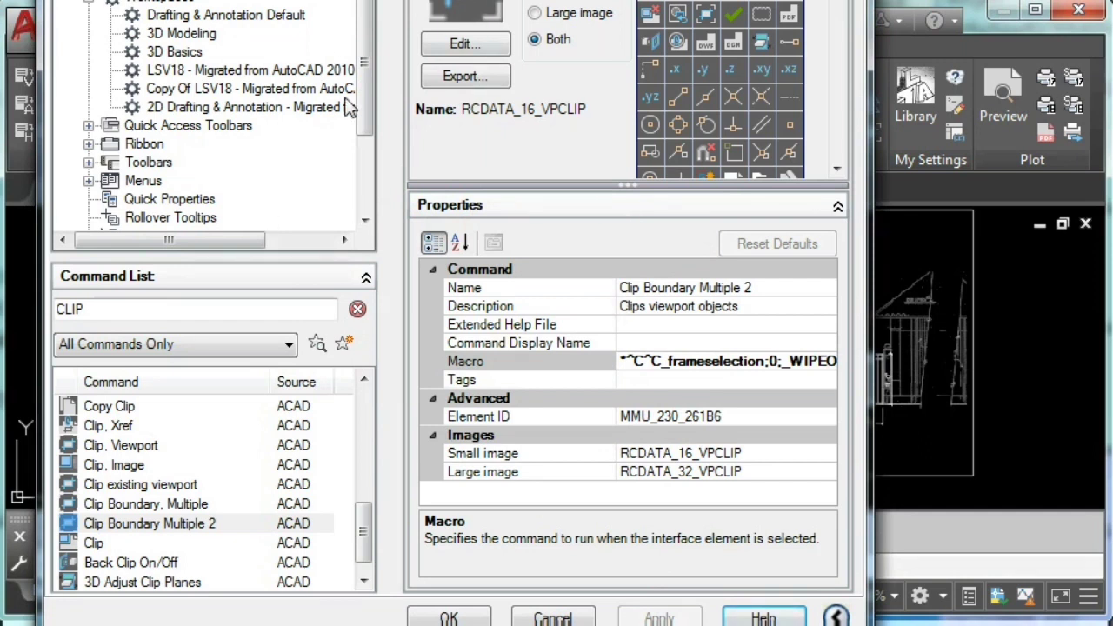
mouse_move(616, 485)
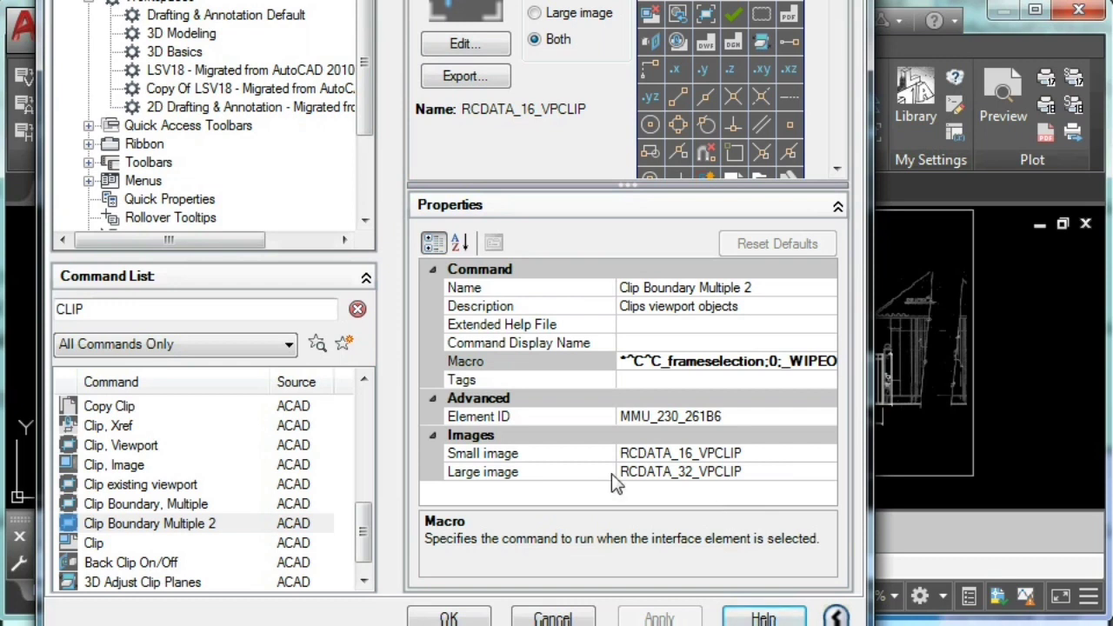
scroll("down", 3)
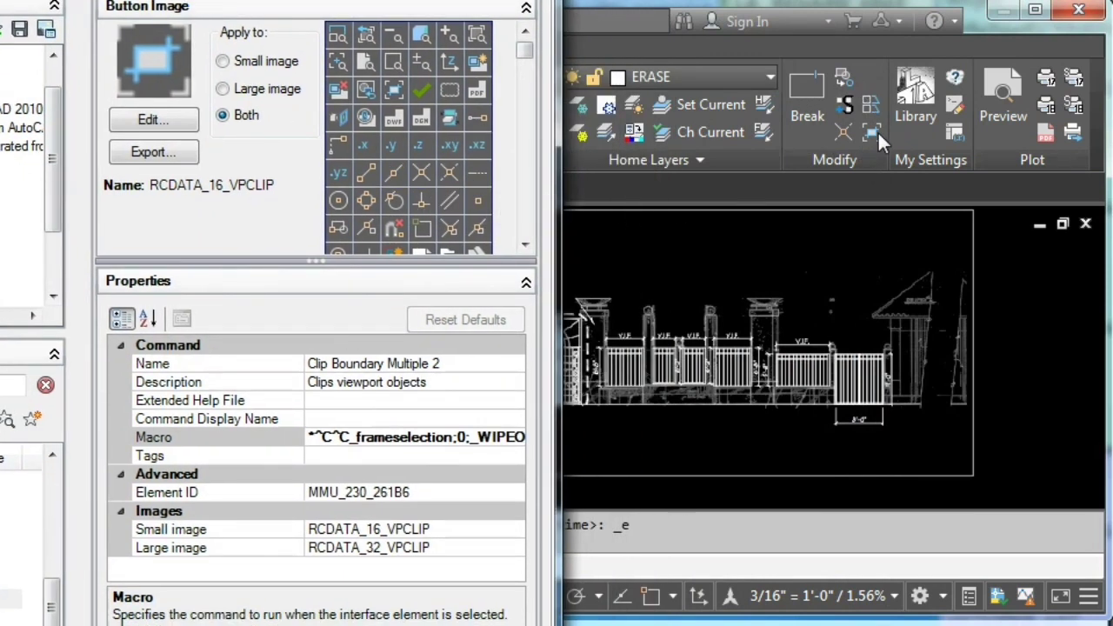
mouse_move(809, 78)
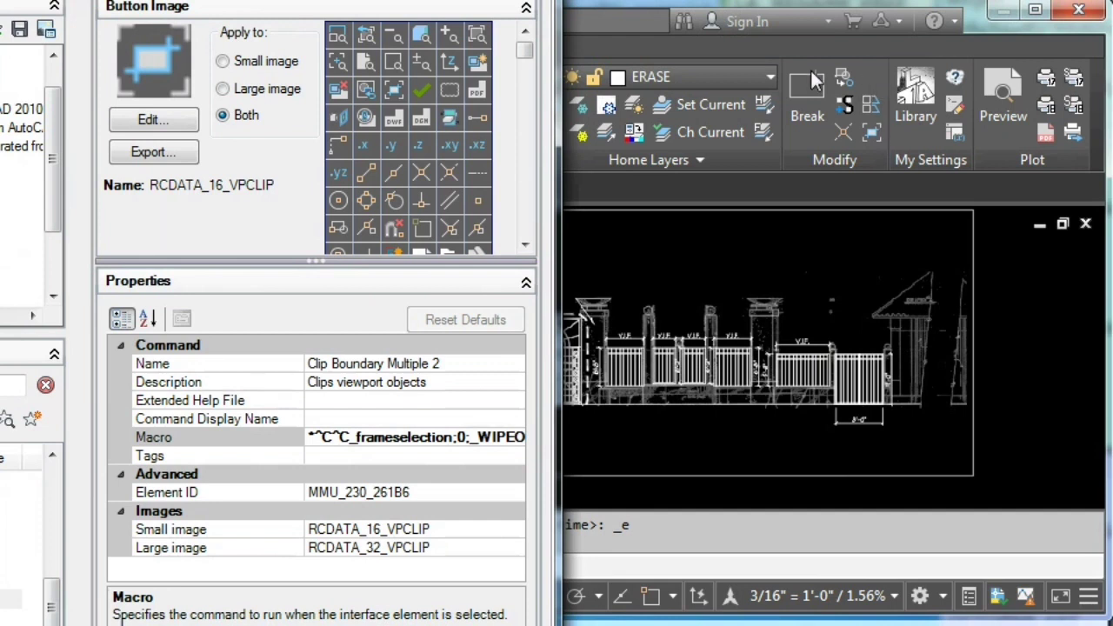
mouse_move(835, 170)
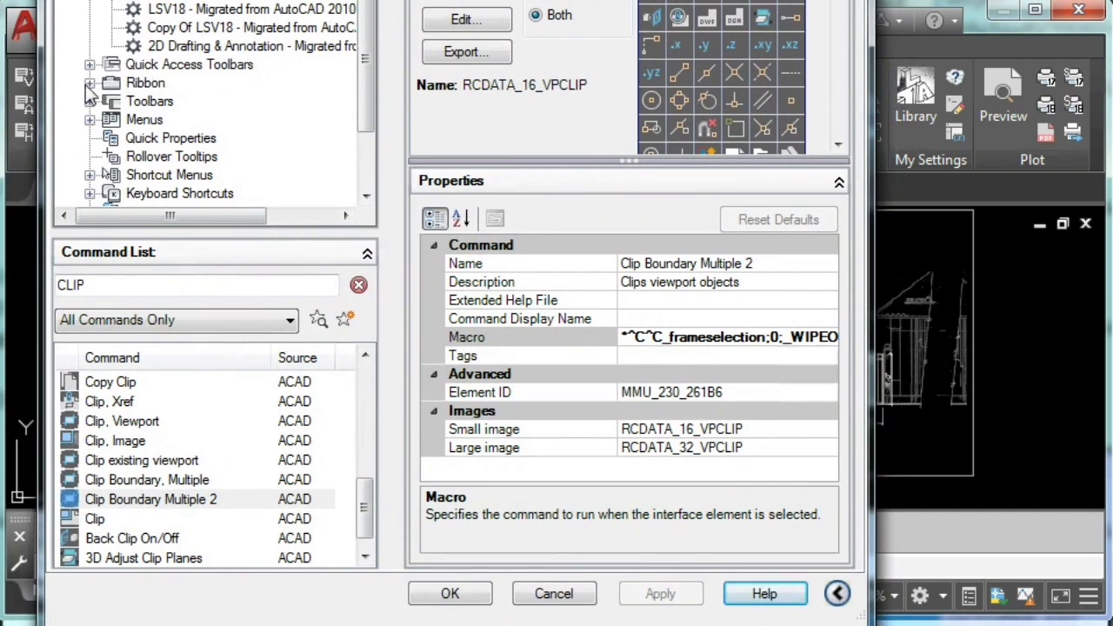
Step: Expand Ribbon Panels > Modify > Row 1 > Sub-Panel 1 and place Clip Boundary Multiple 2 there
left_click(90, 83)
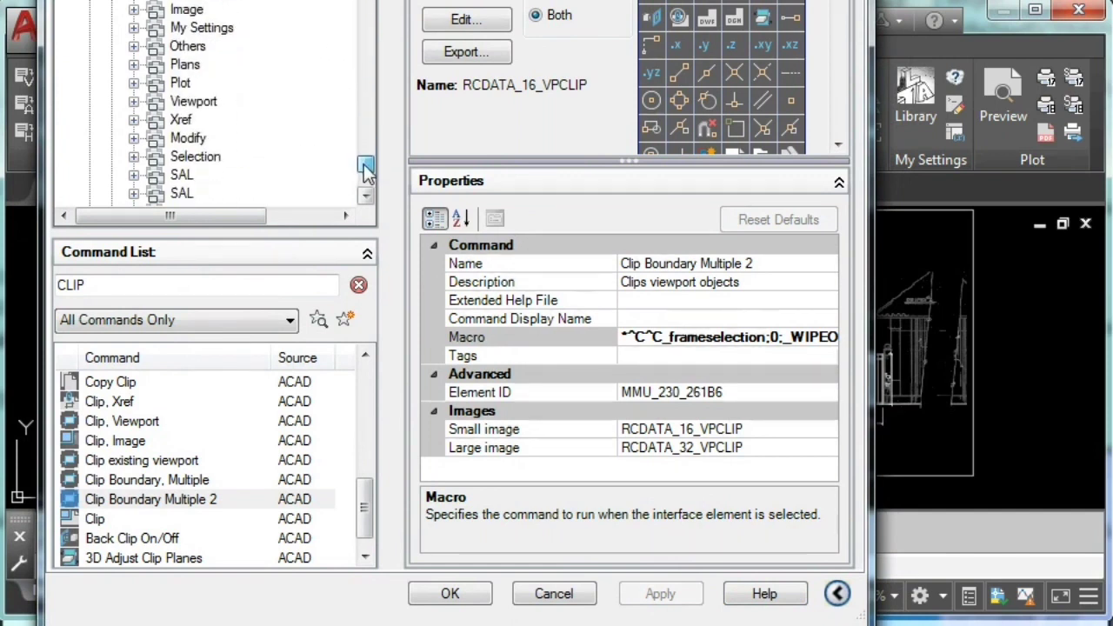
left_click(196, 138)
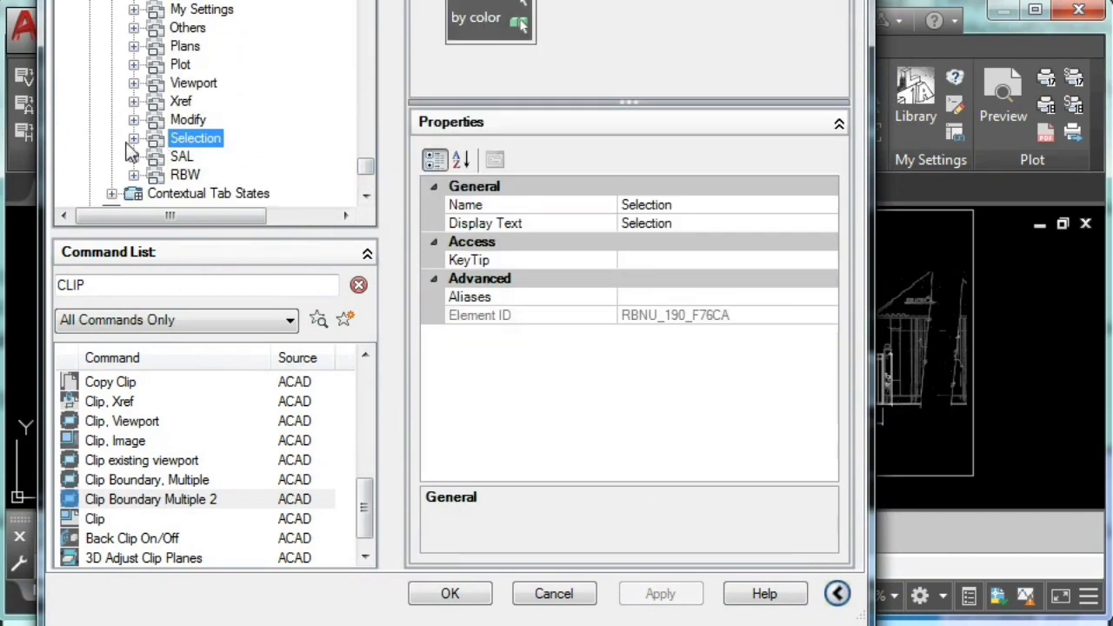
mouse_move(181, 98)
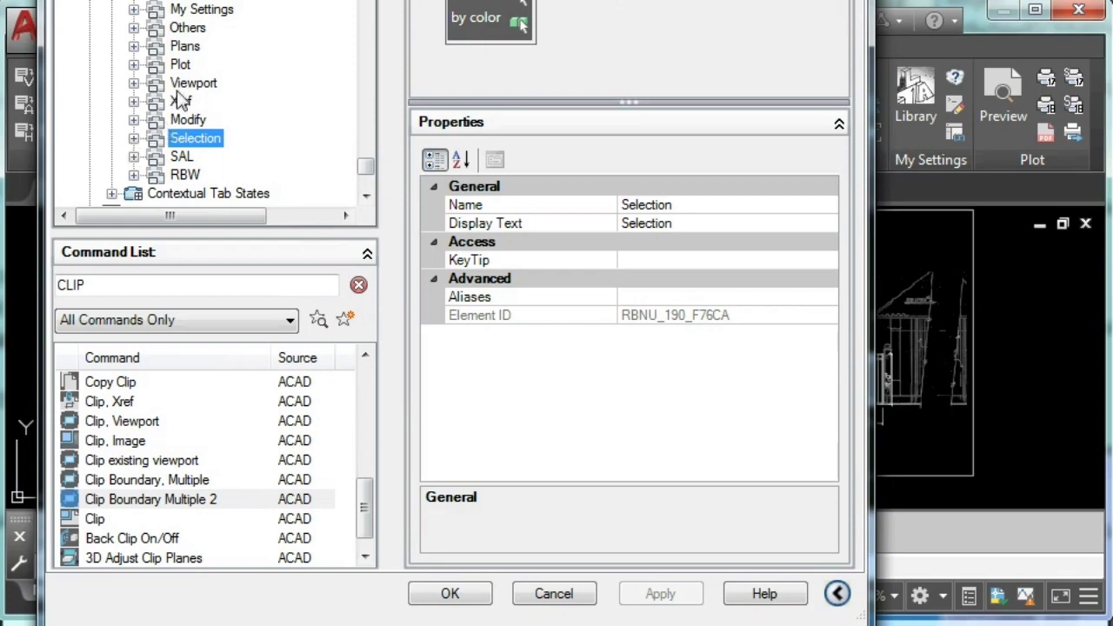
mouse_move(300, 126)
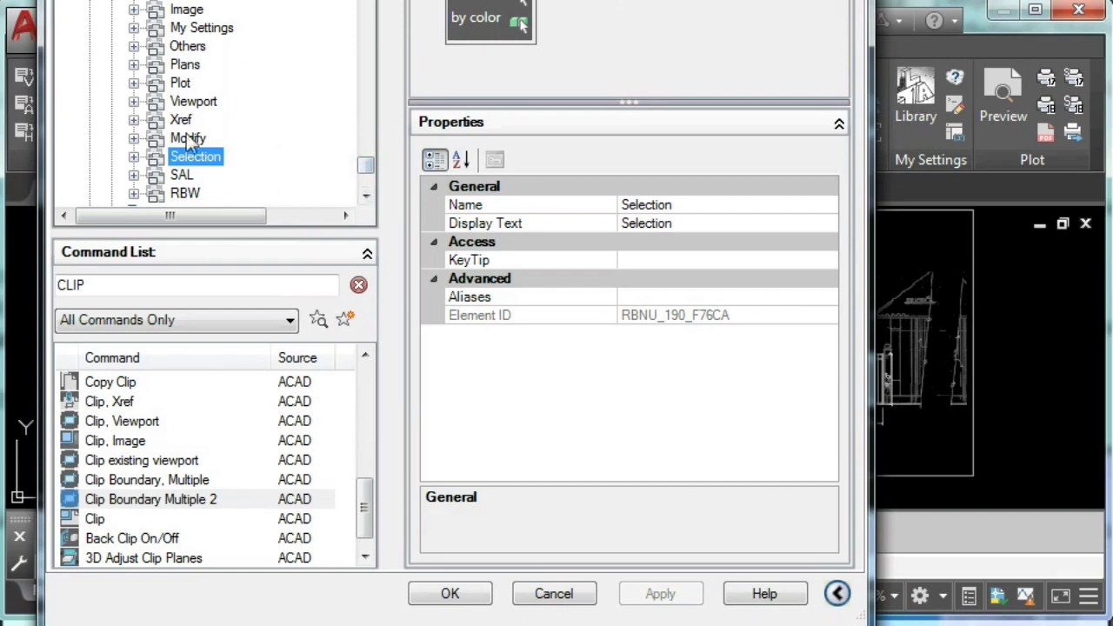
left_click(188, 139)
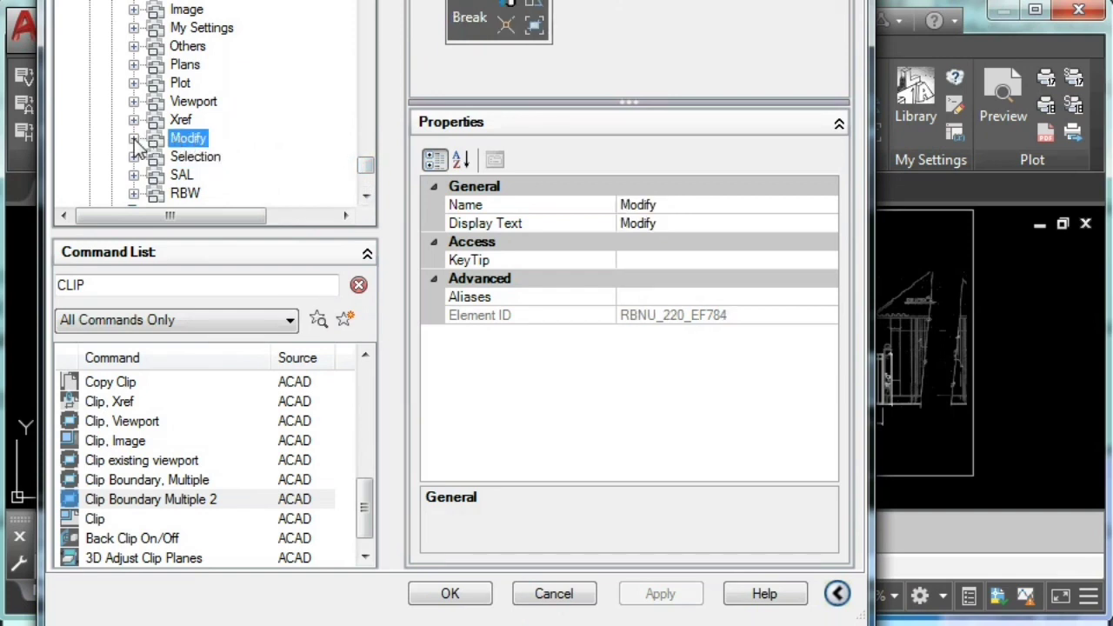
left_click(135, 139)
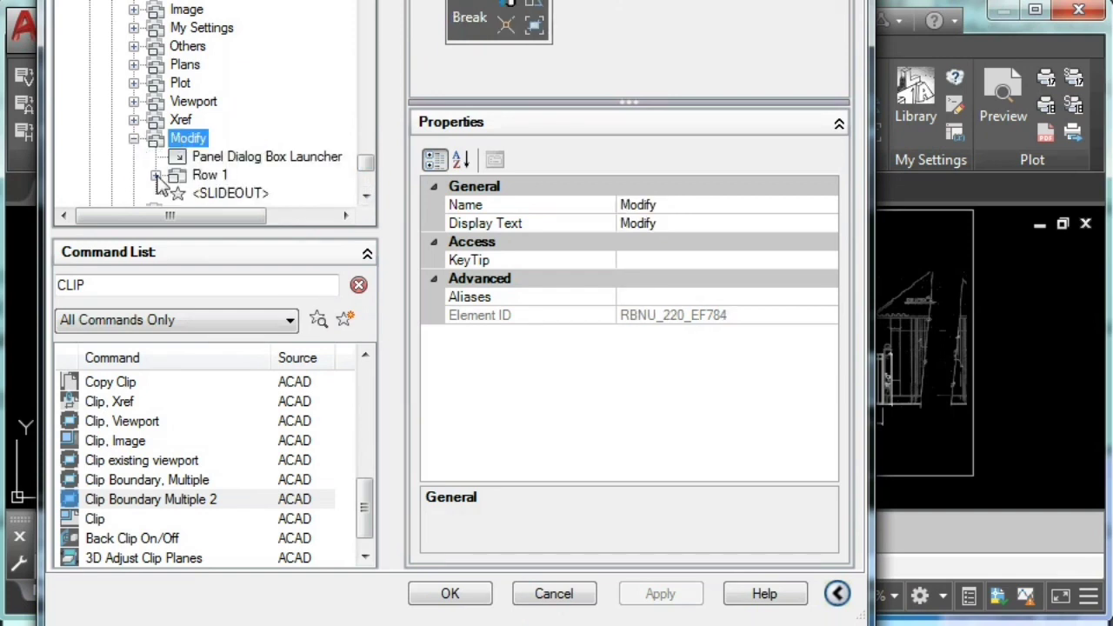
left_click(160, 175)
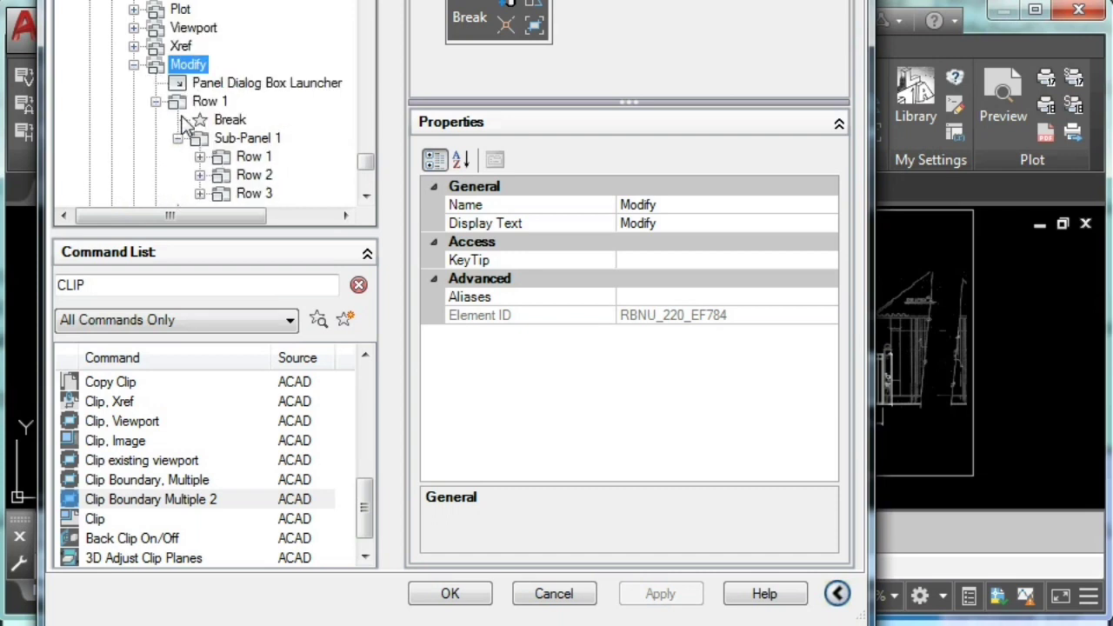
left_click(199, 157)
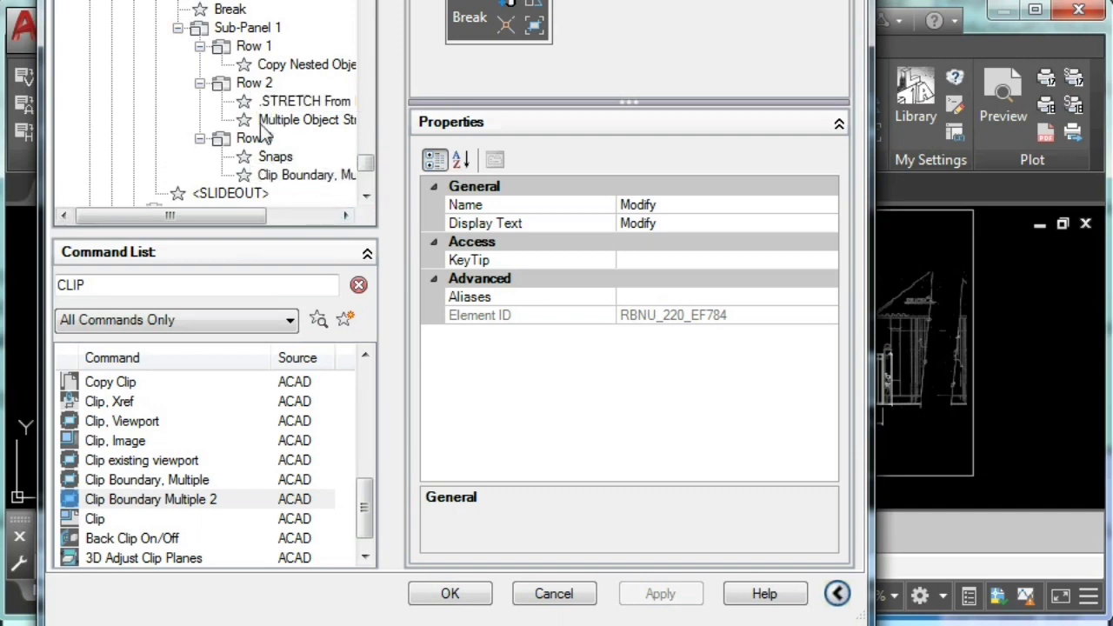
left_click(150, 499)
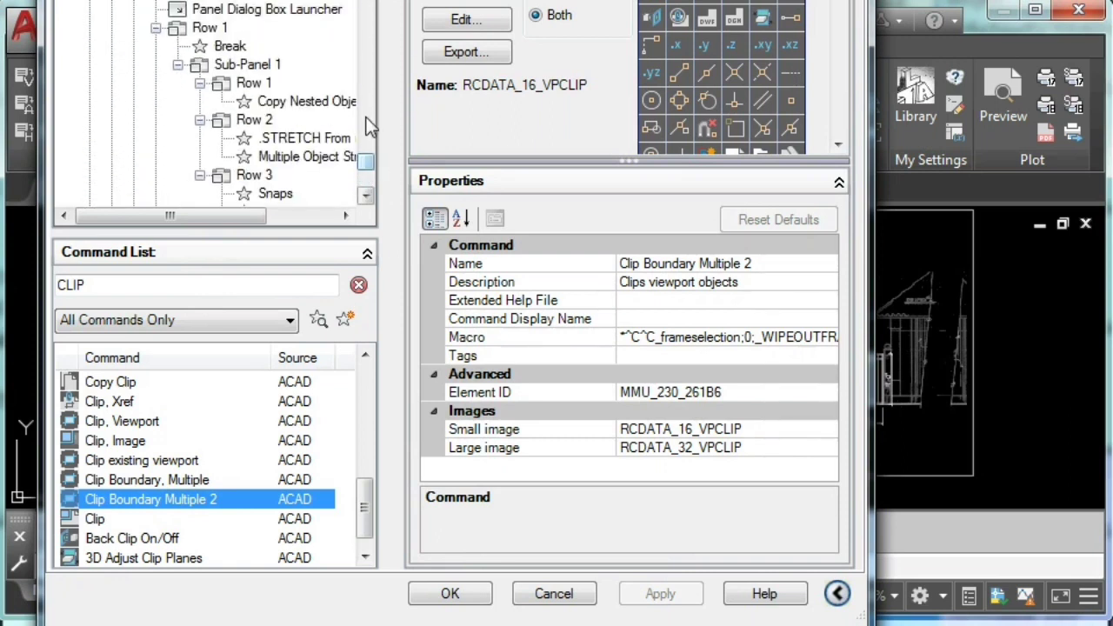
scroll("down", 3)
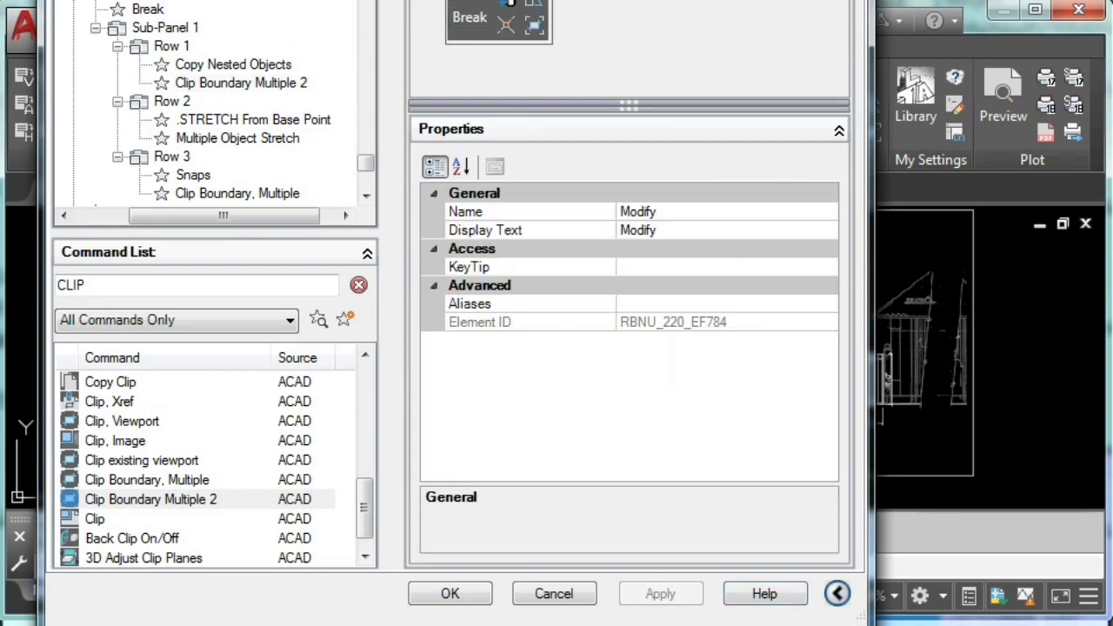
mouse_move(450, 594)
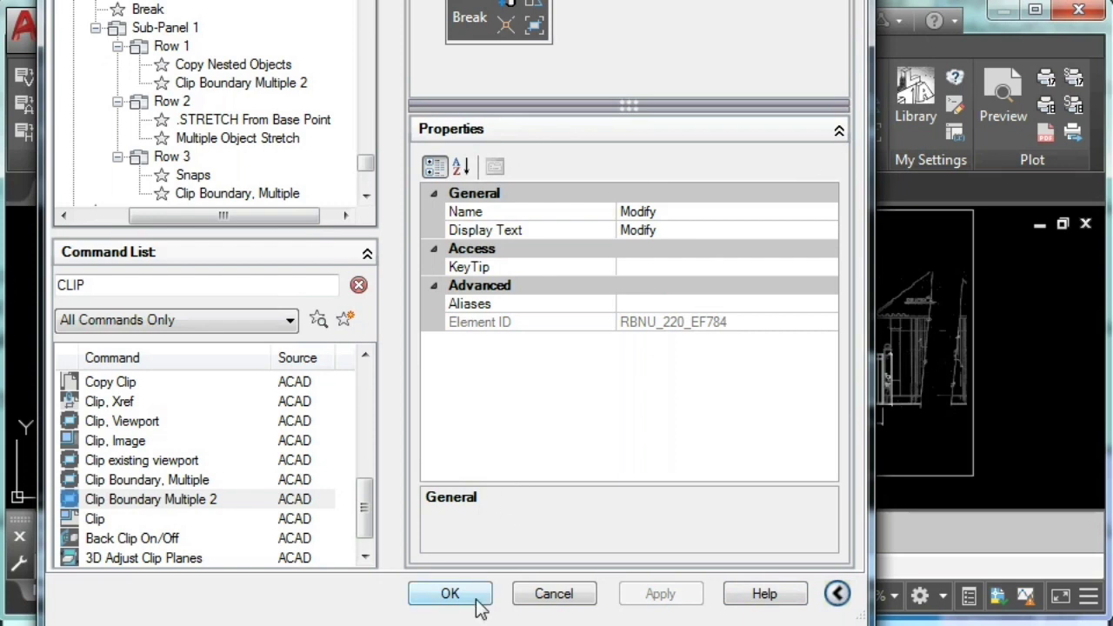
Step: Close the CUI editor with OK and zoom toward the new Modify panel button
left_click(450, 593)
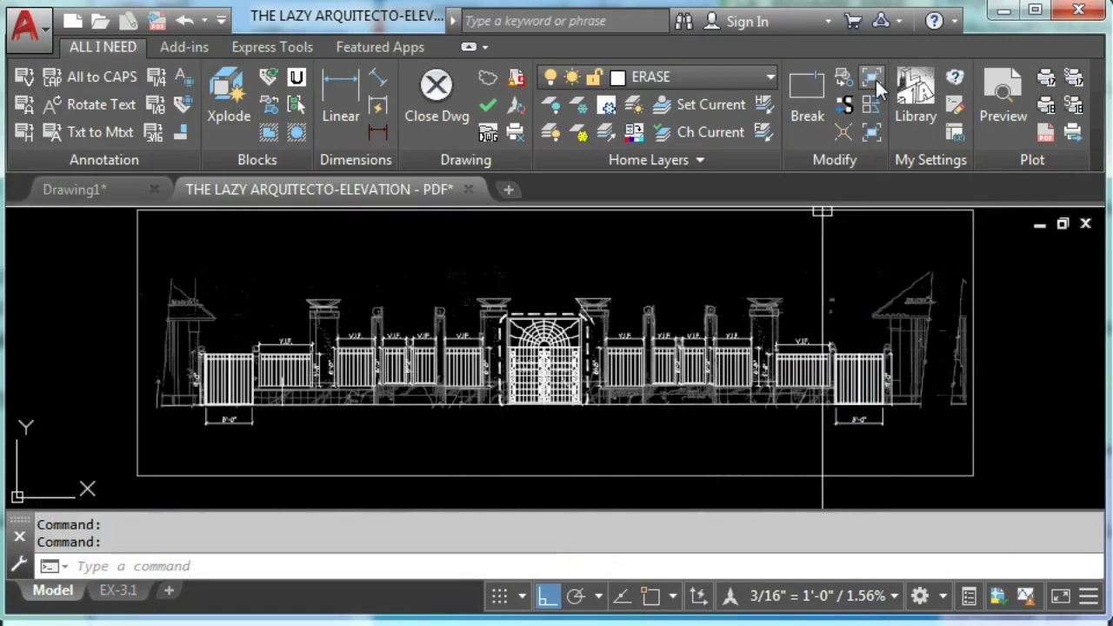
mouse_move(873, 83)
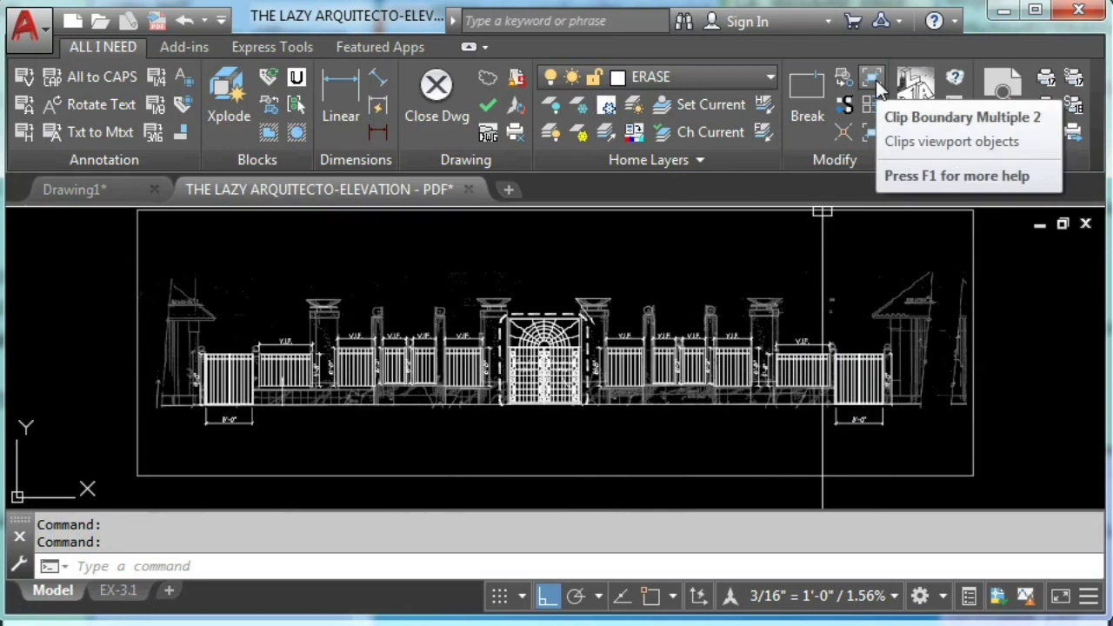
mouse_move(873, 132)
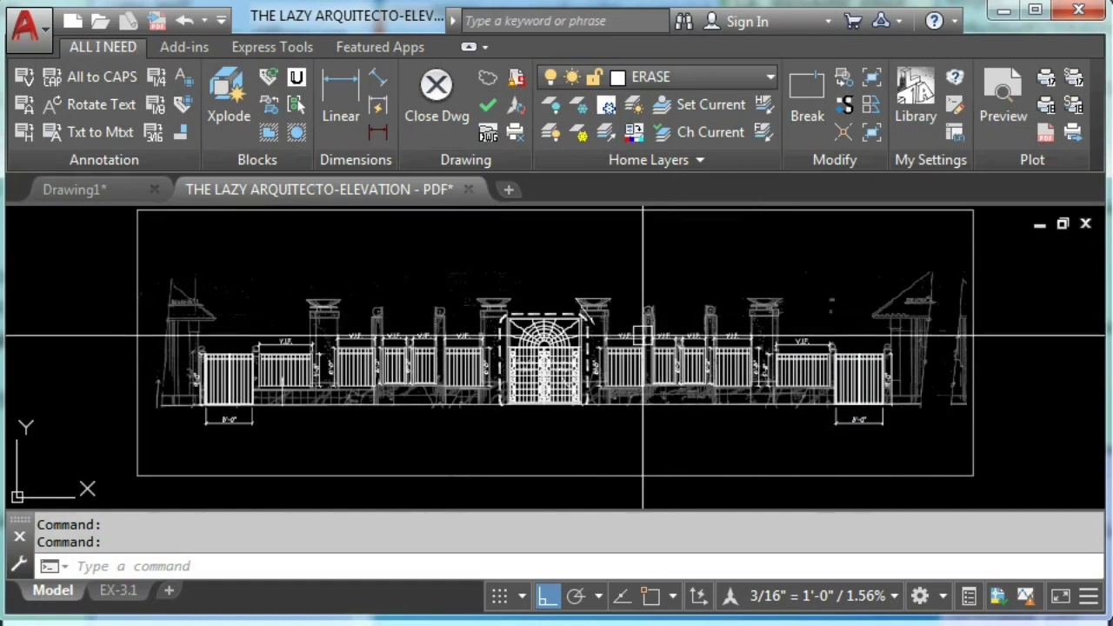
scroll("up", 3)
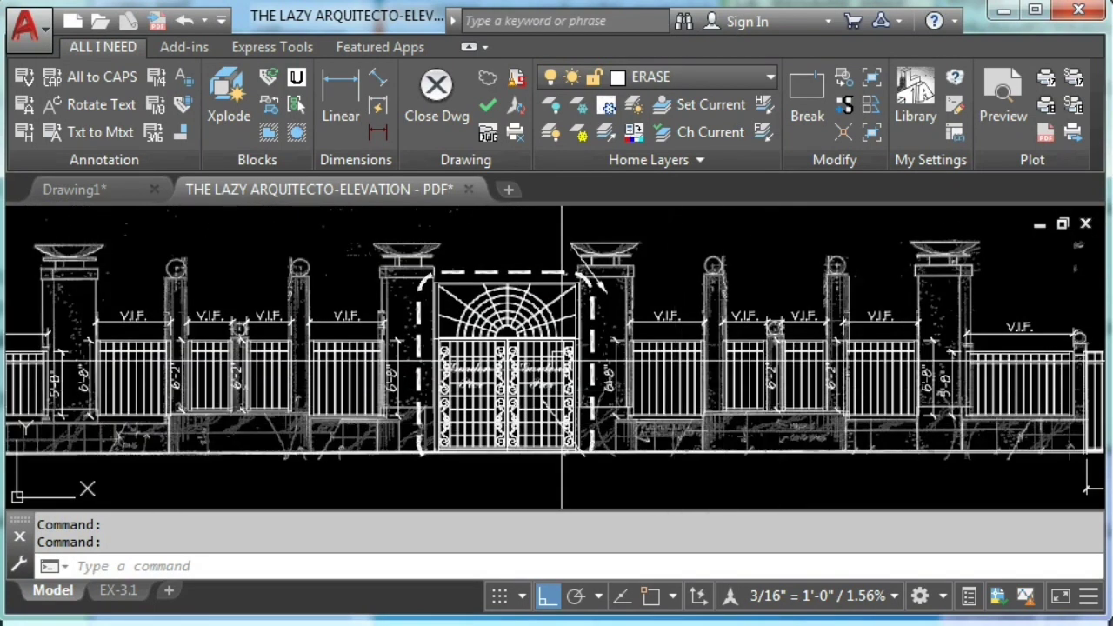
scroll("up", 3)
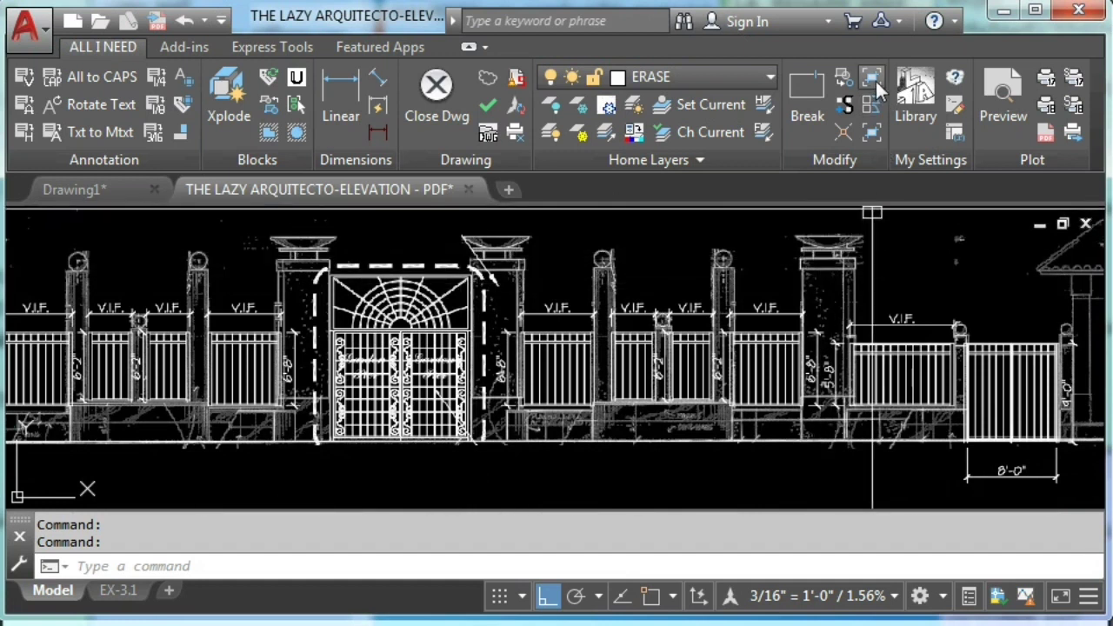
mouse_move(873, 83)
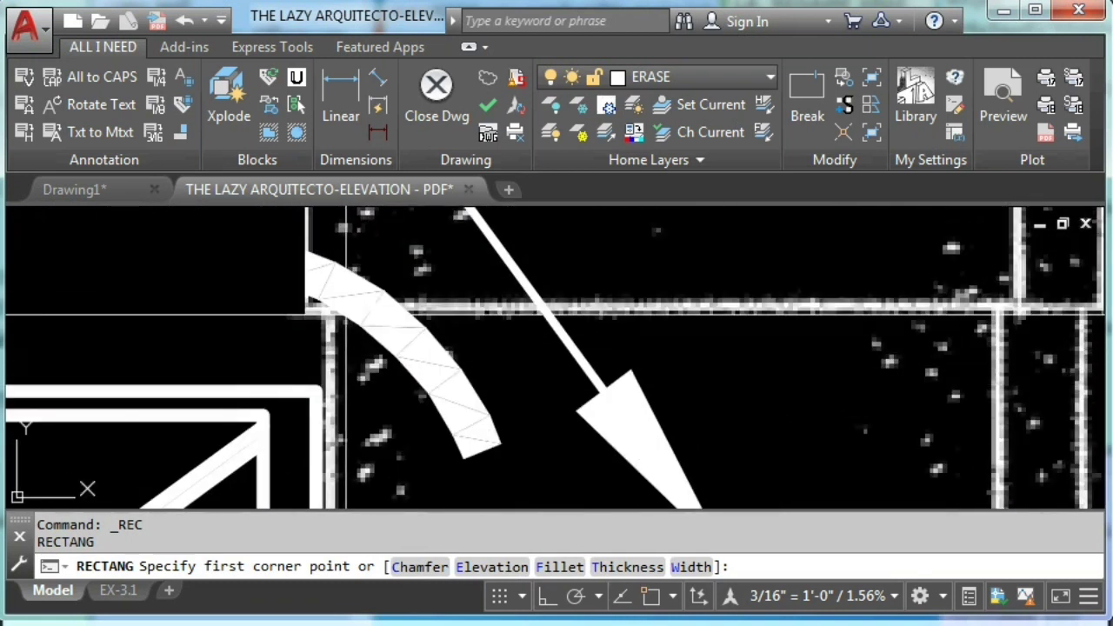
Step: Pick a first corner, then cancel the rectangle with Esc, leaving the elevation unclipped
left_click(449, 385)
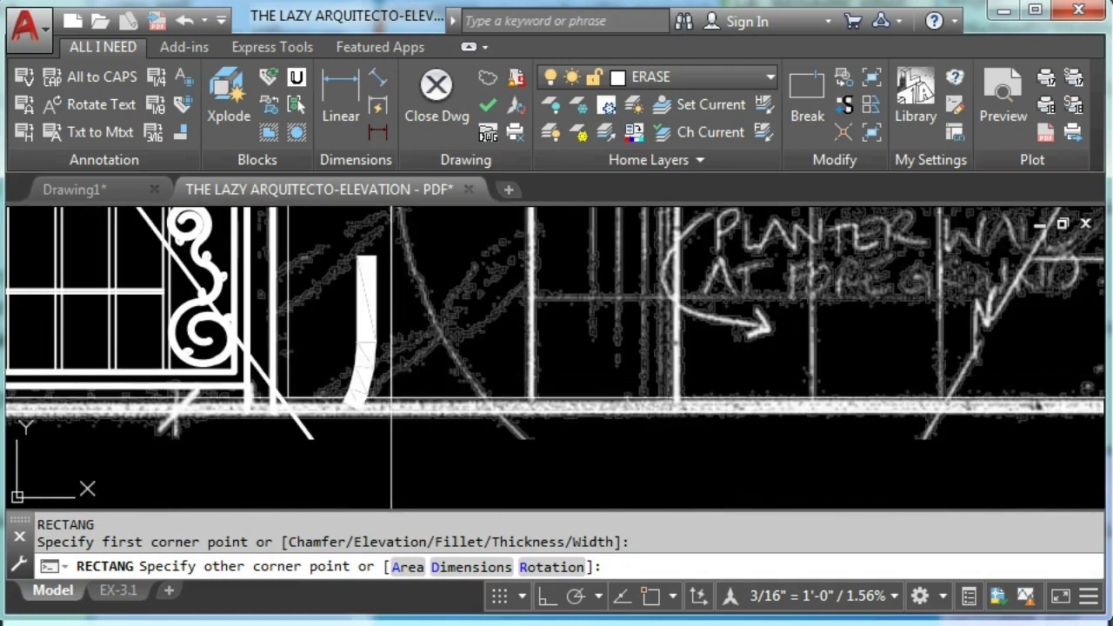
key("Escape")
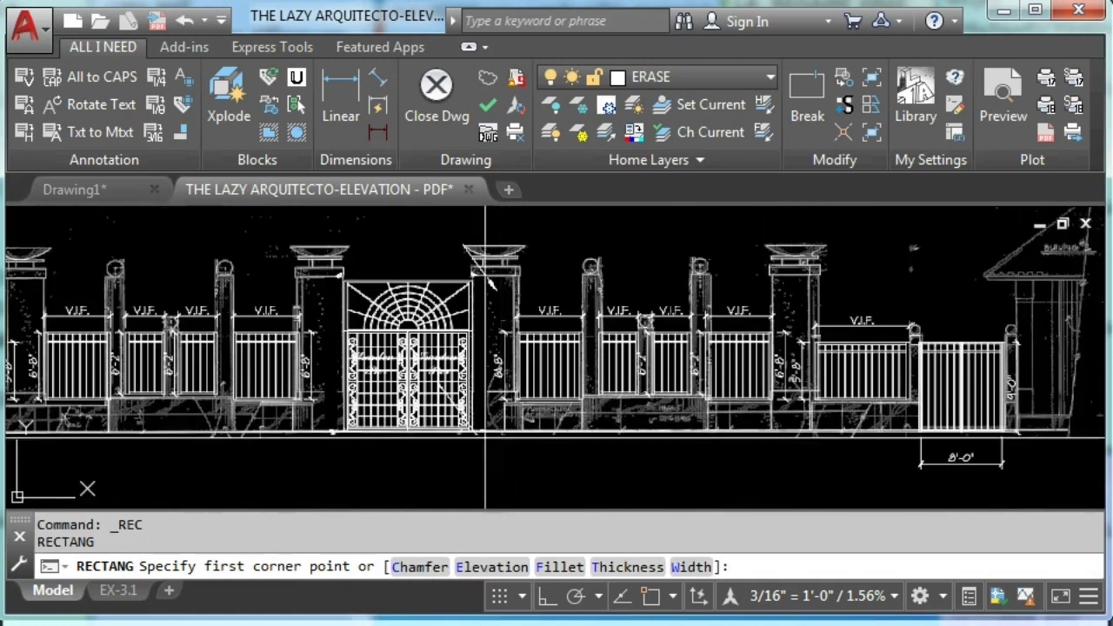
scroll("up", 3)
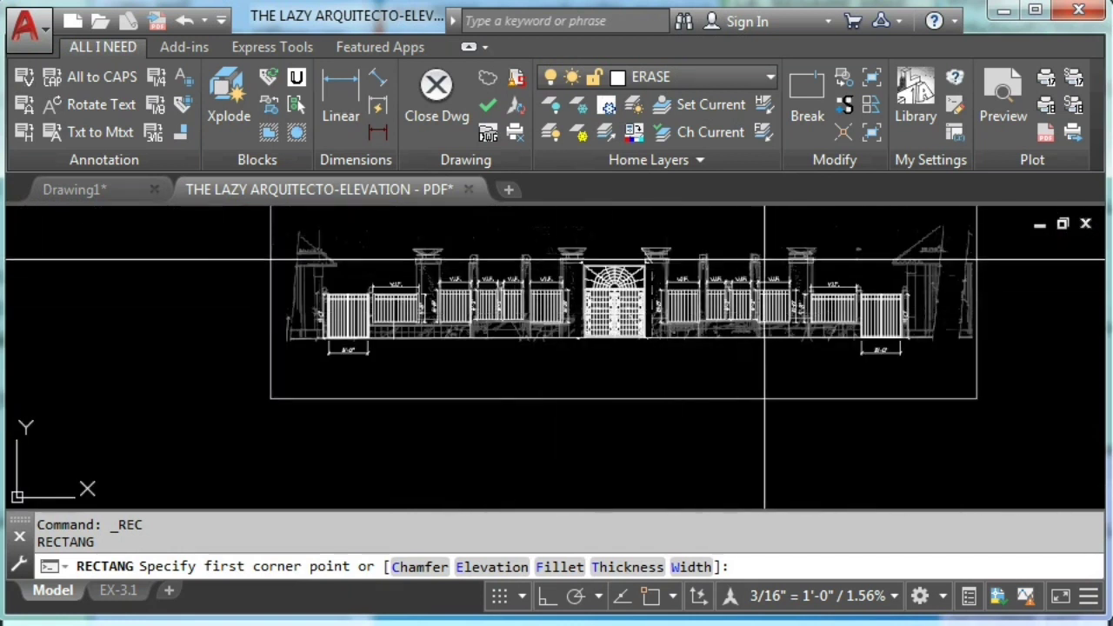
key("Escape")
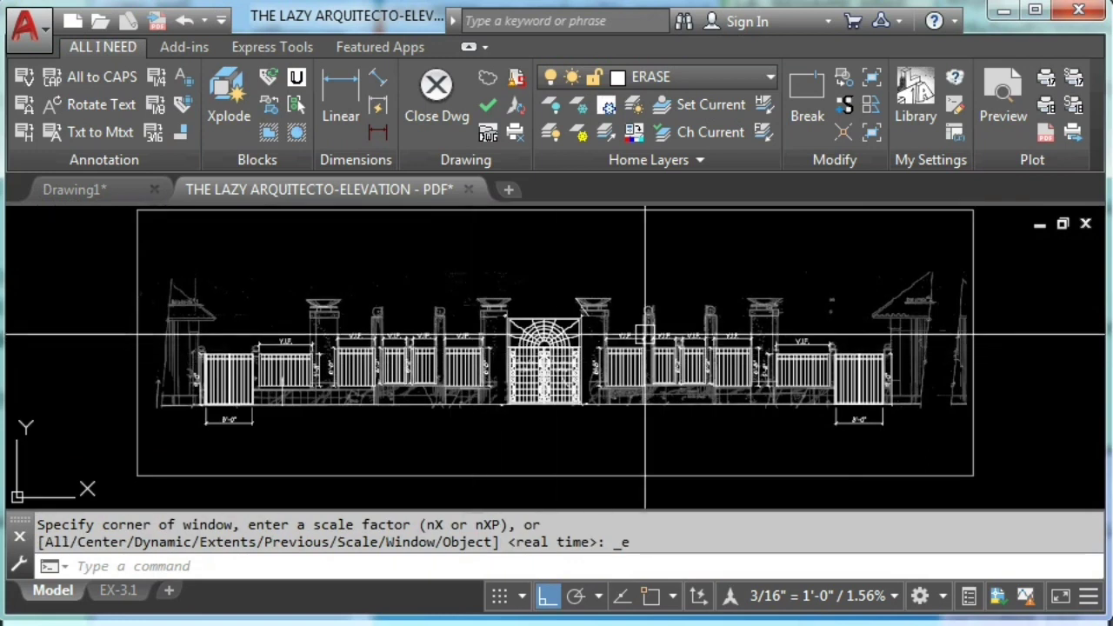
mouse_move(628, 271)
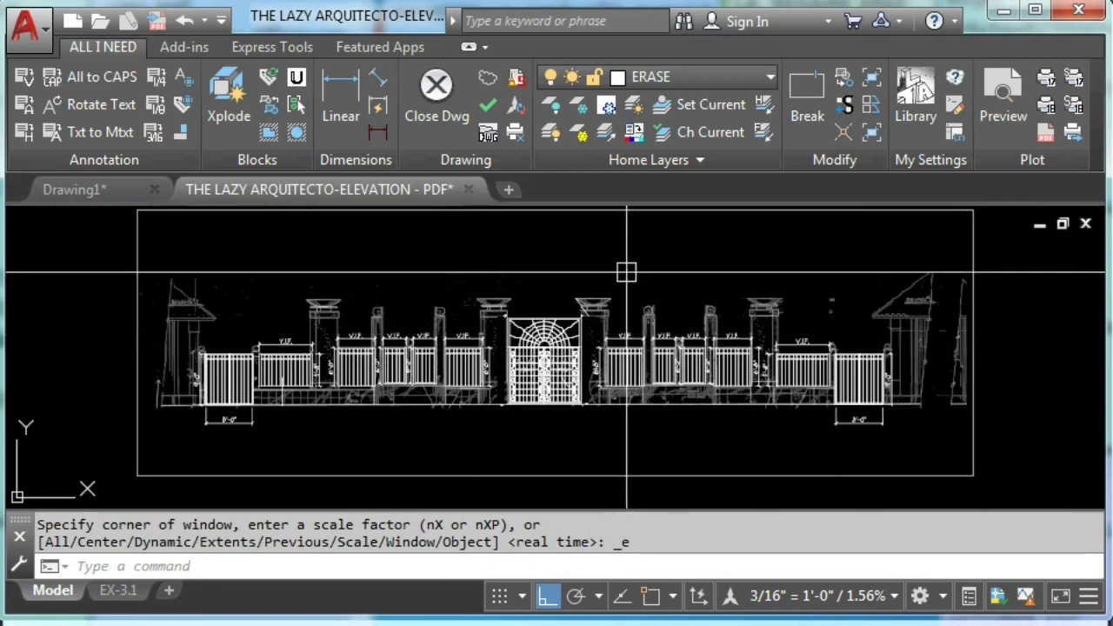